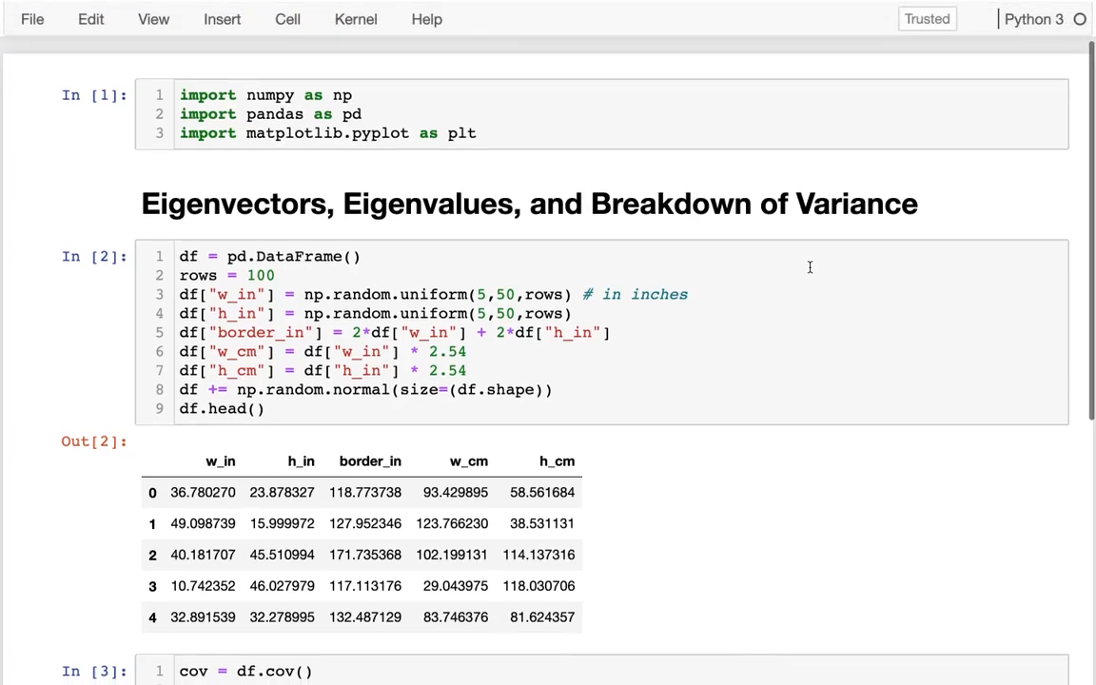
- Comment the SVD cell with '# vh: eigenvectors (horizontal)' after reviewing the eigen-decomposition heading
scroll("down", 3)
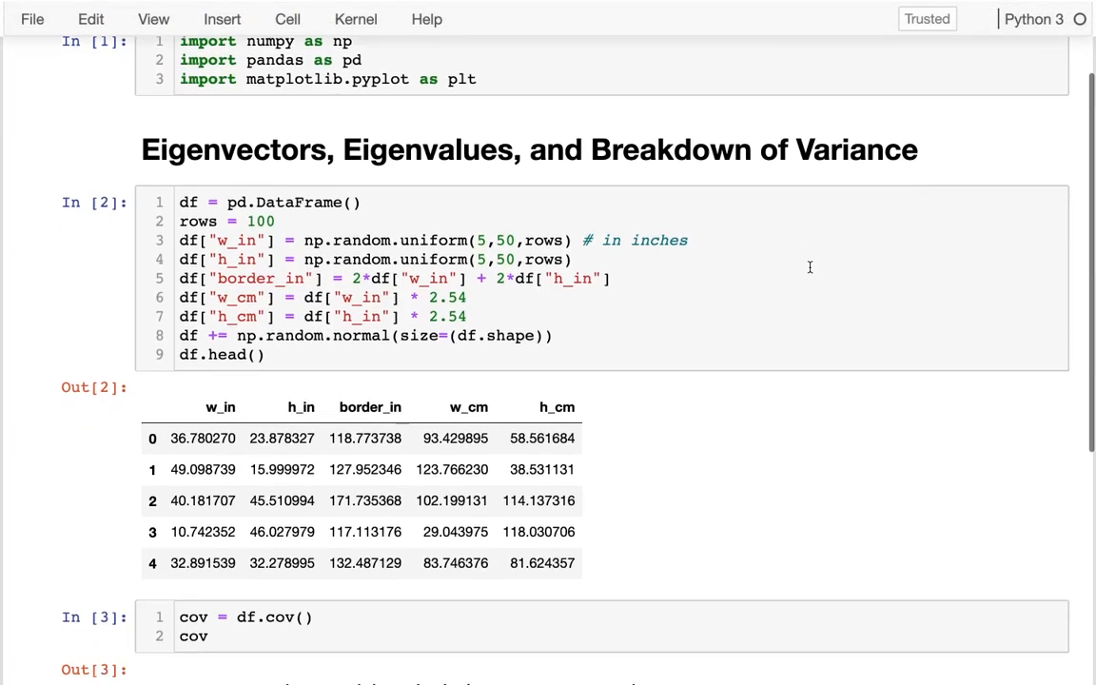
scroll("down", 3)
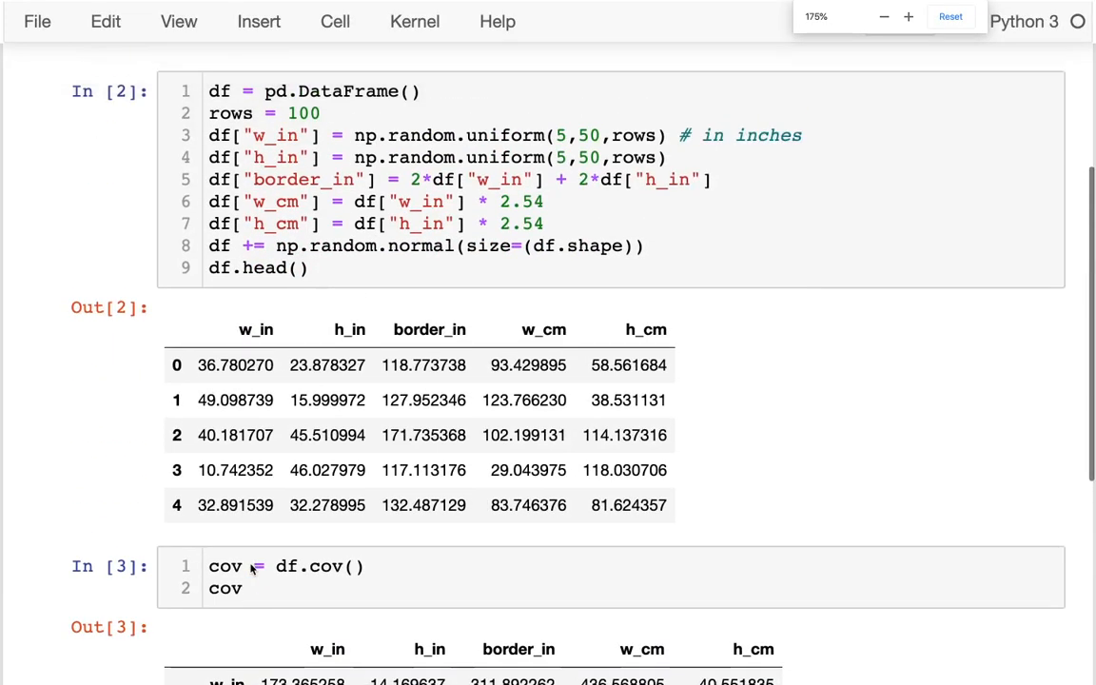
scroll("up", 3)
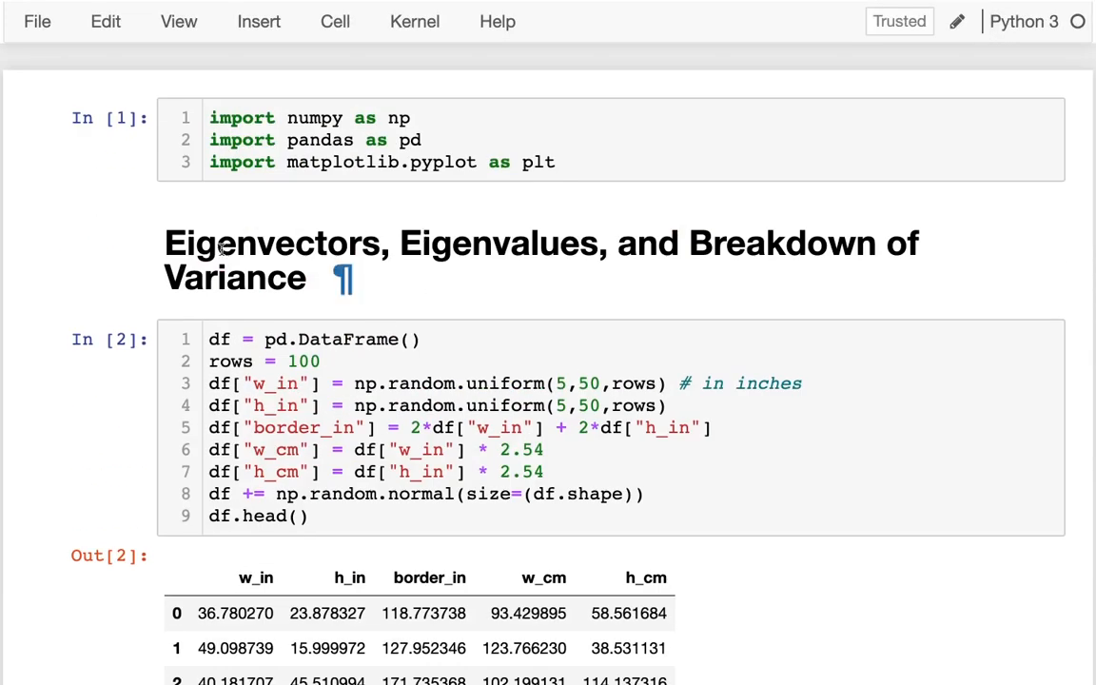
double_click(487, 244)
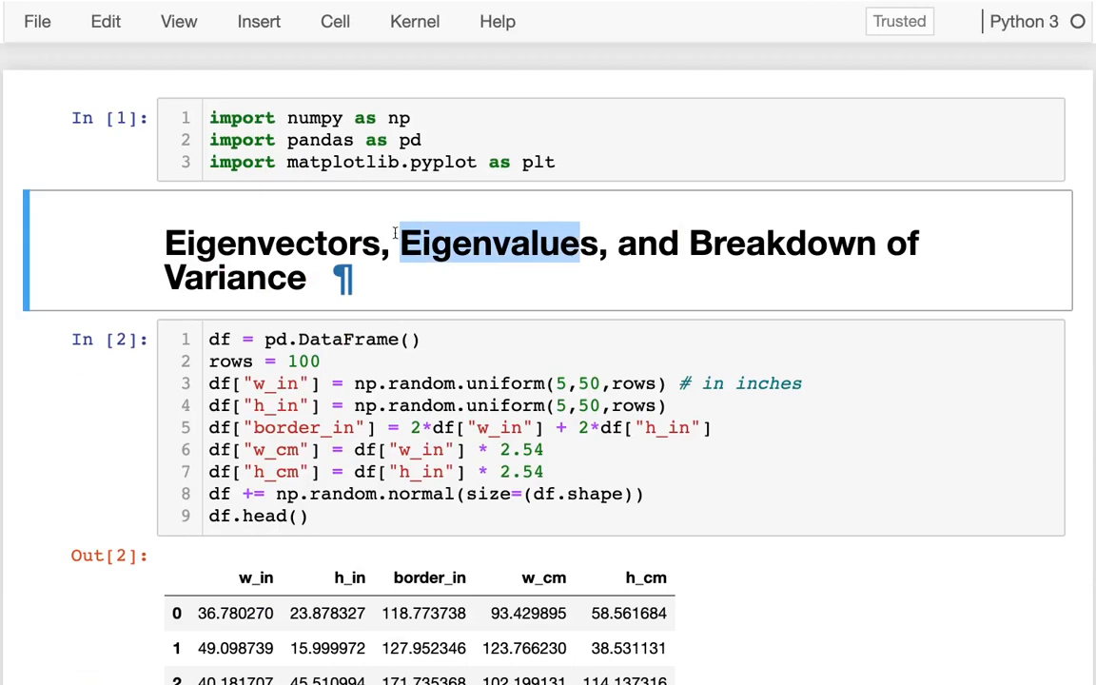
double_click(272, 244)
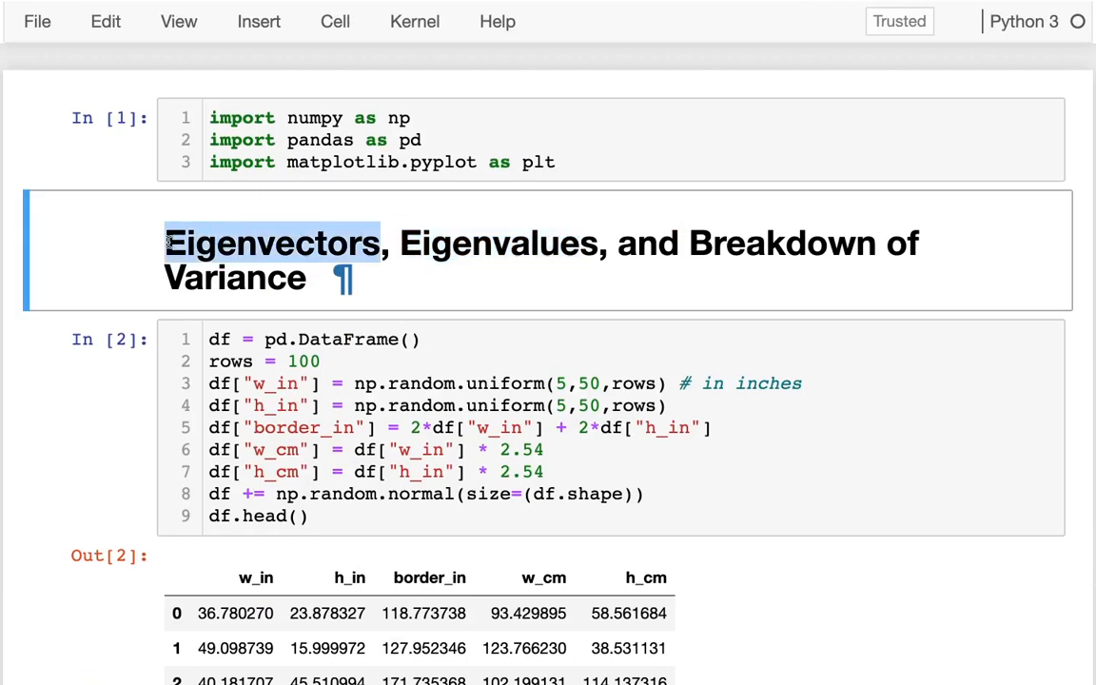
mouse_move(453, 312)
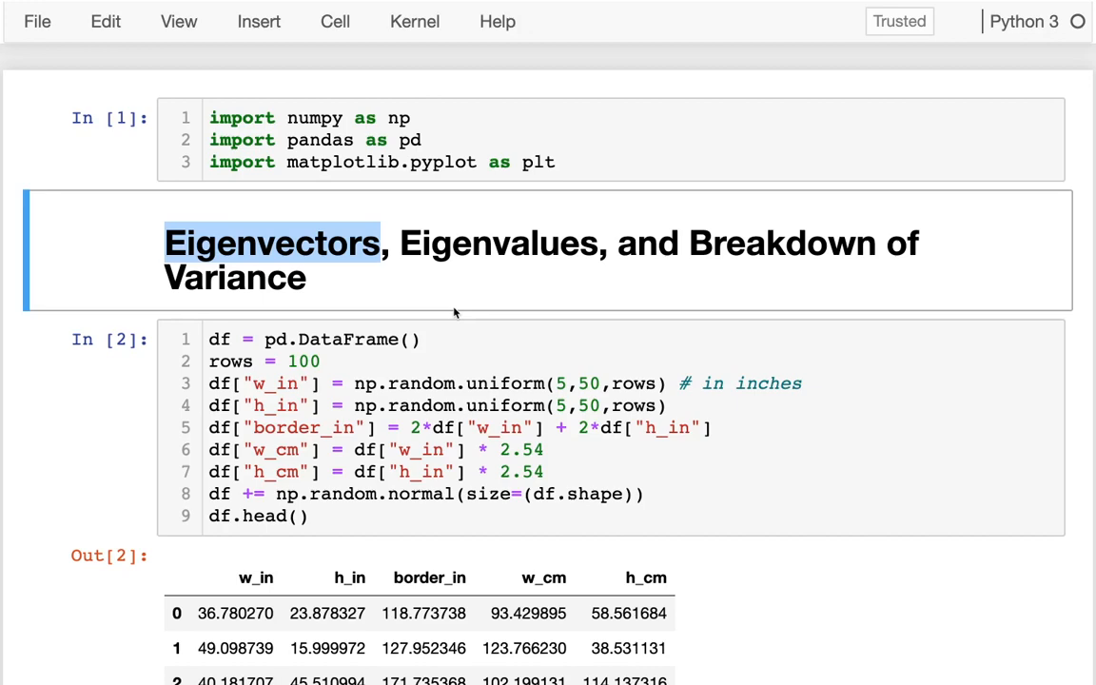
scroll("down", 3)
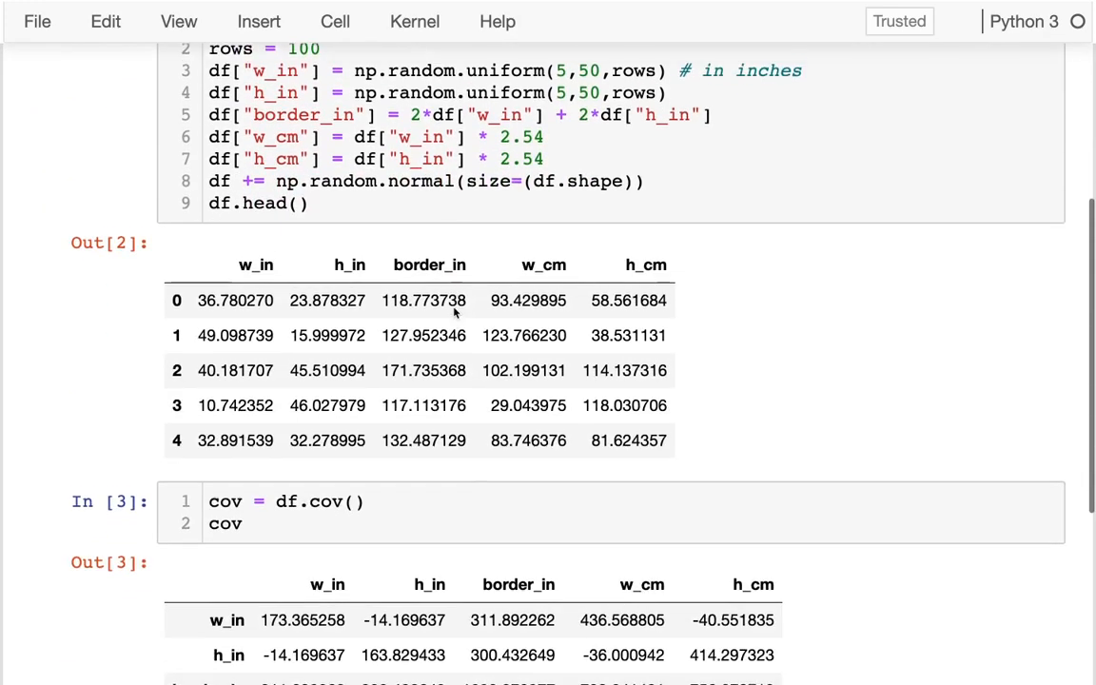
scroll("down", 3)
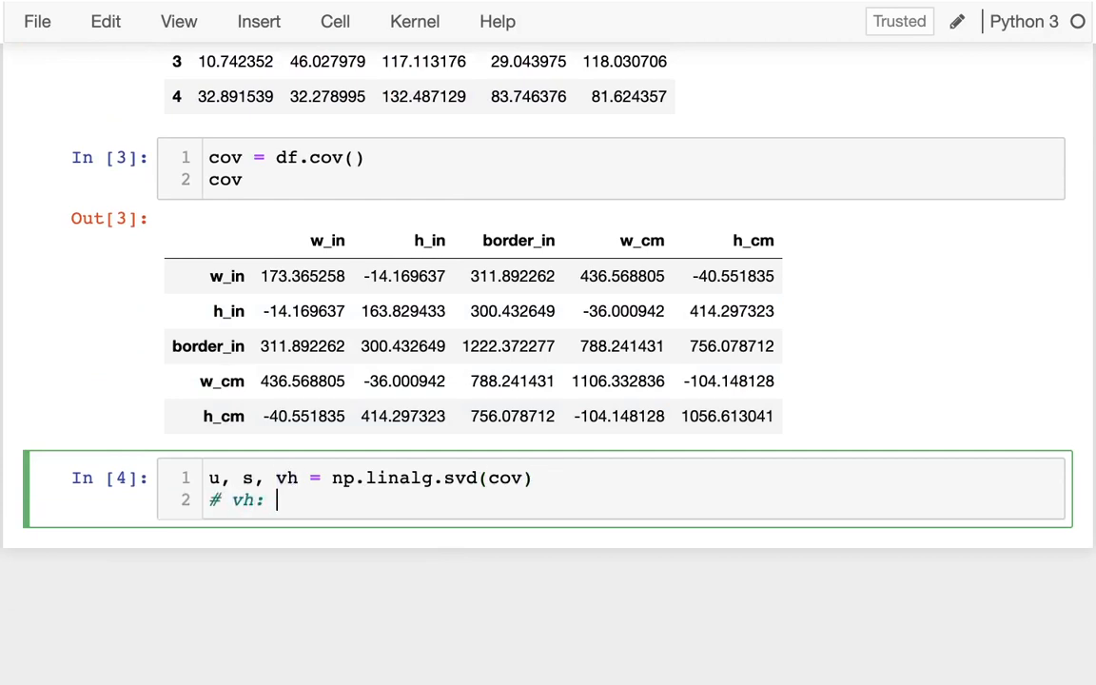
type("eigenve")
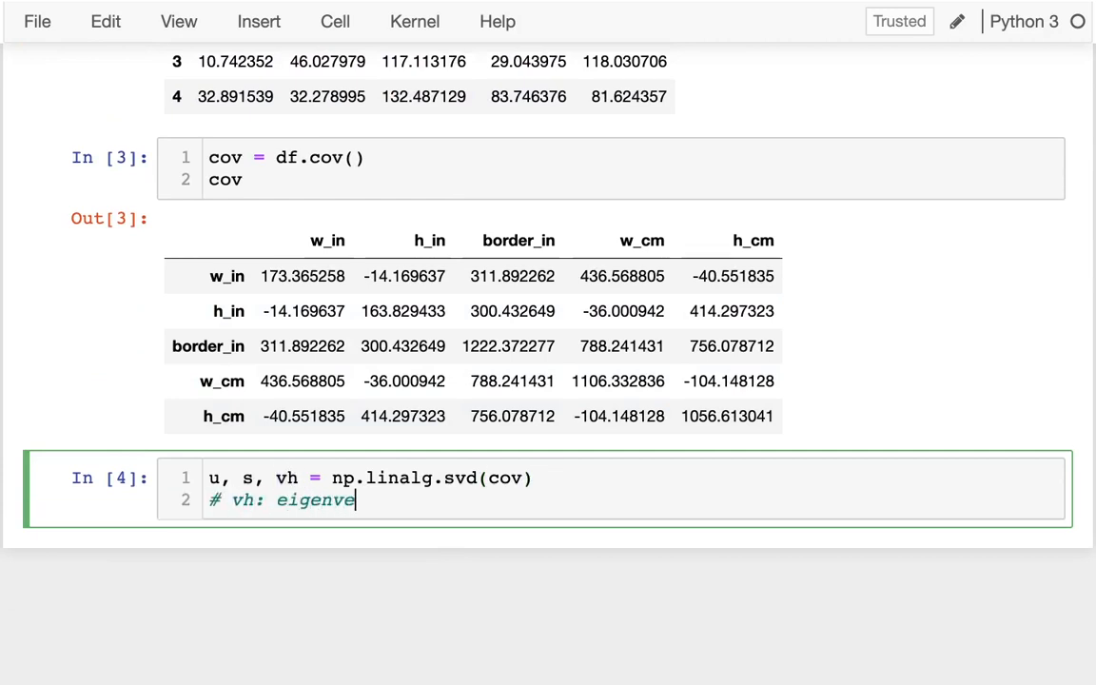
type("ctors (hori")
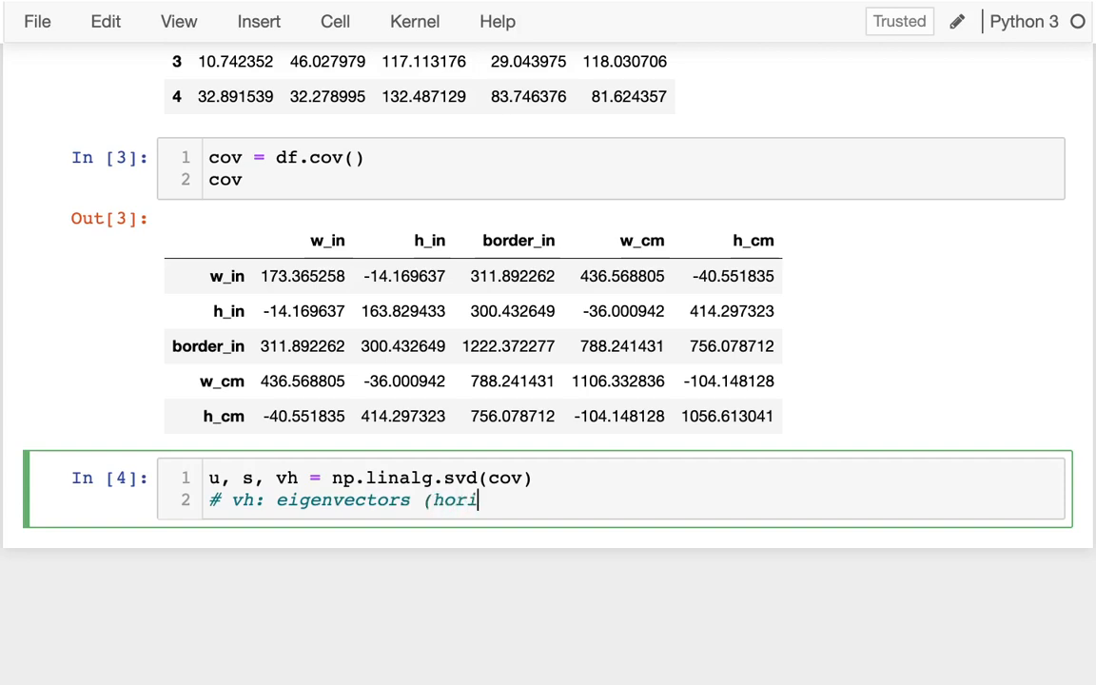
type("zontal)")
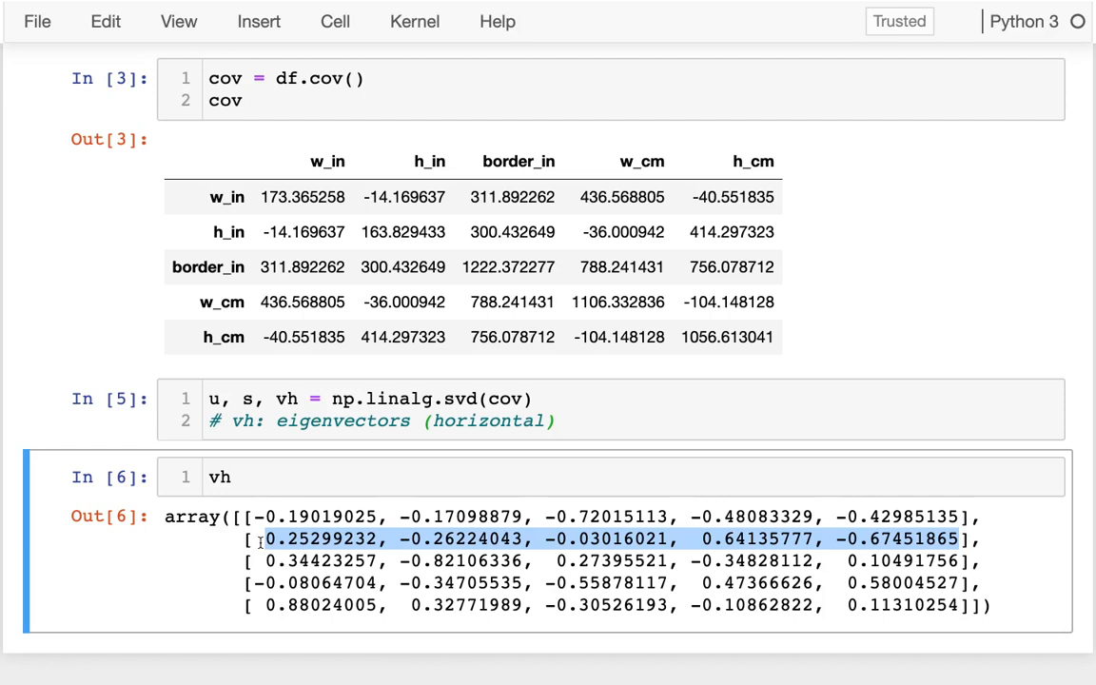
- Begin a new cell below with 'v0 =' to hold the first eigenvector
left_click(232, 475)
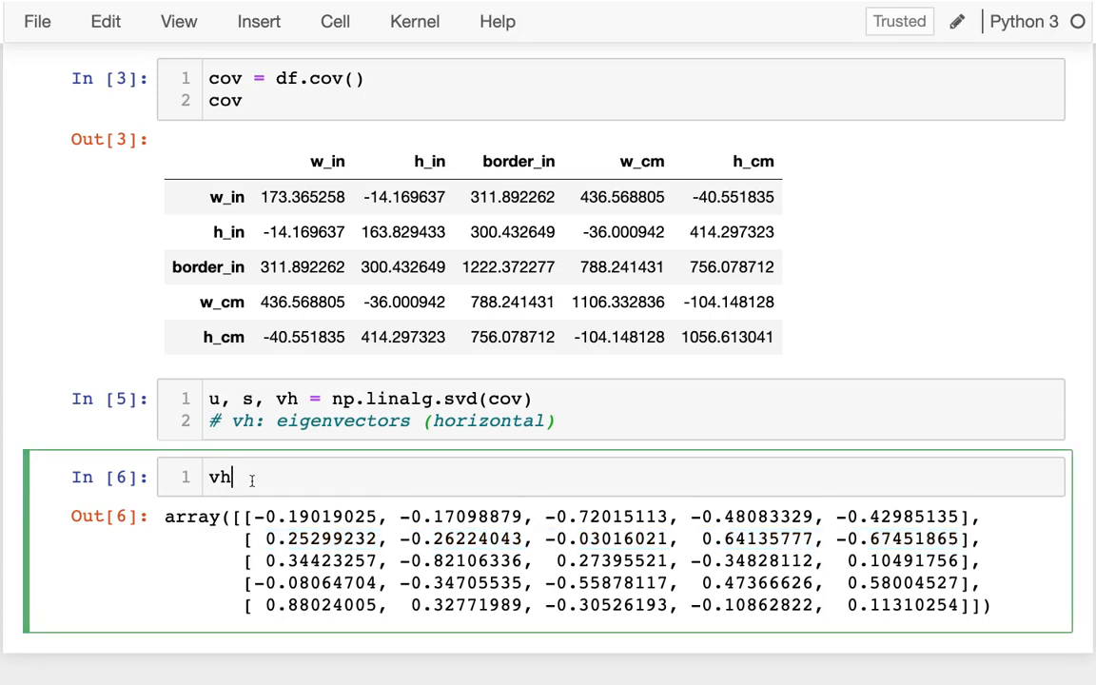
type("v0 =")
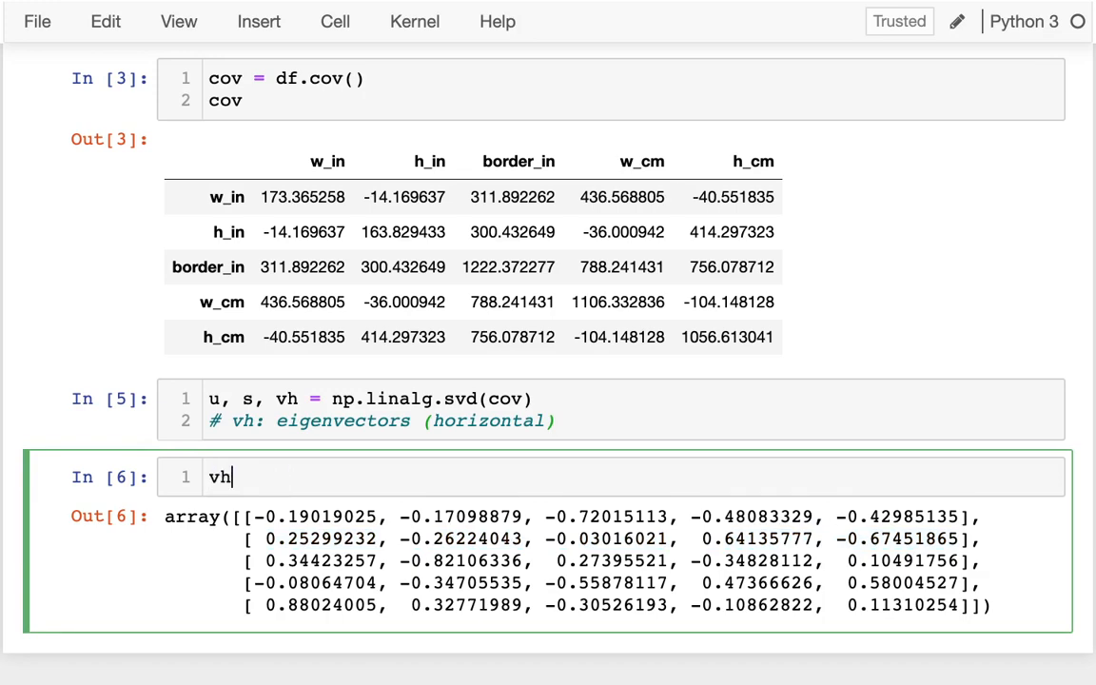
- Define v0, v1, v2 as vh[0..2].reshape(-1,1) column vectors and run the cell to show v2
key("shift+enter")
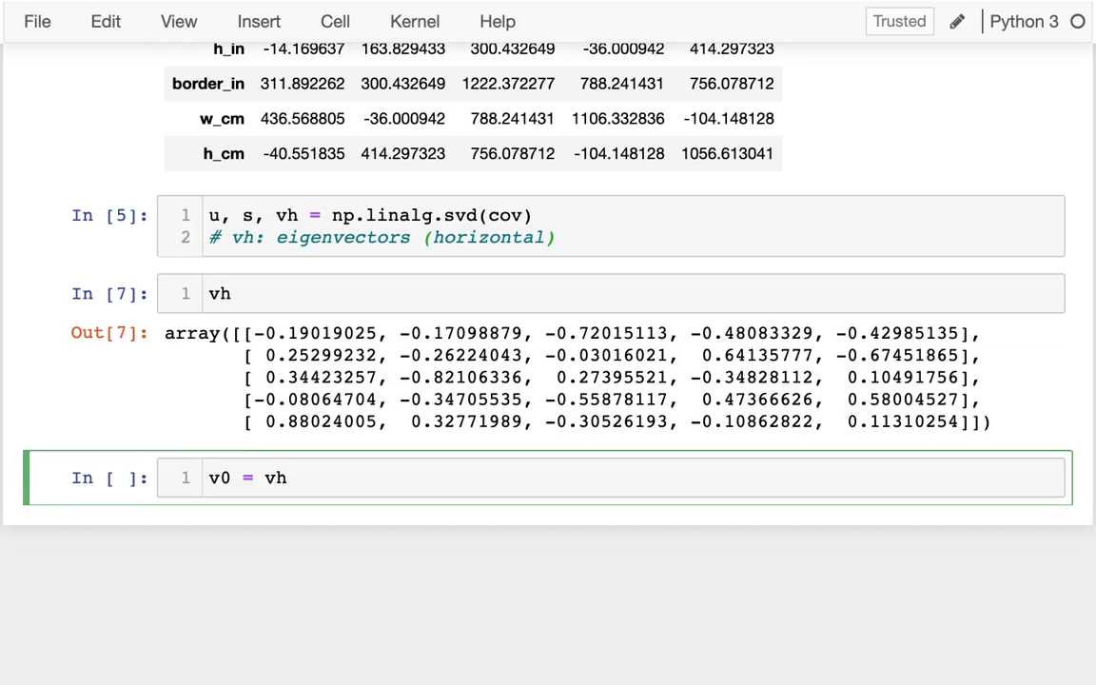
type("[0]")
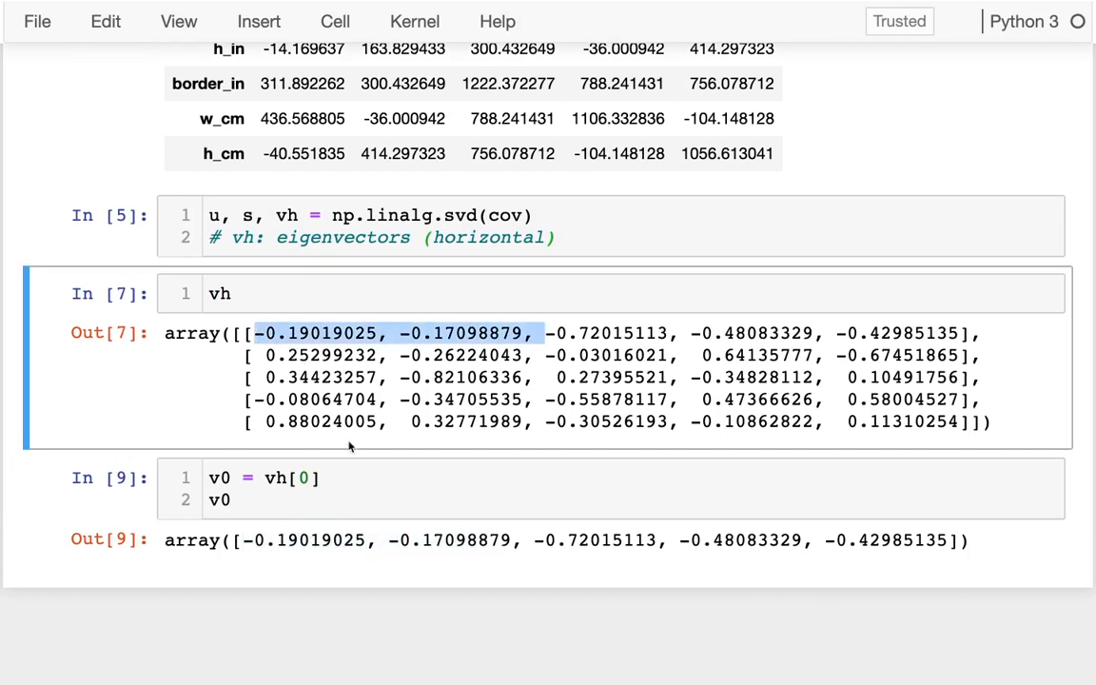
left_click(297, 477)
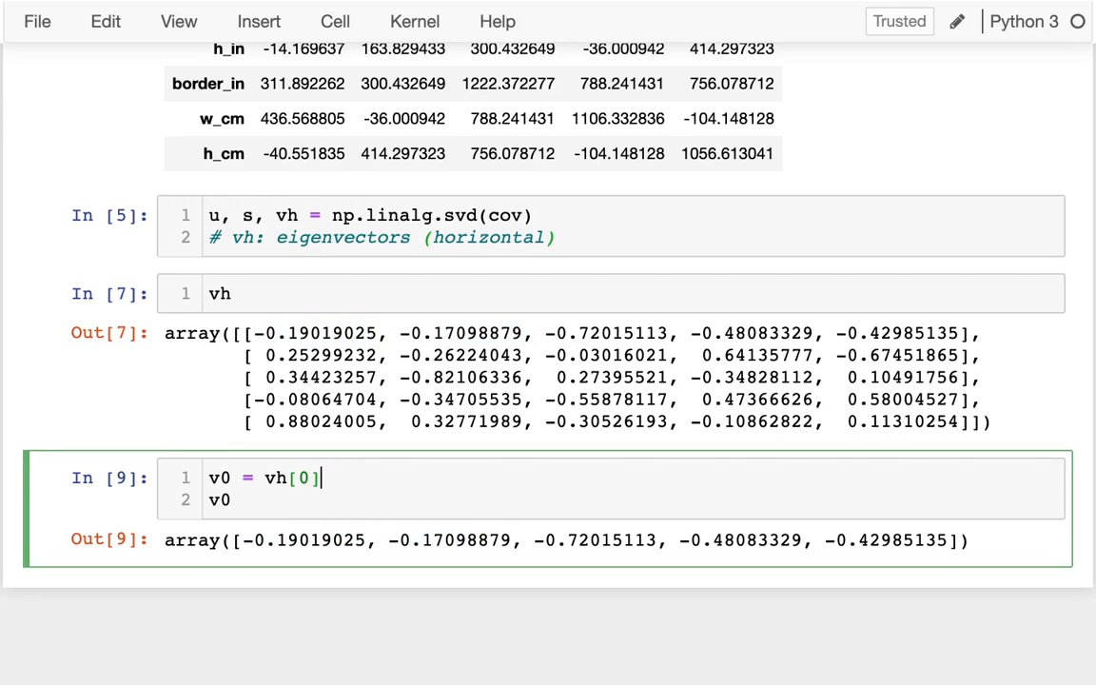
type(".reshape(")
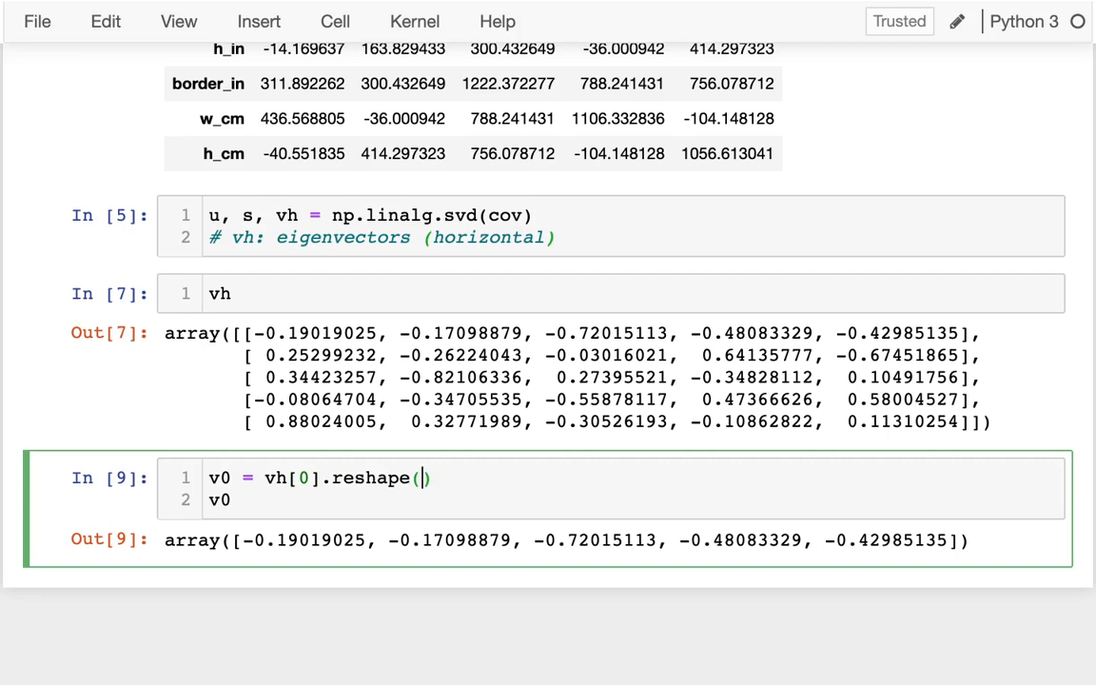
type("-1,1")
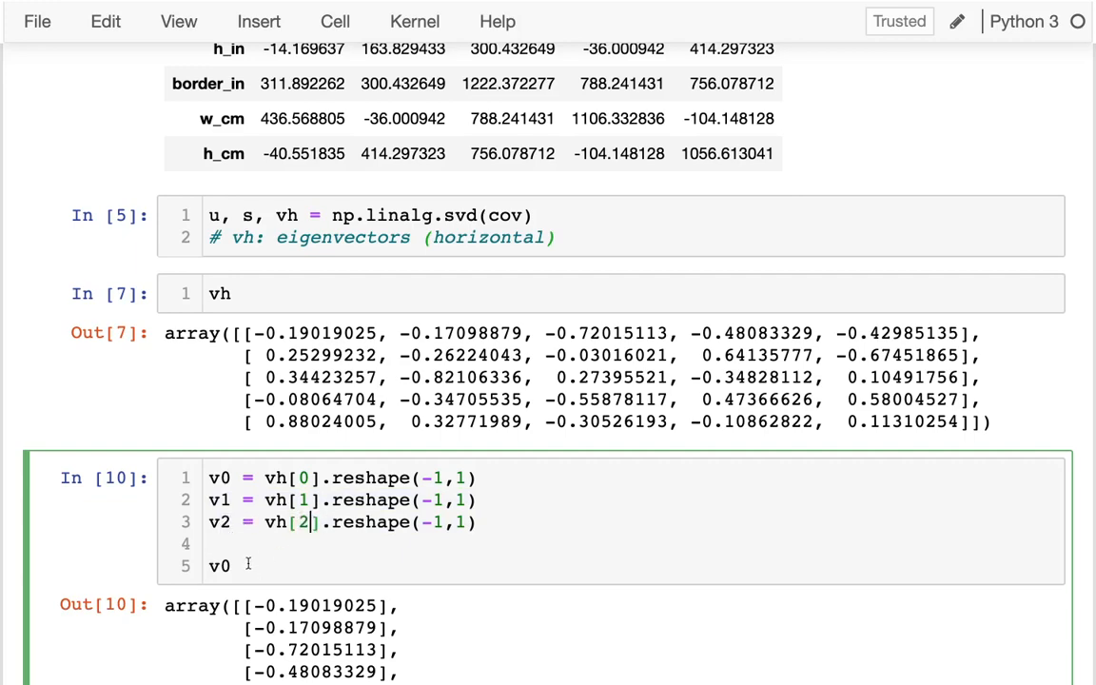
key("shift+enter")
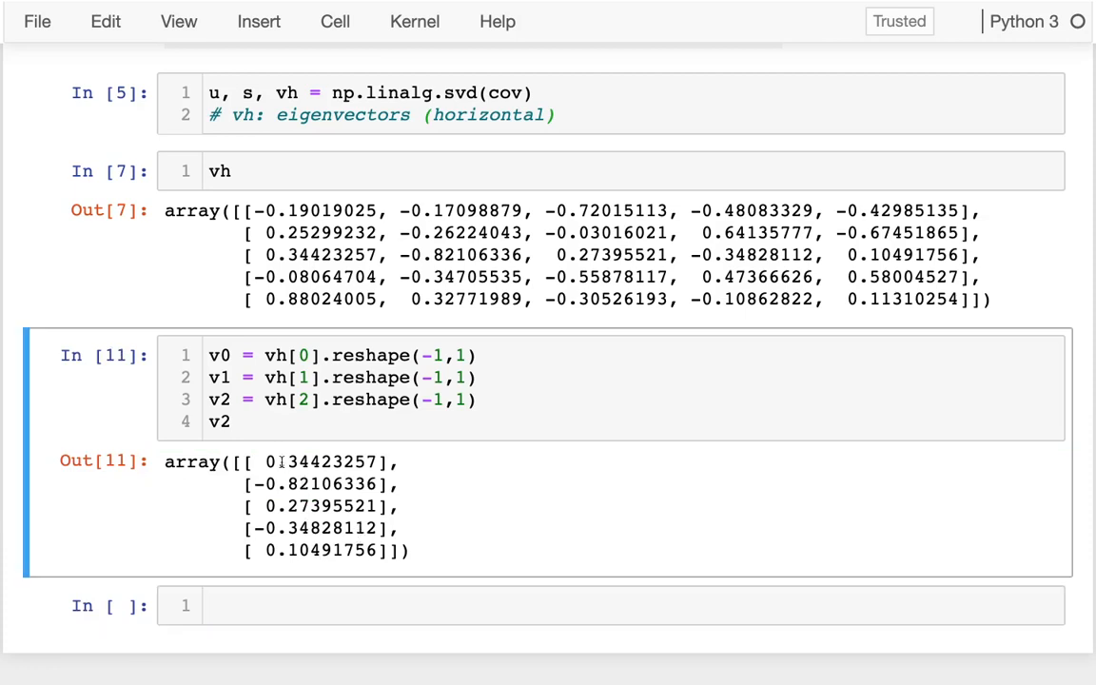
left_click_drag(262, 255, 524, 255)
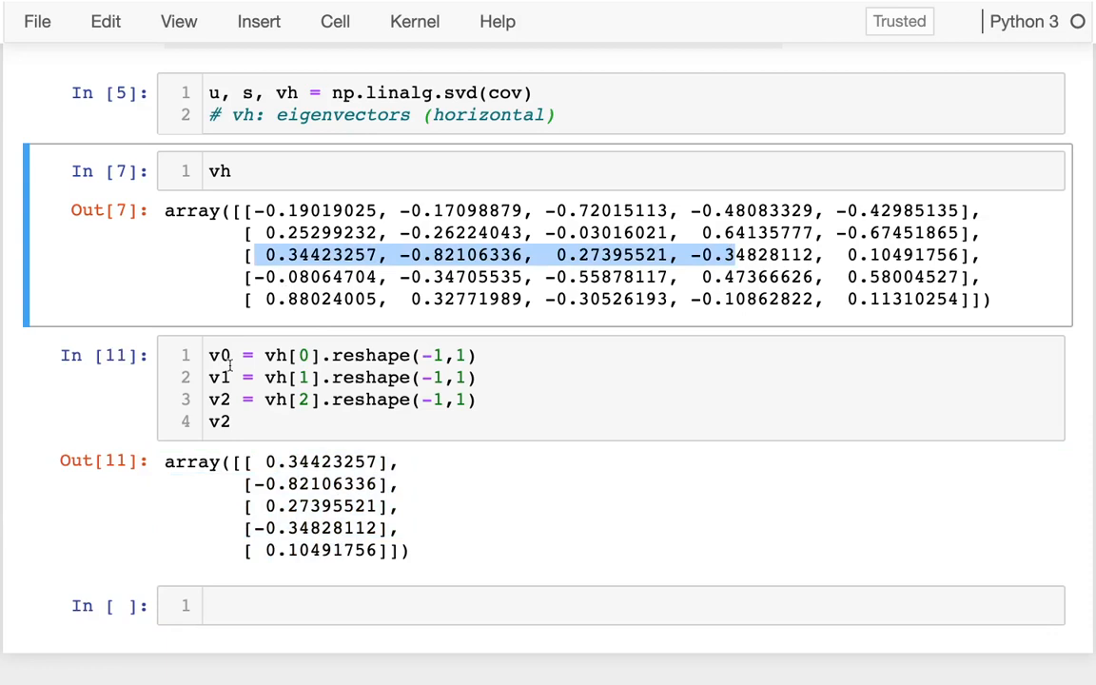
mouse_move(266, 436)
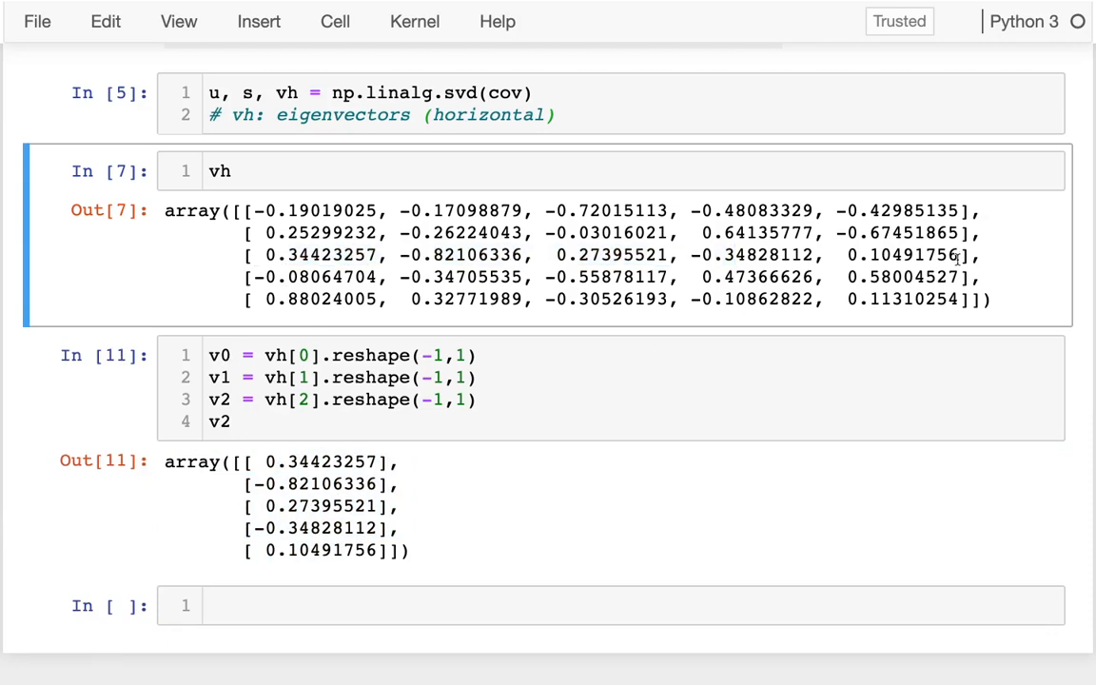
mouse_move(320, 495)
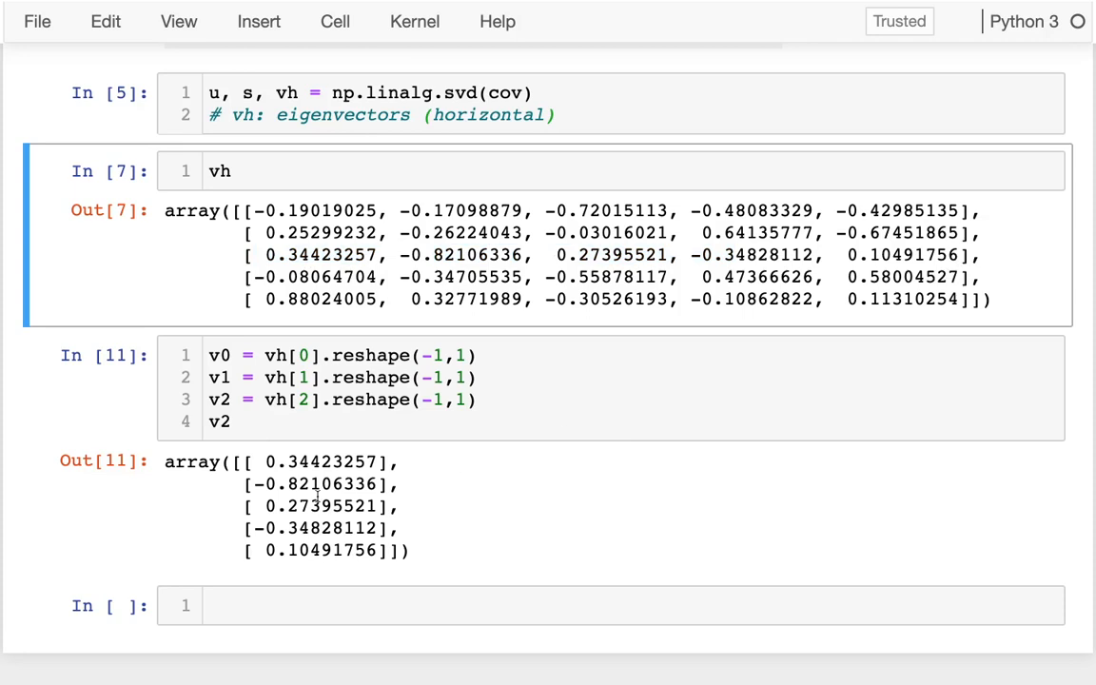
mouse_move(274, 247)
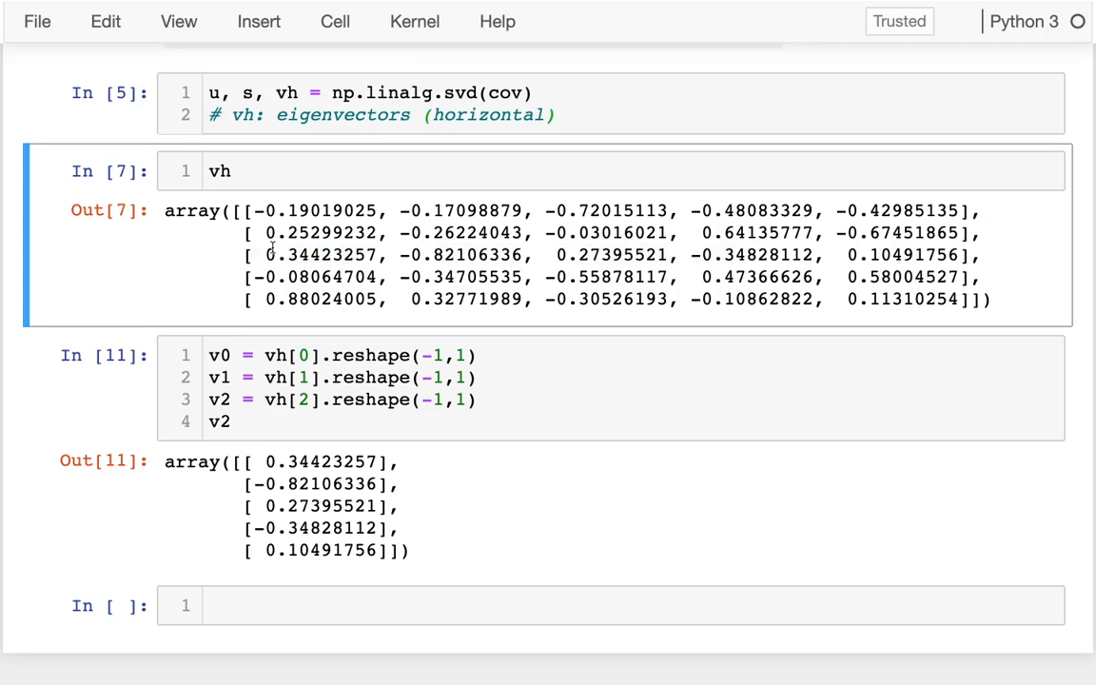
mouse_move(510, 91)
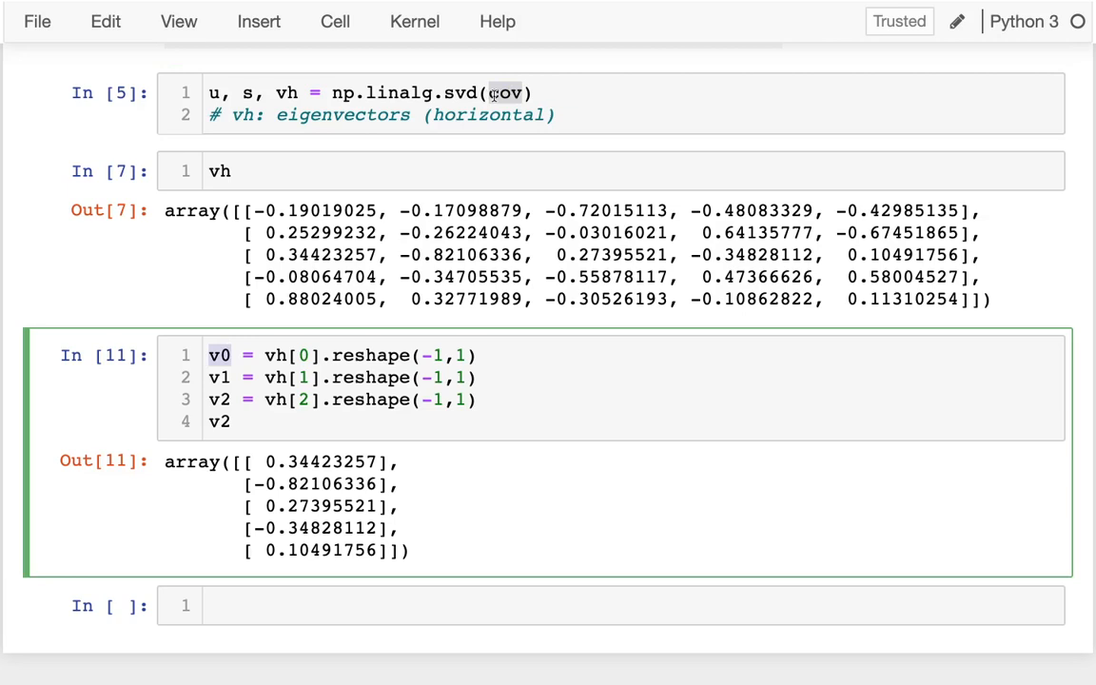
mouse_move(456, 156)
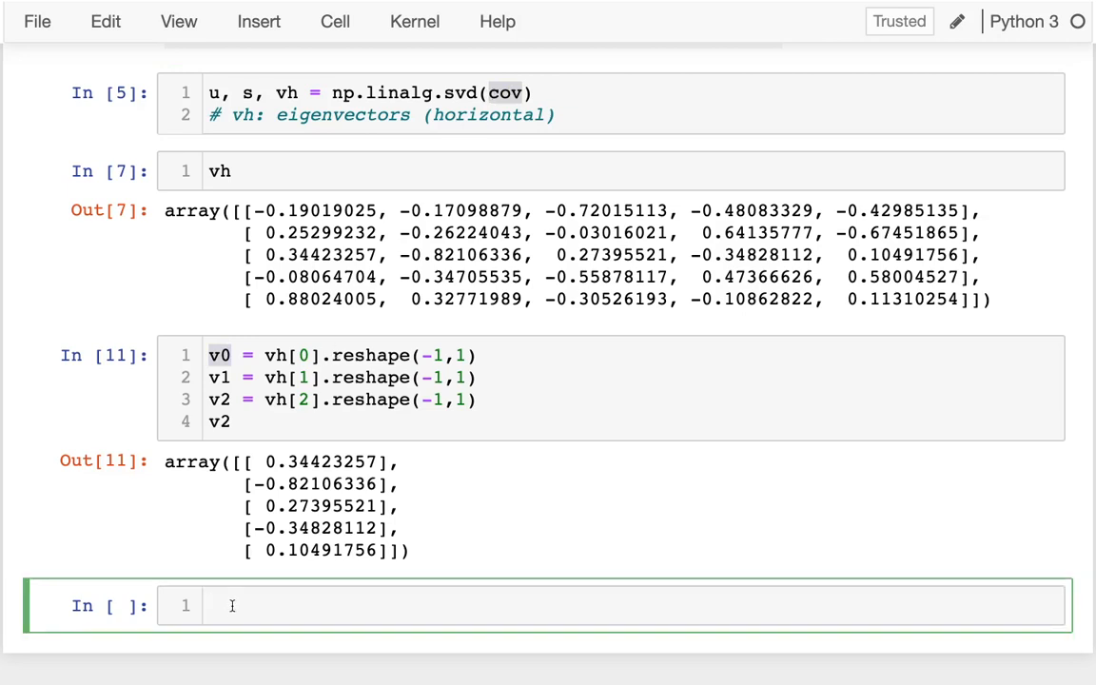
- Compute cov @ v0, then rewrite it as np.dot(cov, v0) for a plain array result
type("cov")
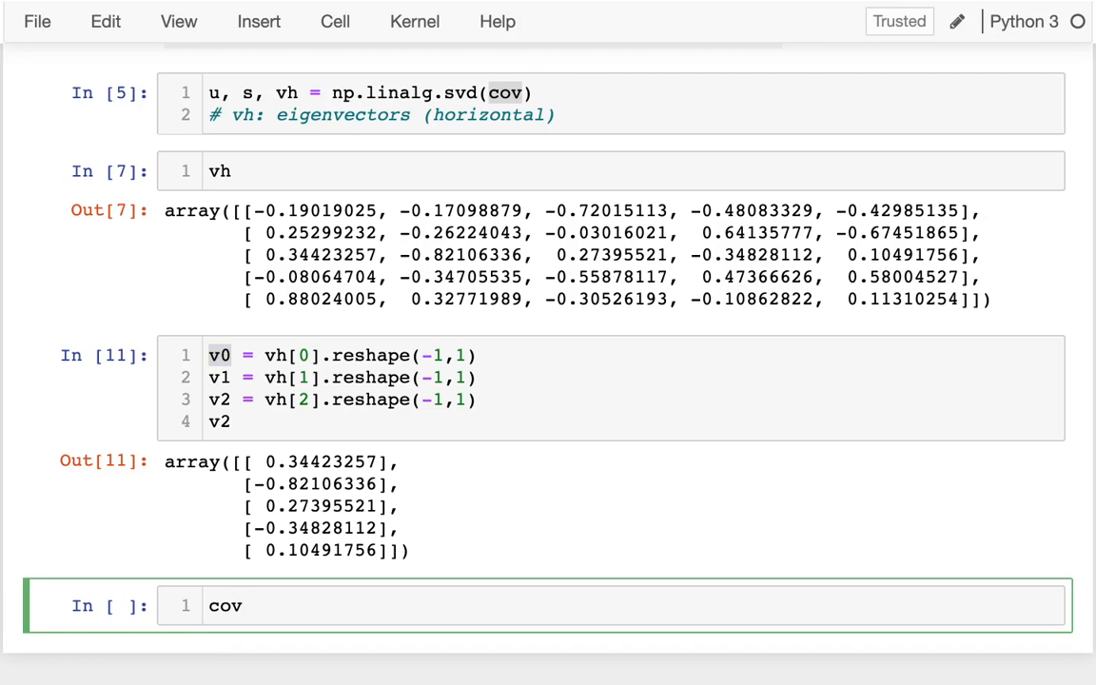
type("@")
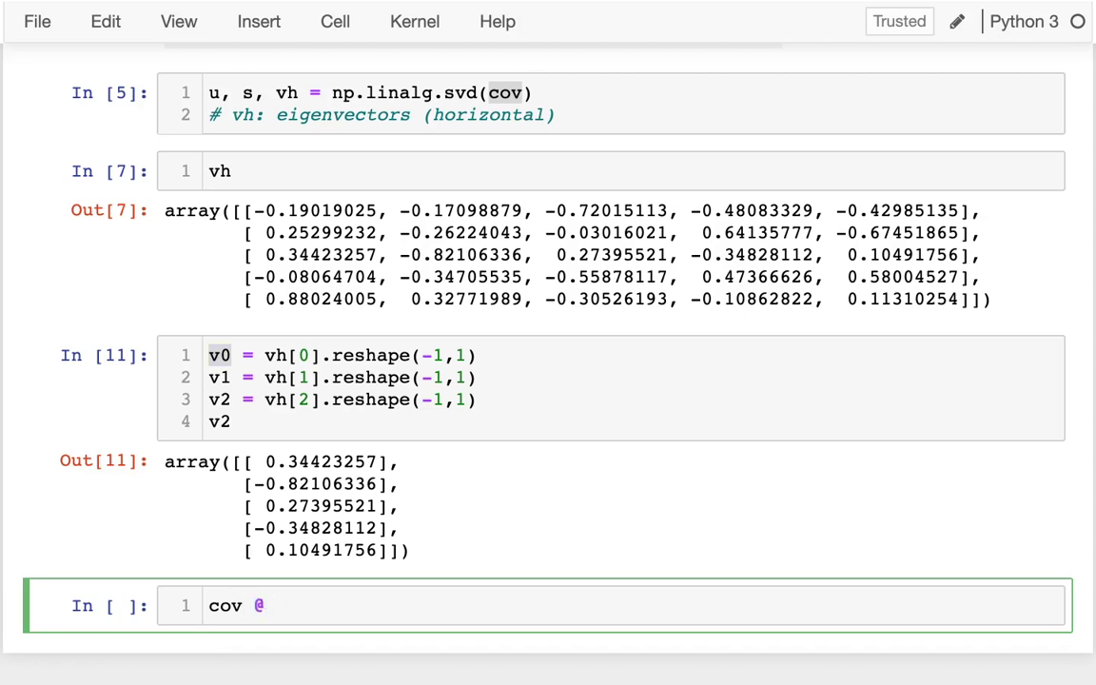
key("shift+enter")
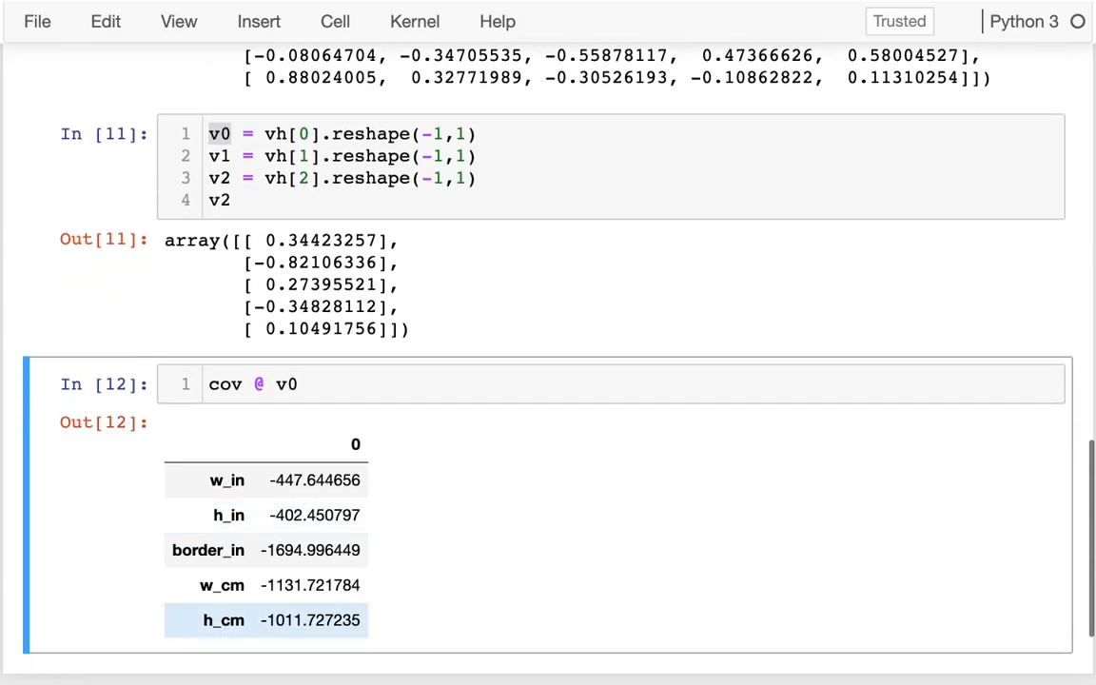
left_click(209, 385)
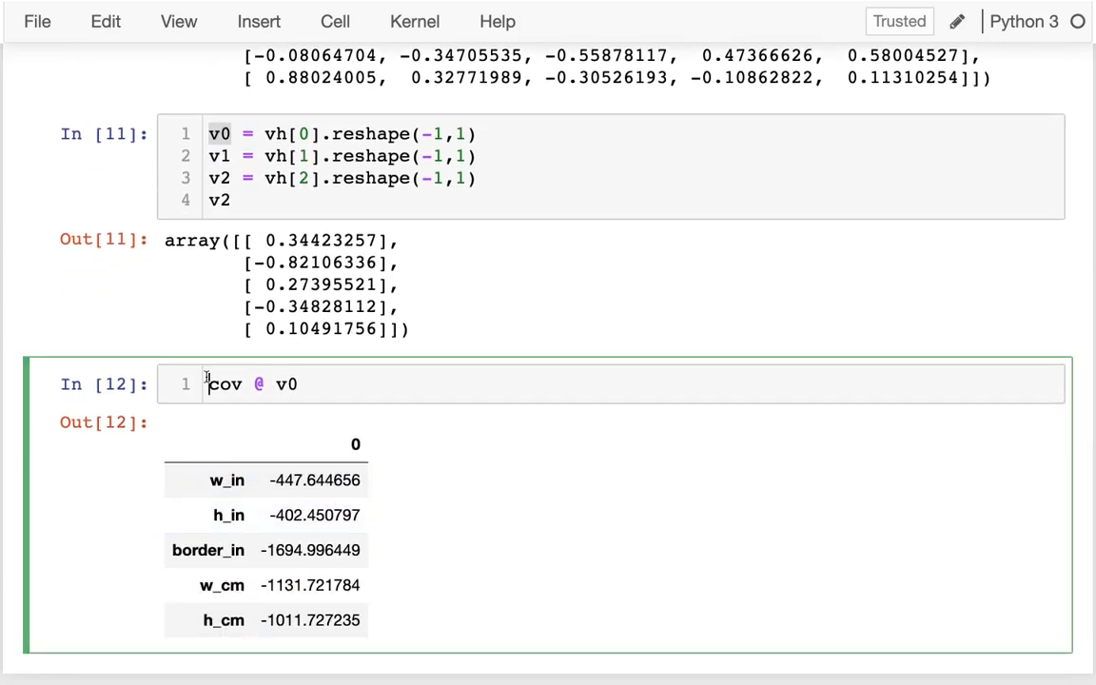
type("np.dot(")
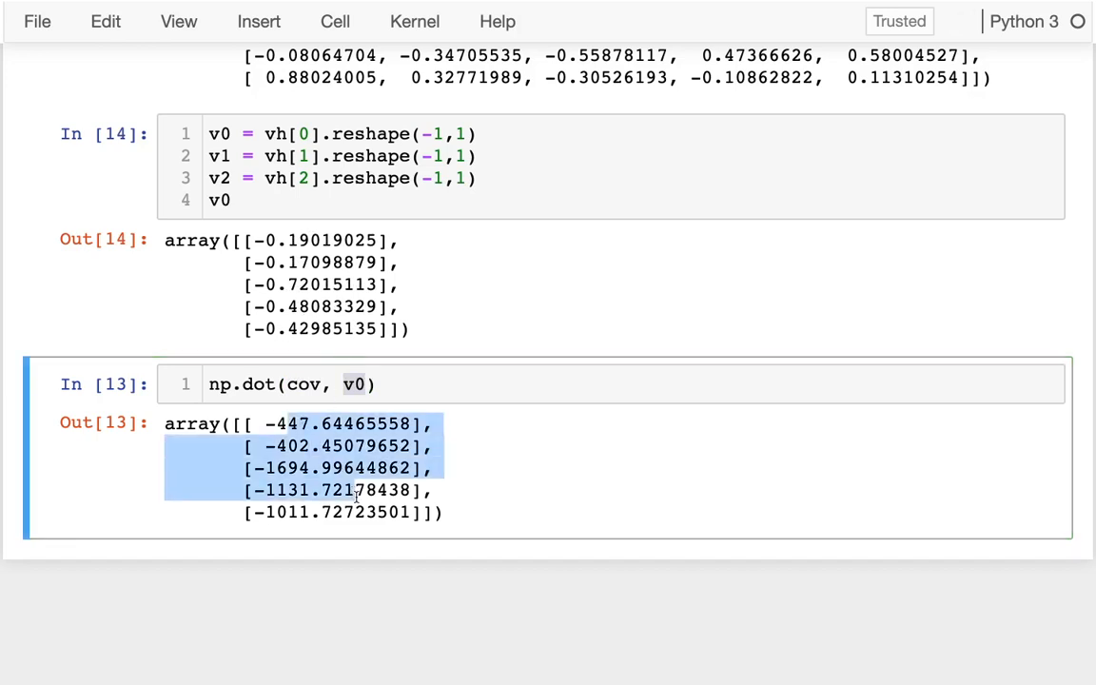
- Show v0's values above the np.dot result and highlight them for comparison
left_click(460, 314)
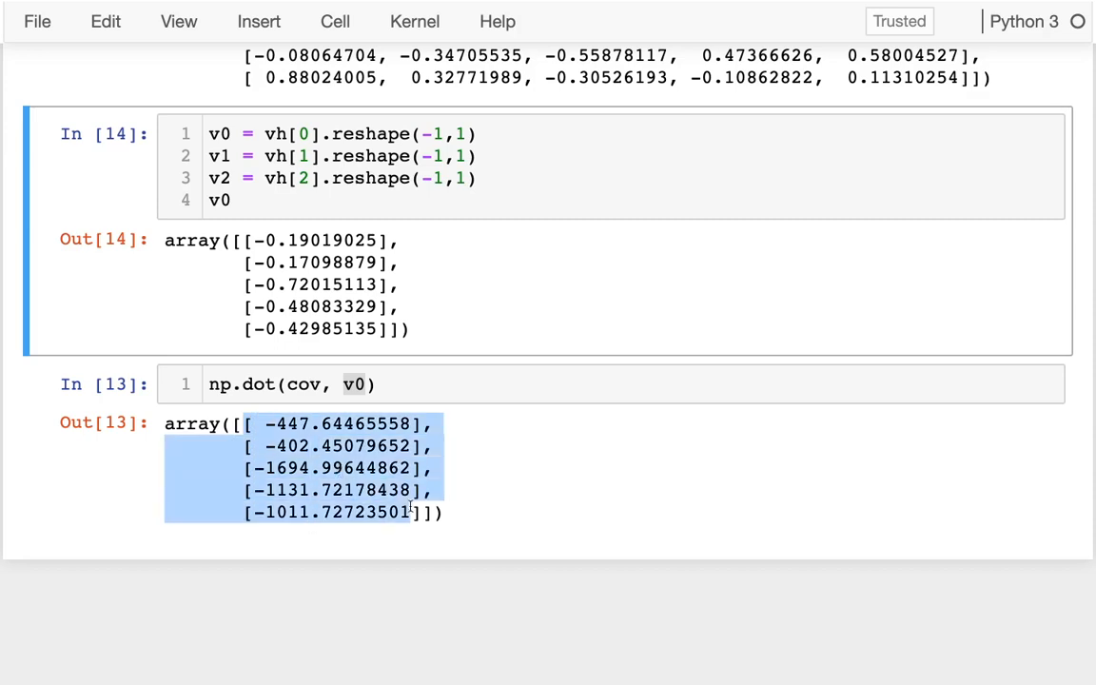
left_click(300, 384)
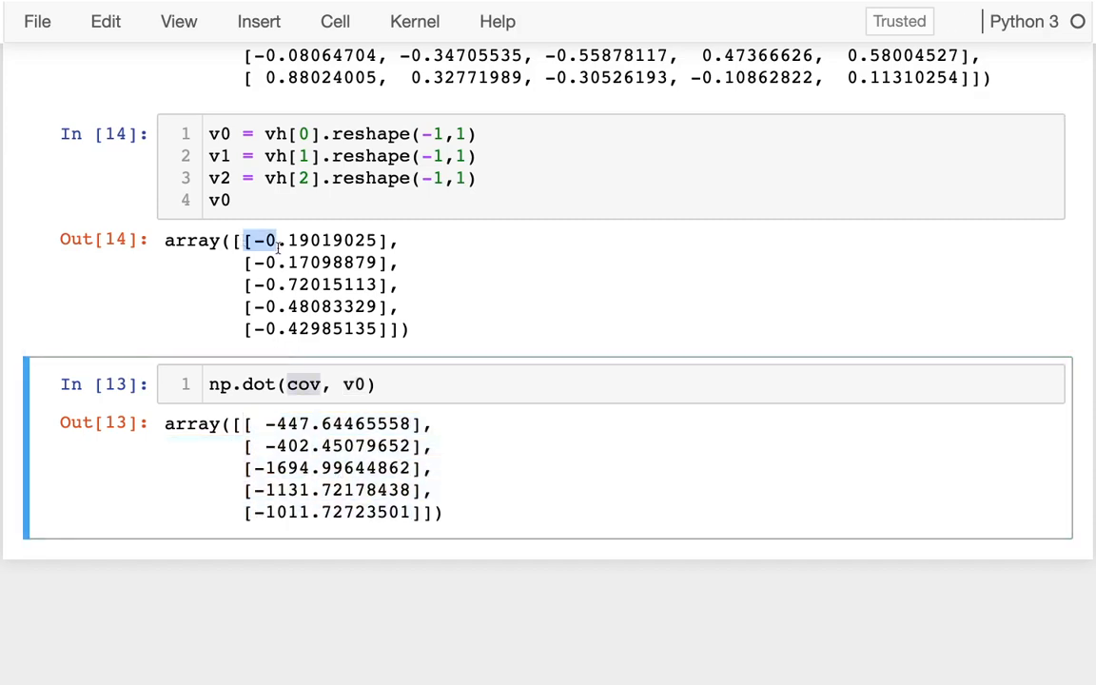
left_click_drag(251, 240, 390, 329)
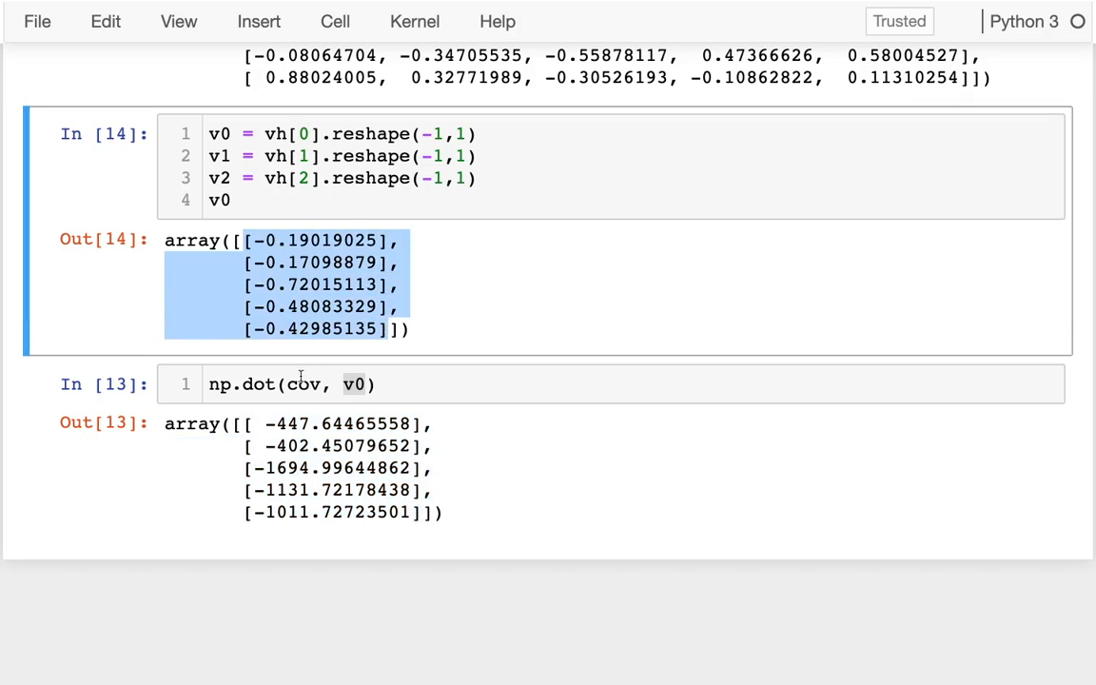
left_click(291, 384)
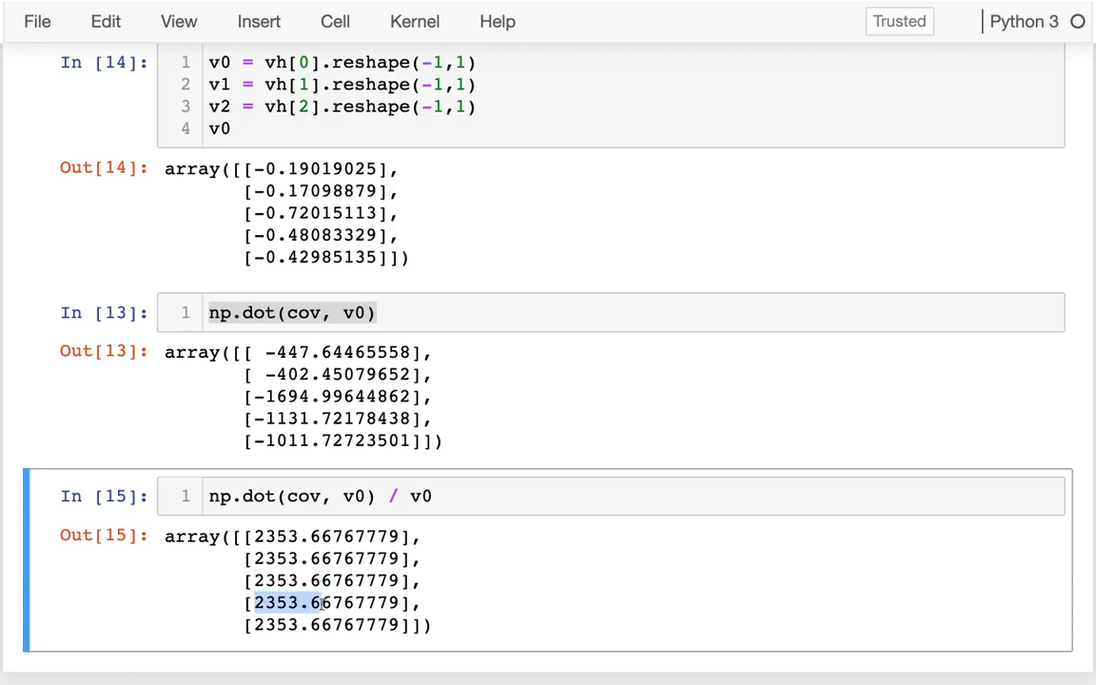
- Rerun np.dot(cov, v)/v with v2 and then v1, getting constant ratios 1.317 and 1365.73
left_click(377, 495)
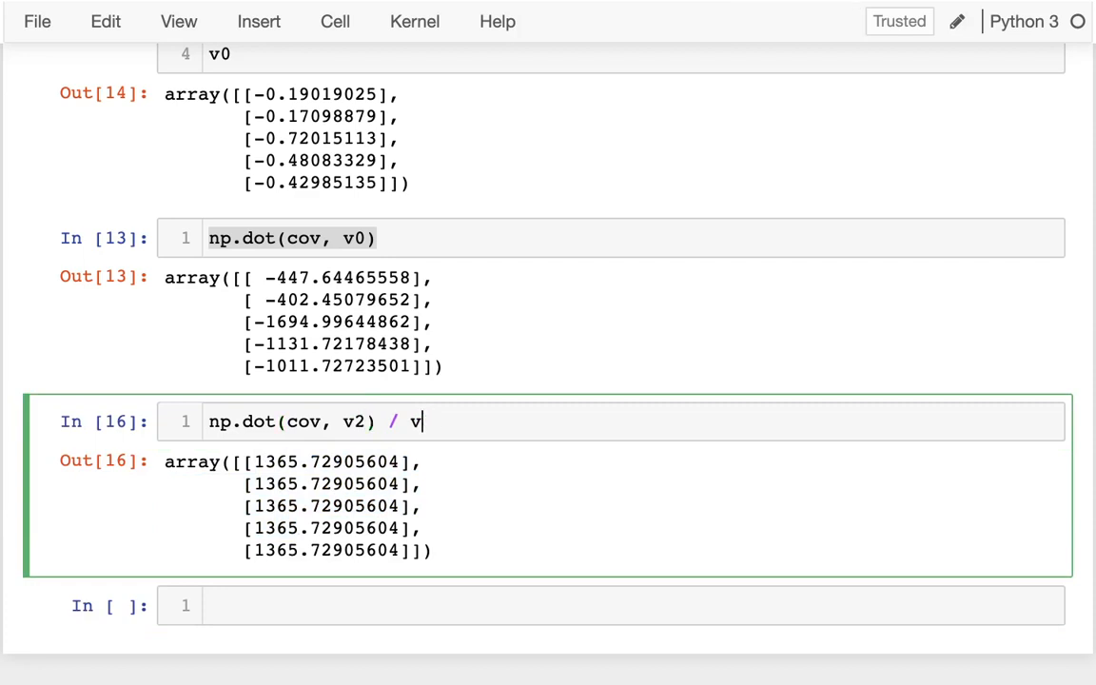
type("2")
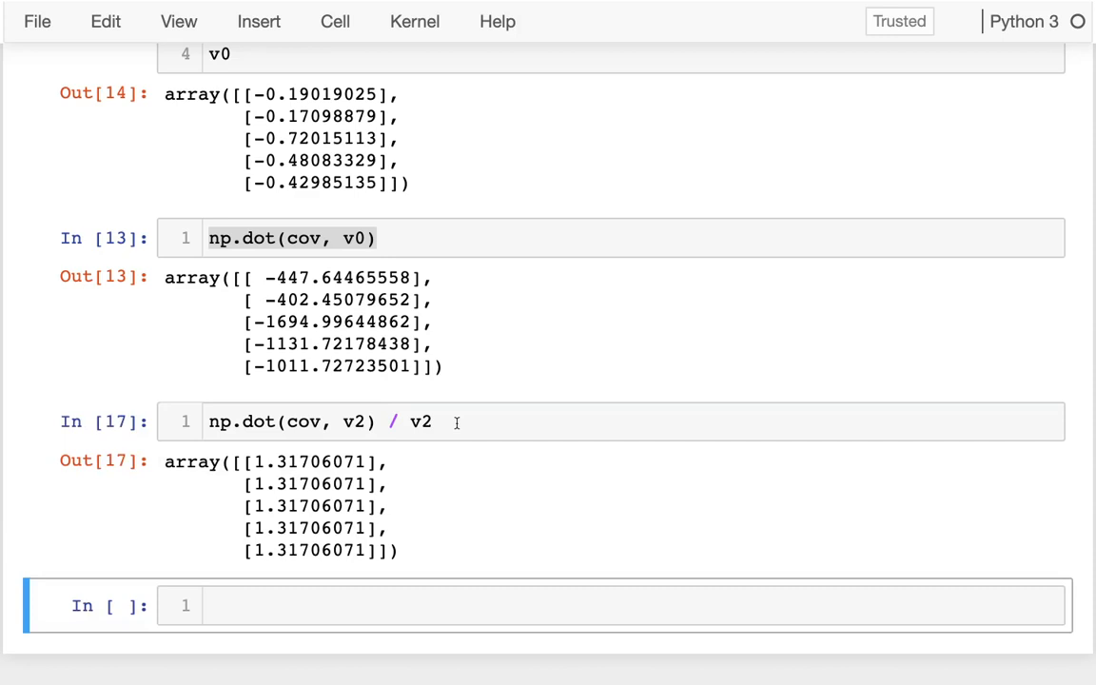
scroll("up", 3)
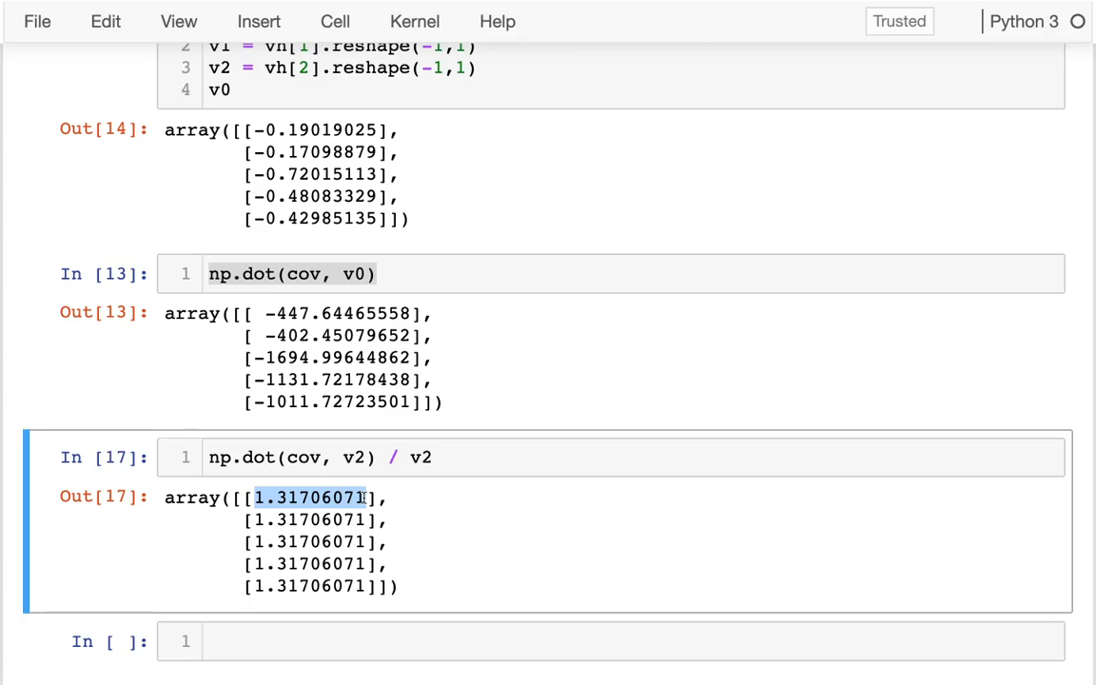
left_click(358, 457)
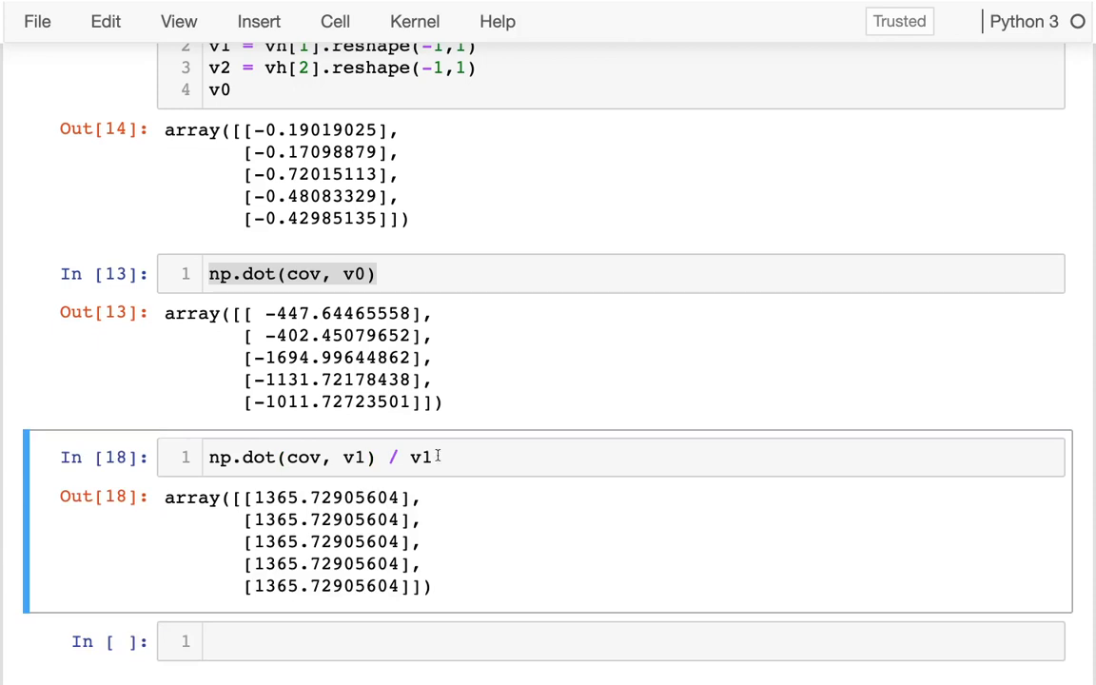
double_click(421, 457)
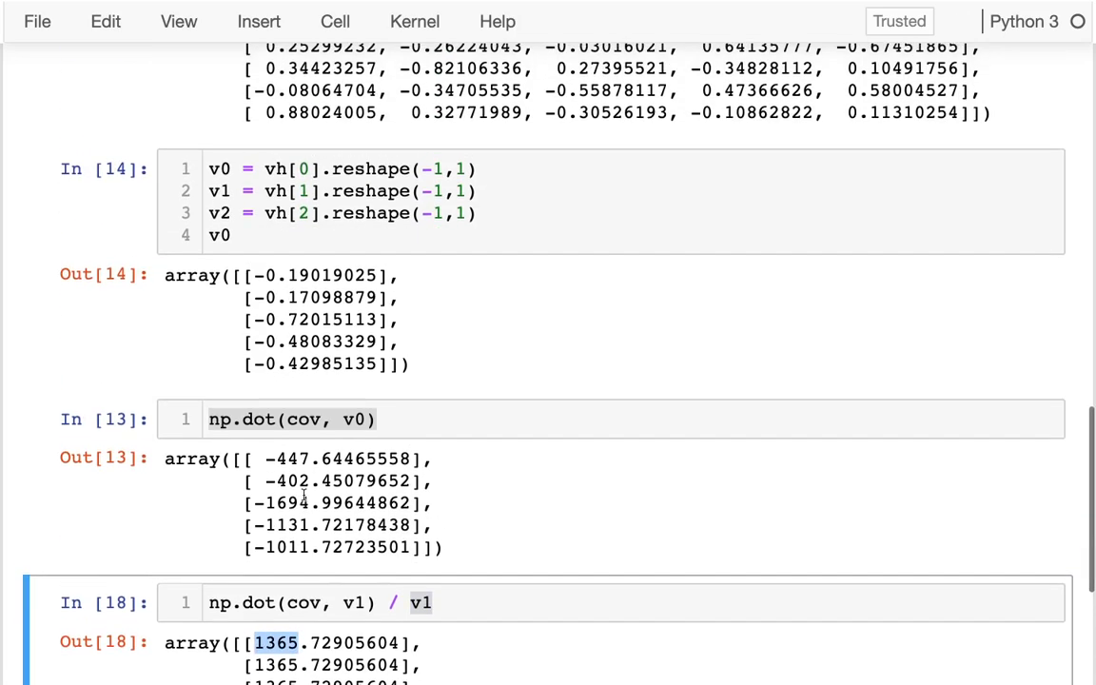
scroll("up", 3)
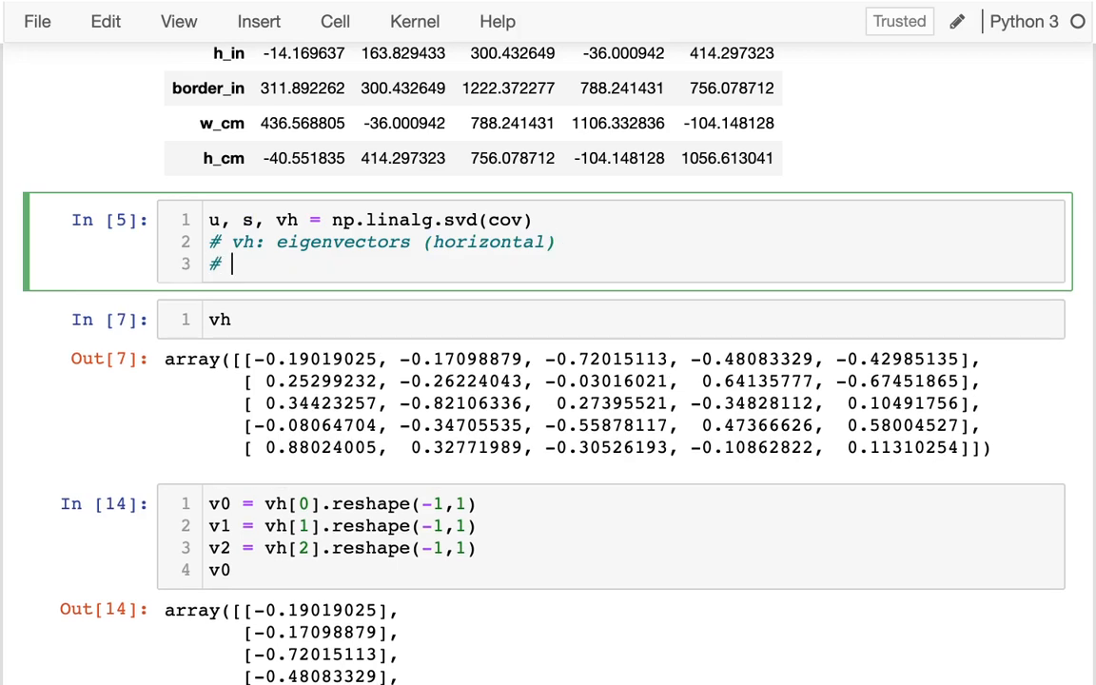
- Add an 's: eigenvalues' note to the SVD cell and run list(s) in a new cell
type("s: eigenvalues")
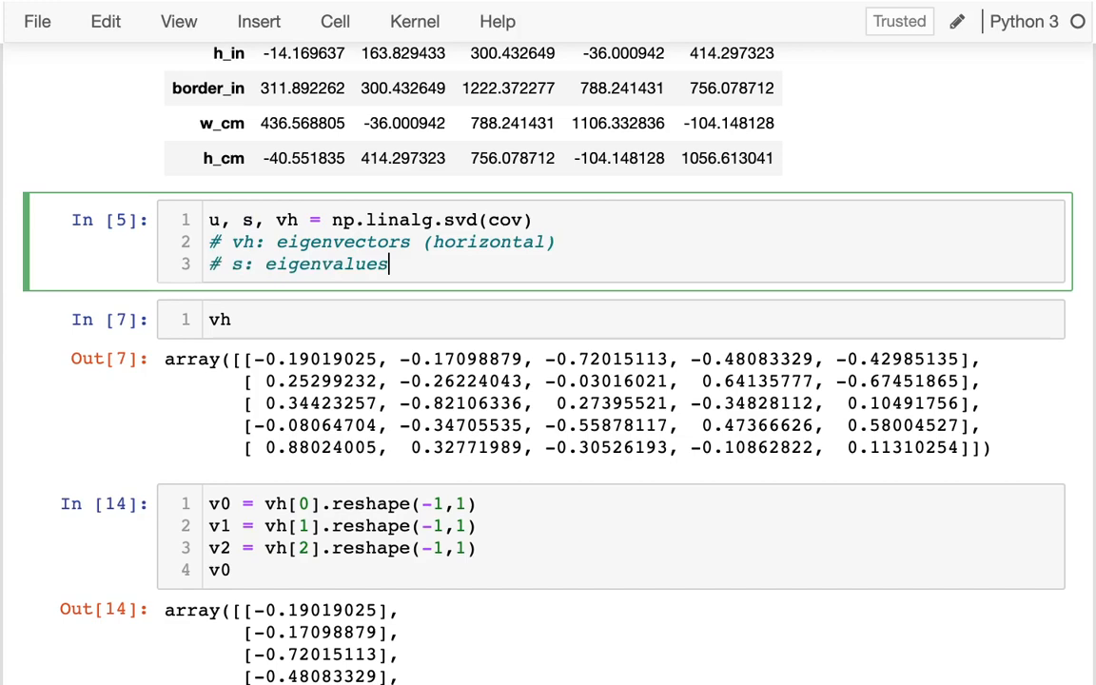
scroll("down", 3)
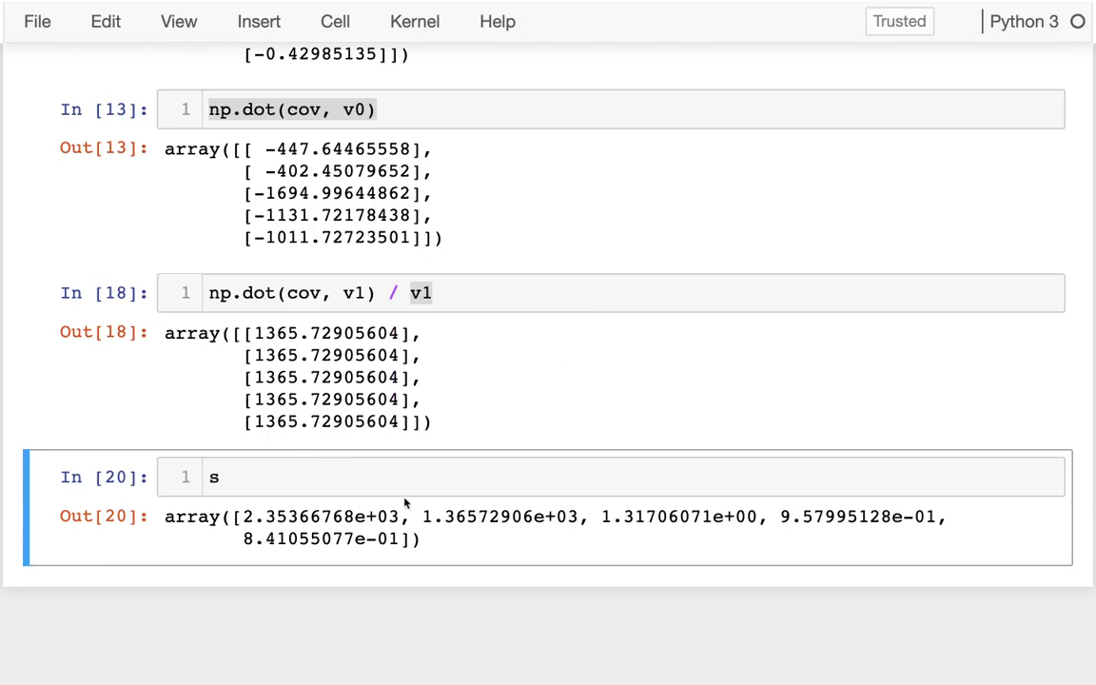
type("l.st")
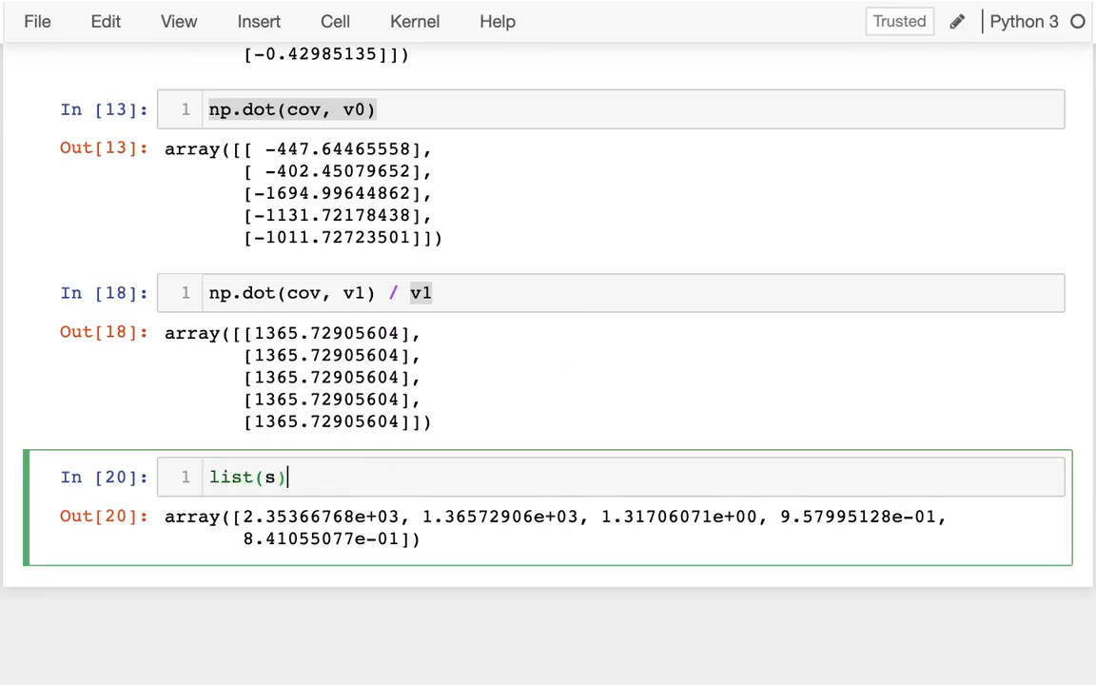
key("shift+Return")
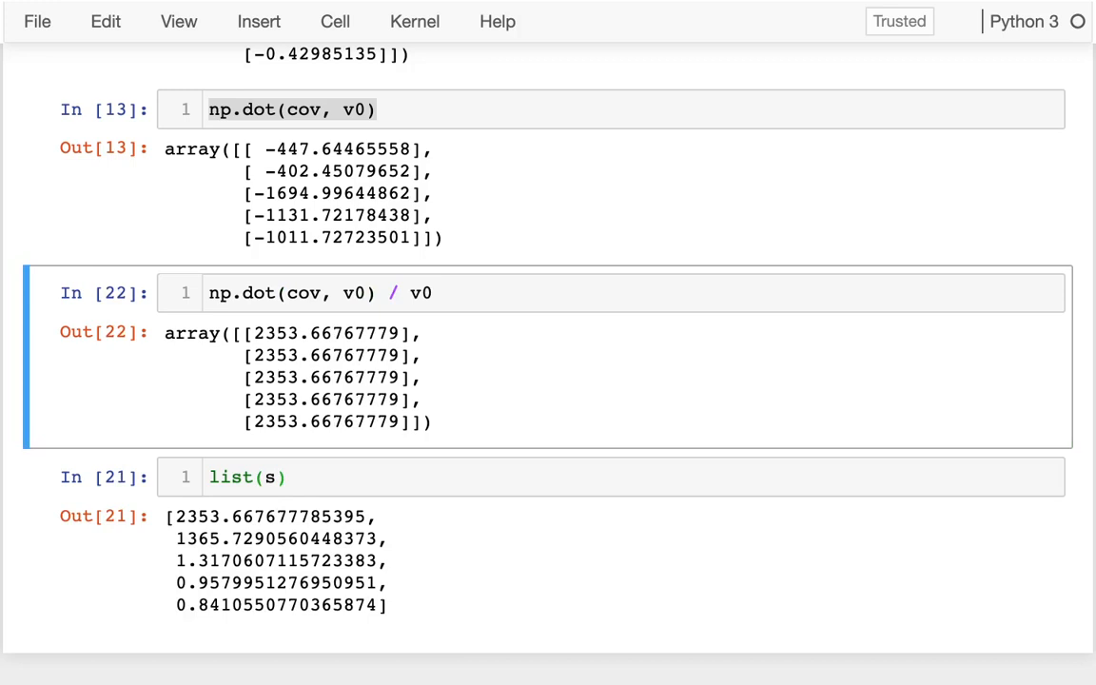
- Highlight 2353.668 and 1365.729 in the ratio cells and in the eigenvalue list to confirm they match
double_click(325, 333)
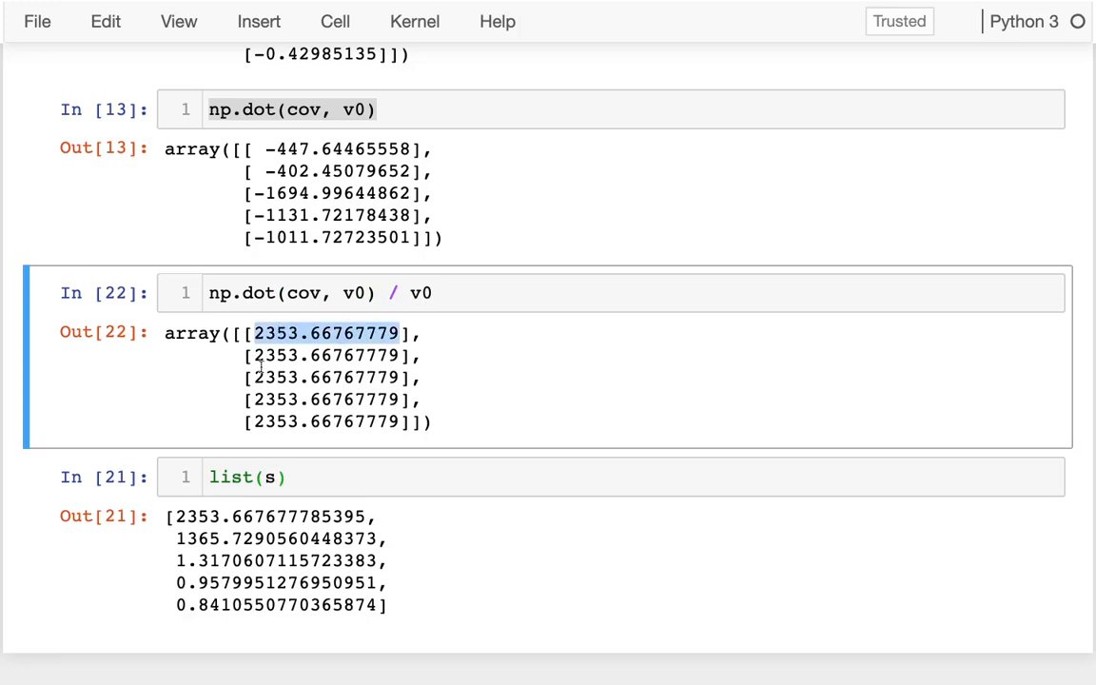
left_click(358, 293)
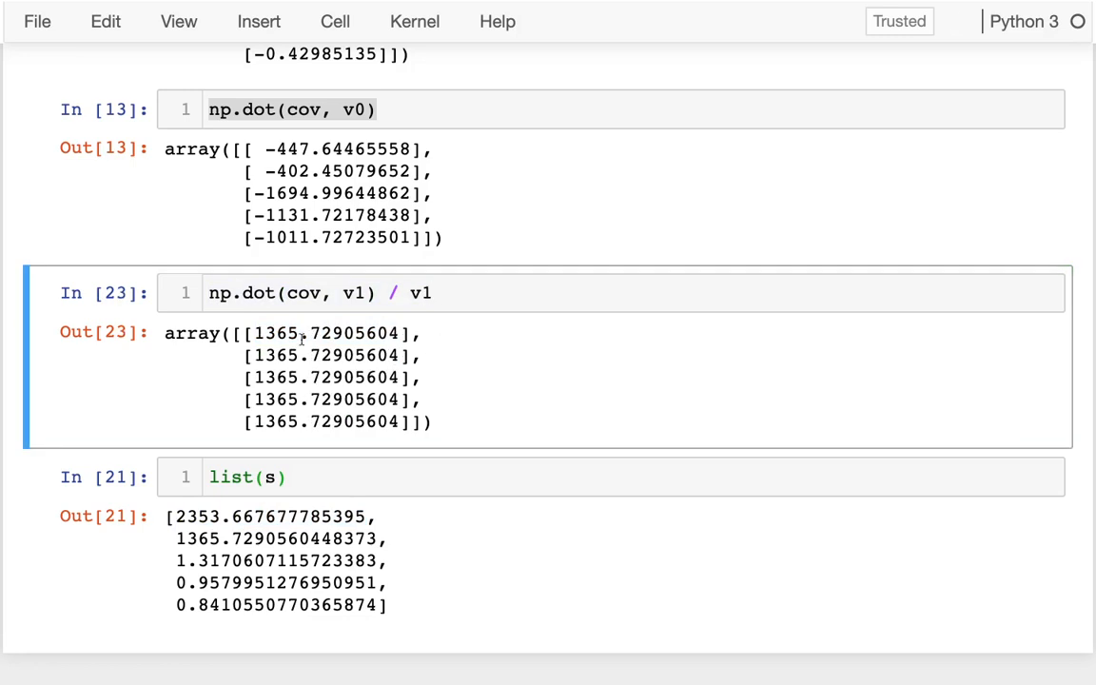
double_click(190, 539)
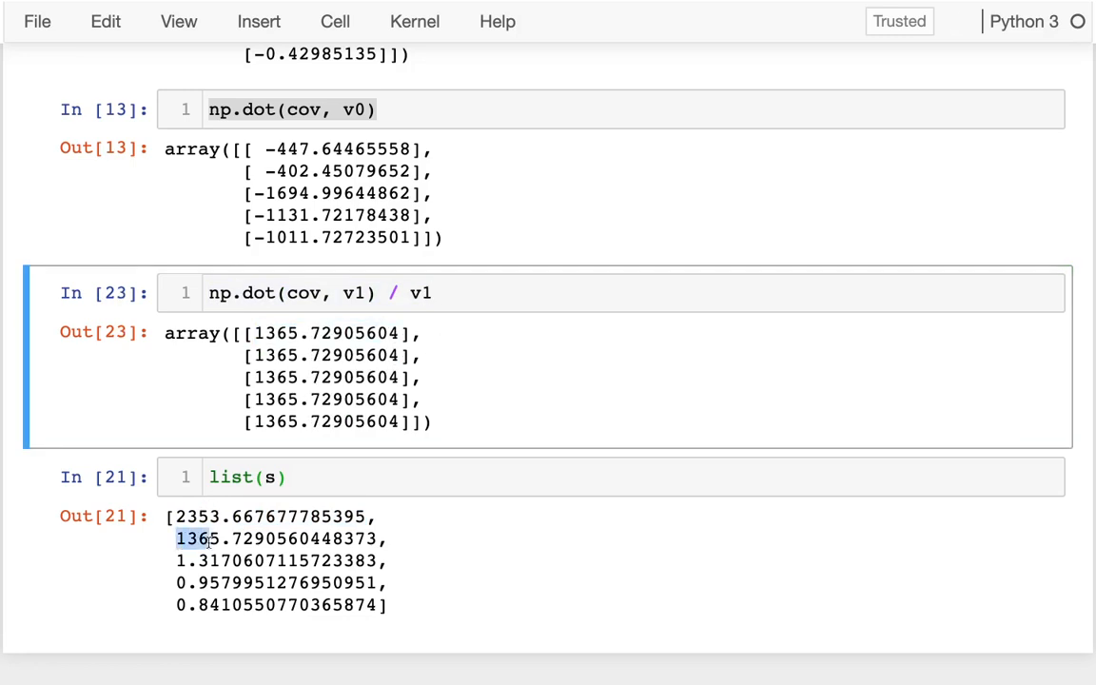
scroll("up", 3)
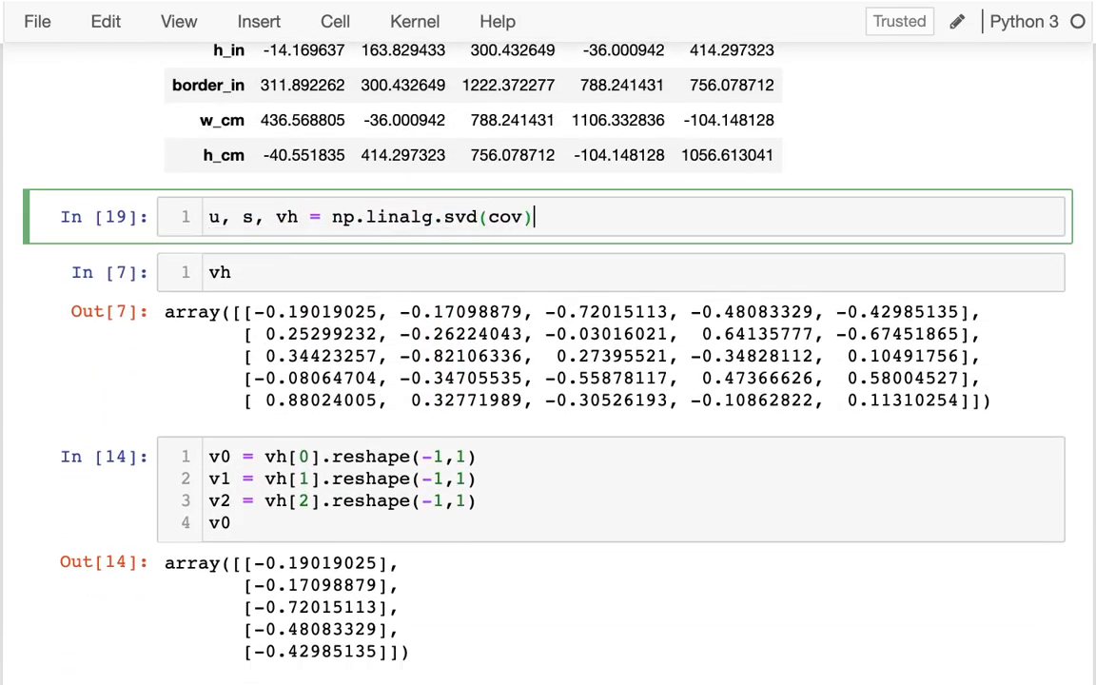
- Move the vh/s comment lines into their own cell and display the s array below
scroll("down", 3)
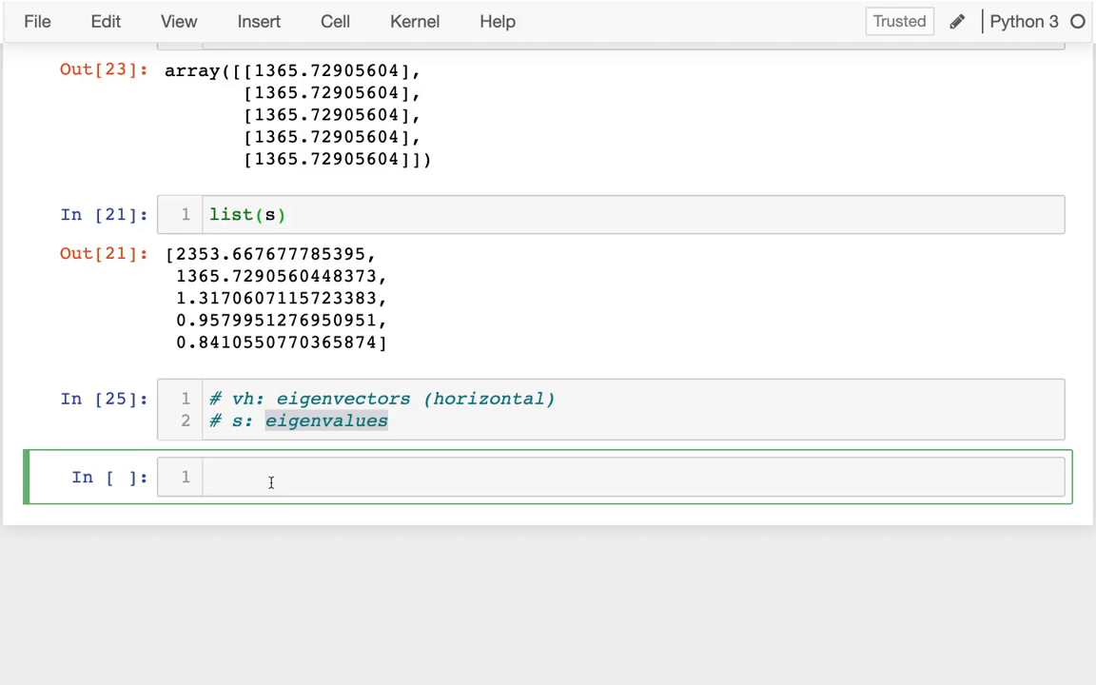
key("shift+enter")
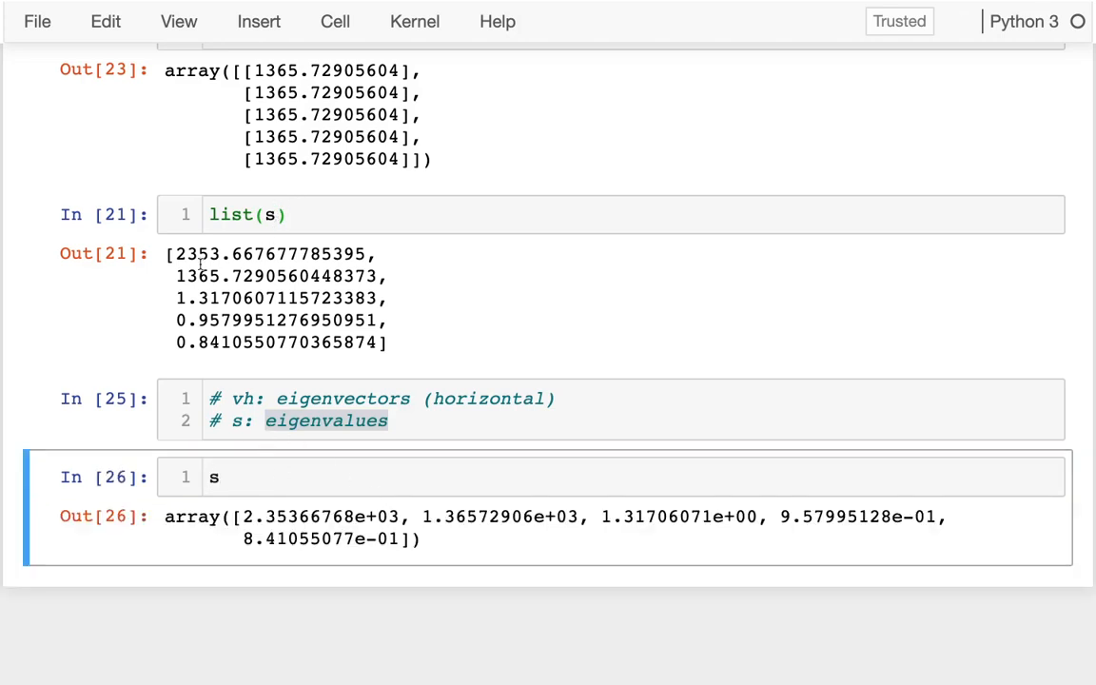
left_click_drag(175, 255, 228, 276)
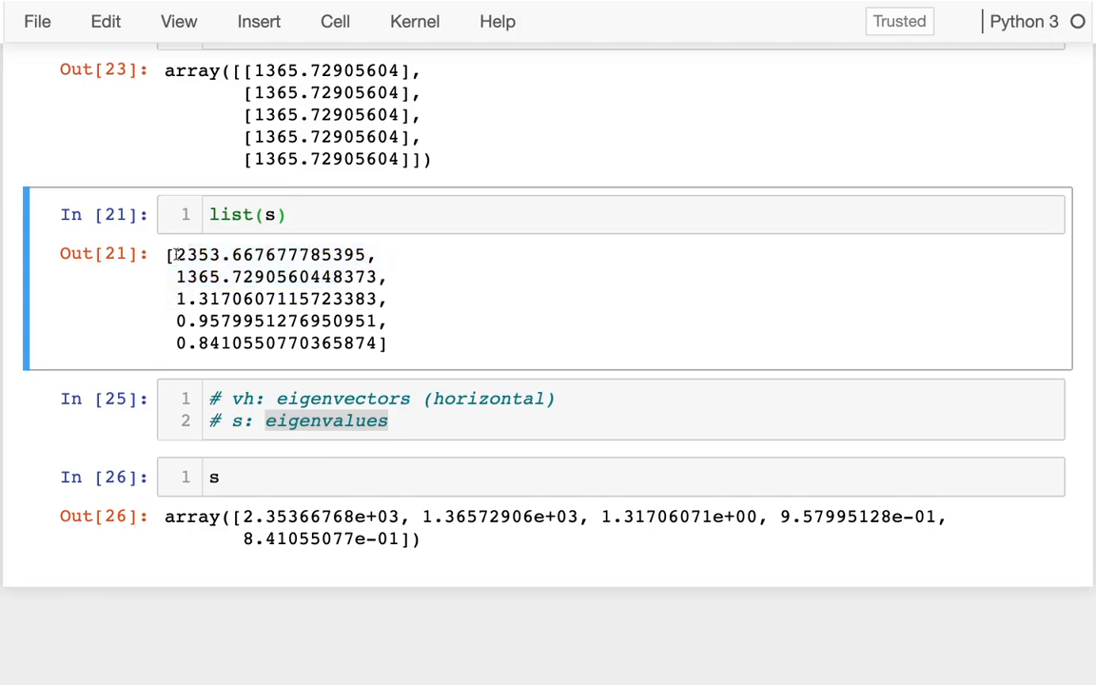
left_click_drag(175, 255, 224, 278)
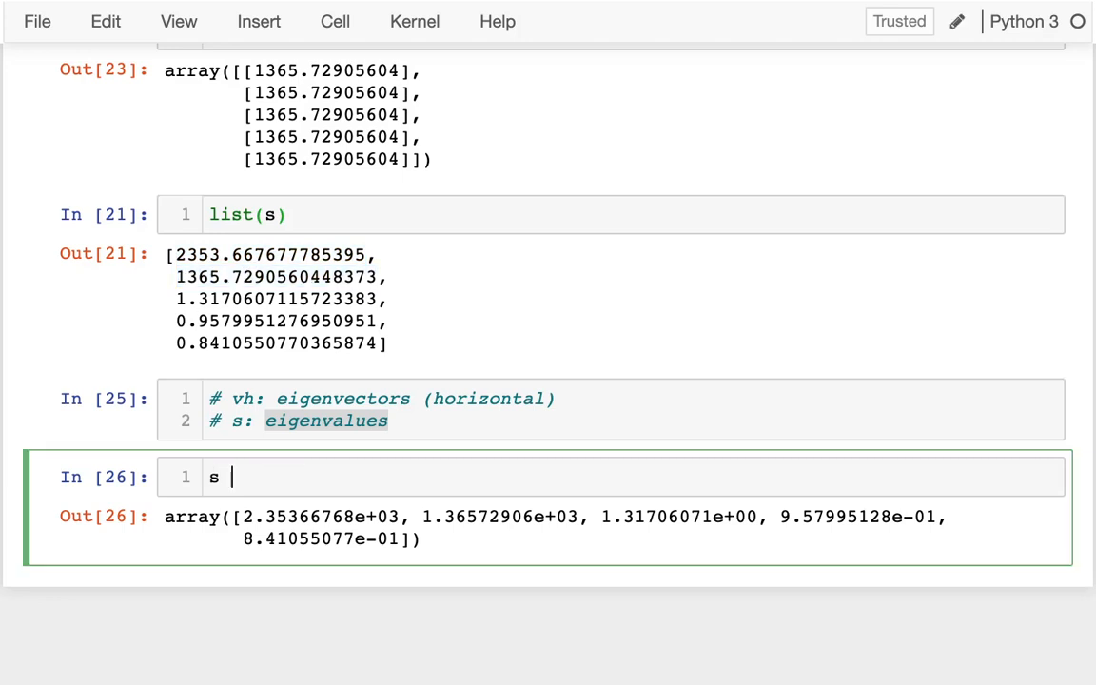
- Compute s.cumsum() / s.sum() and highlight the first two shares, reaching 0.999
type("/")
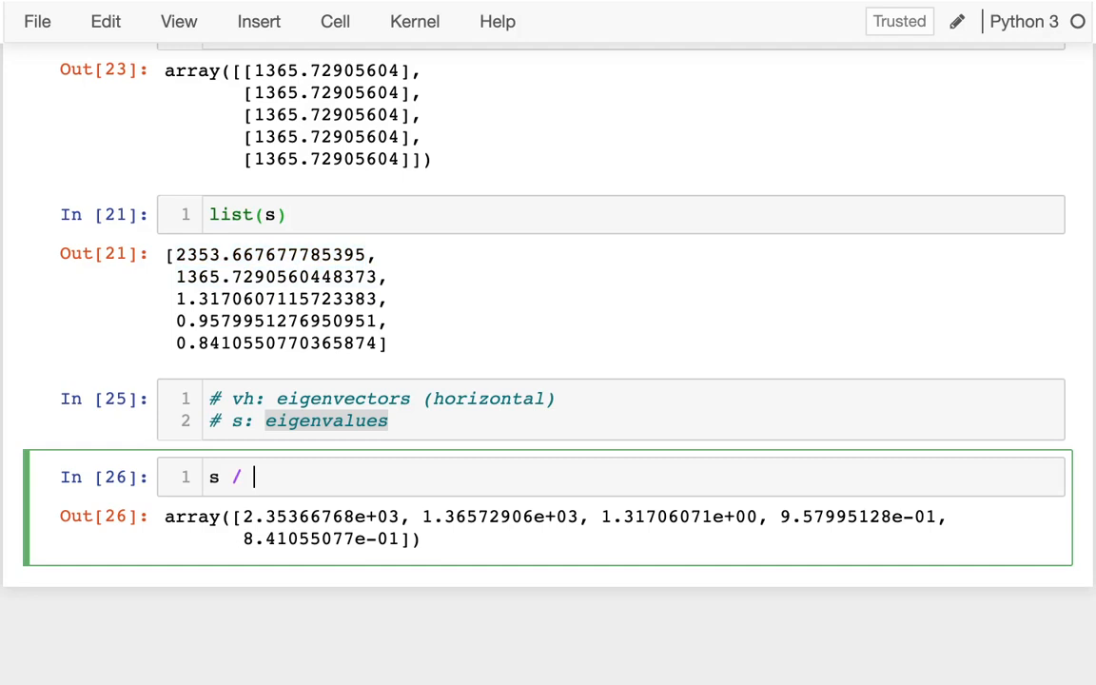
key("ctrl+s")
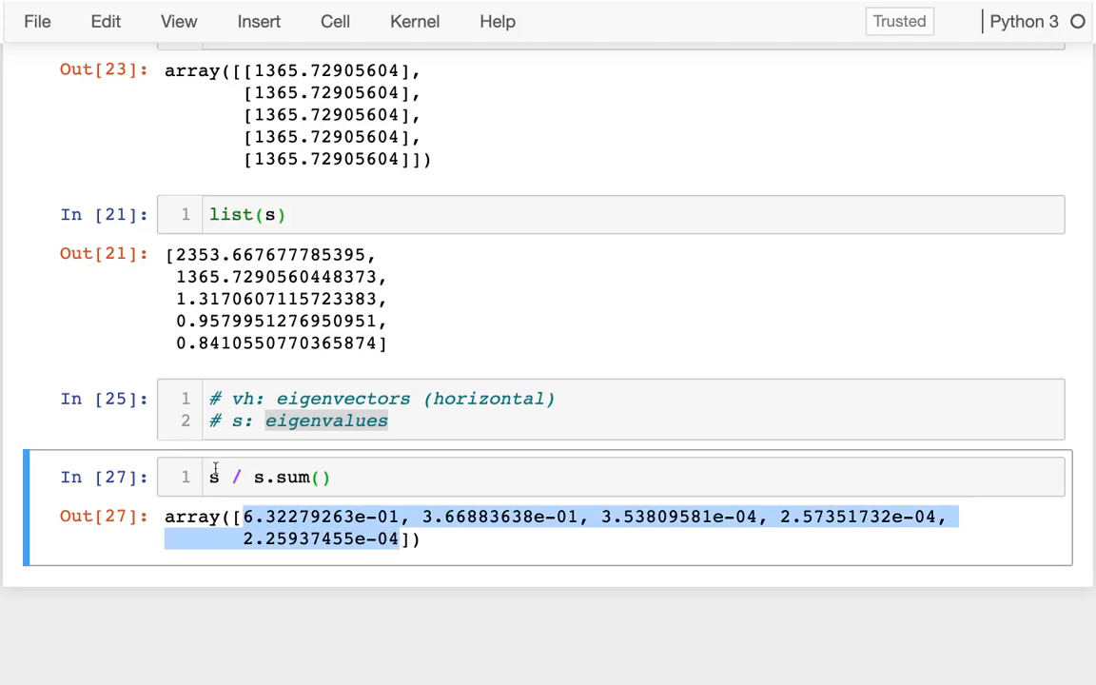
type("cumsum(")
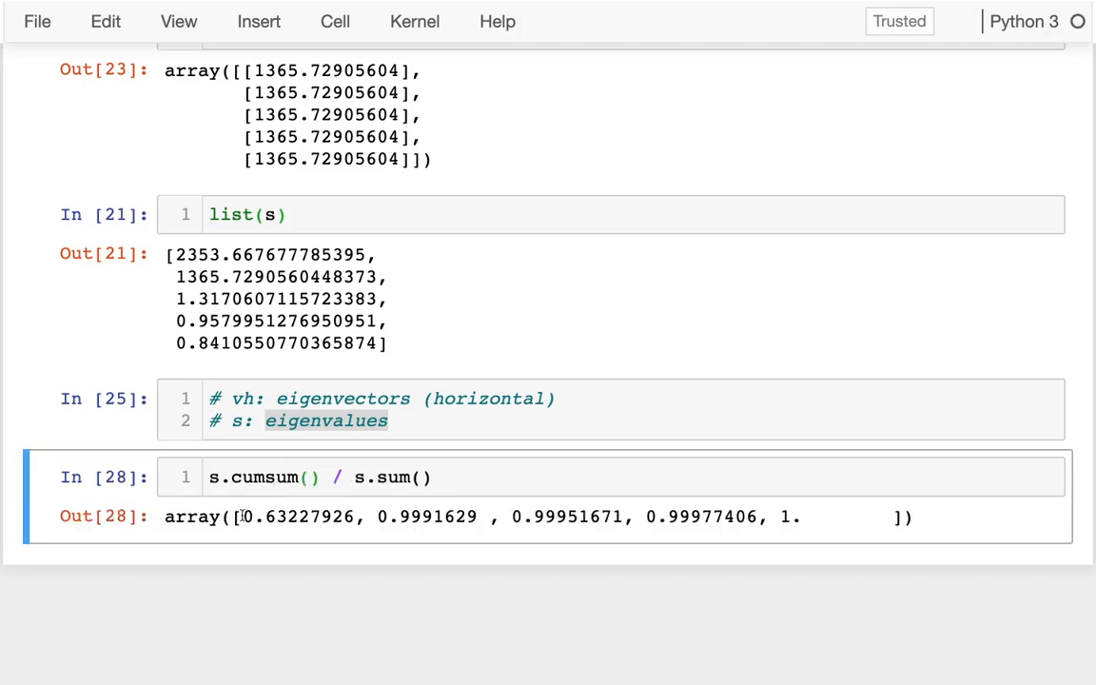
double_click(297, 517)
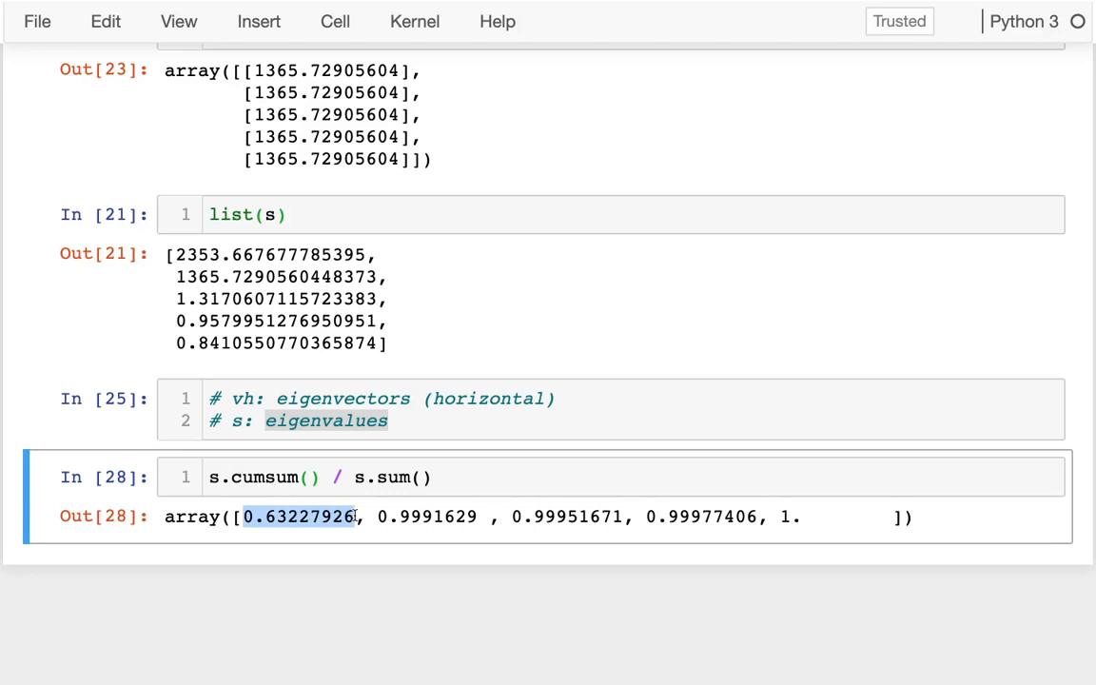
mouse_move(404, 517)
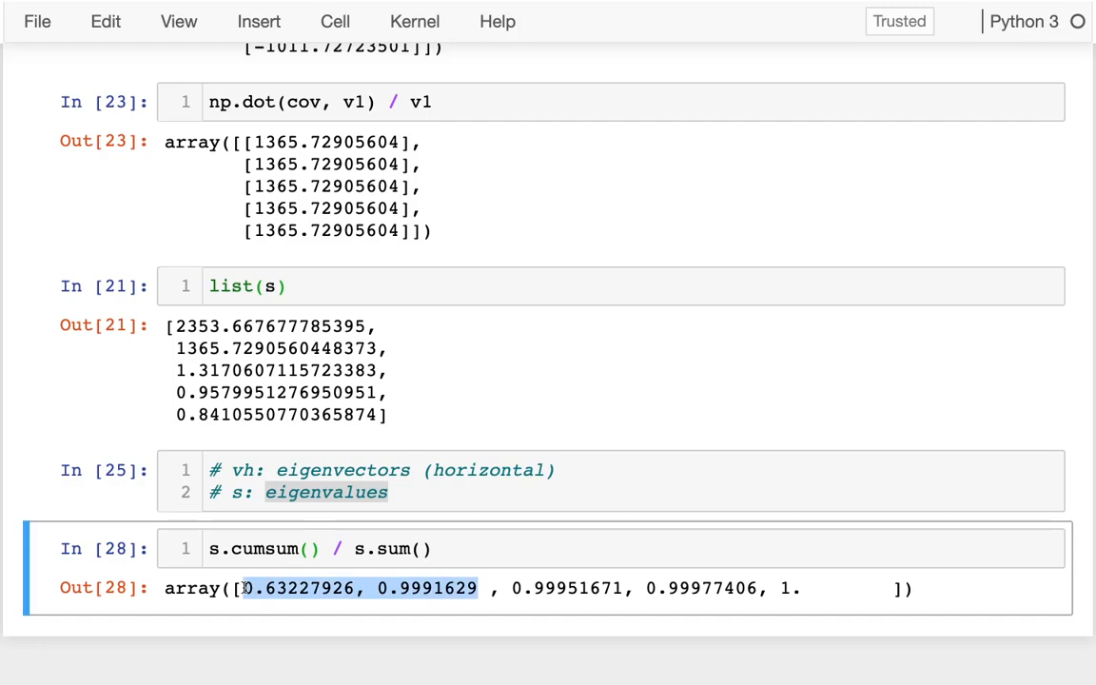
scroll("up", 3)
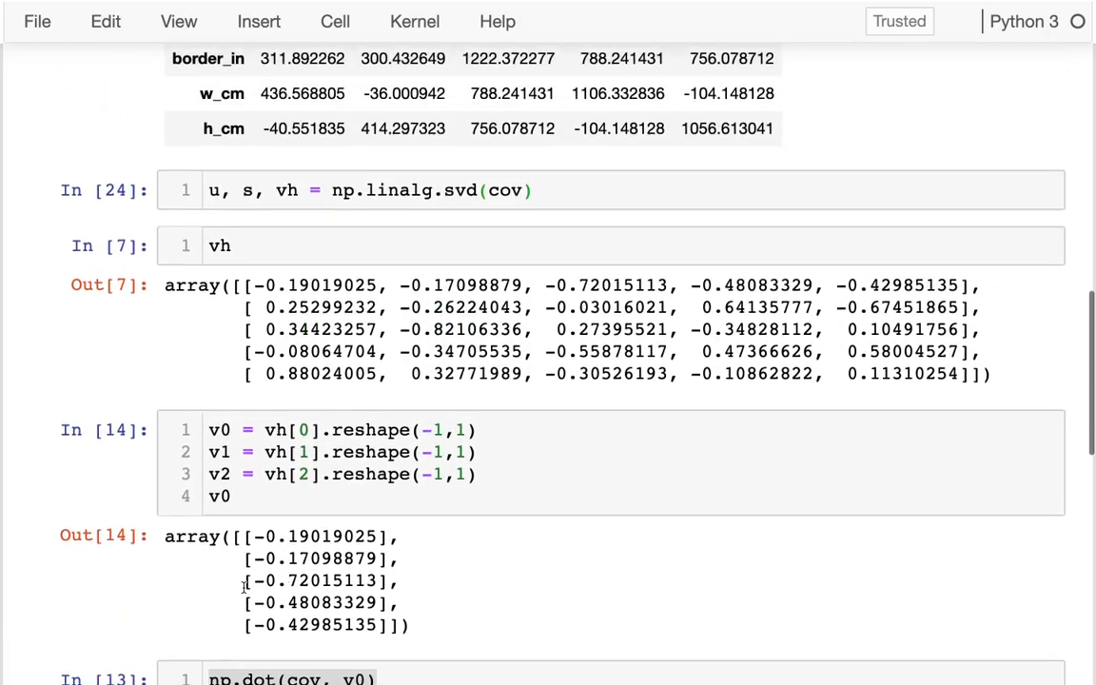
scroll("up", 3)
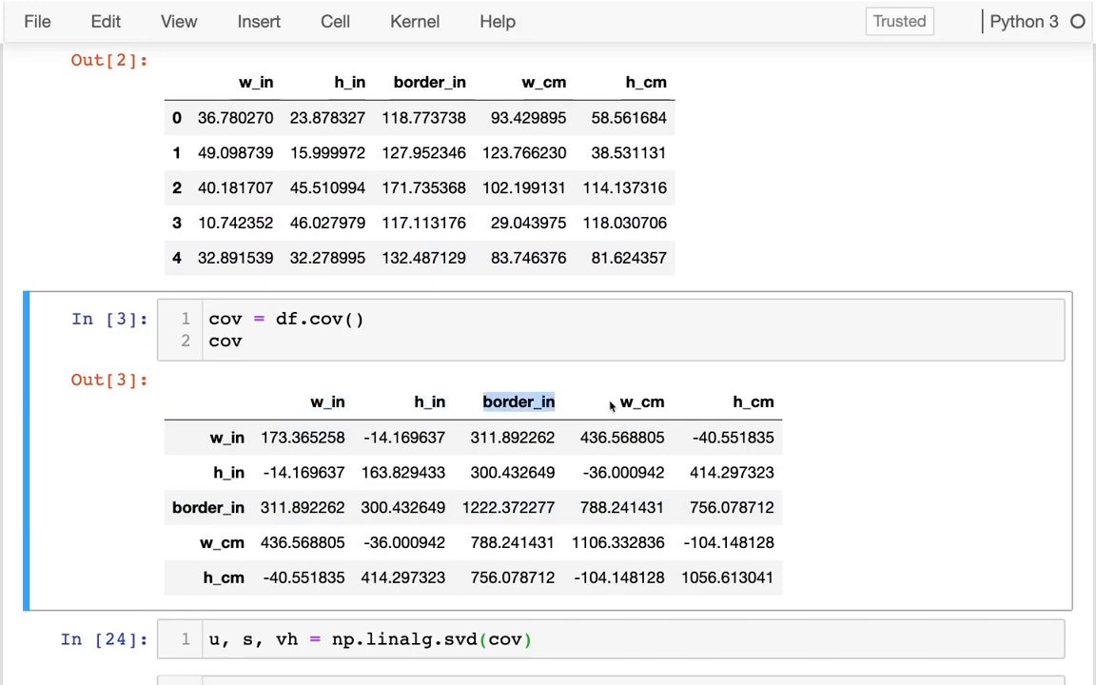
scroll("down", 3)
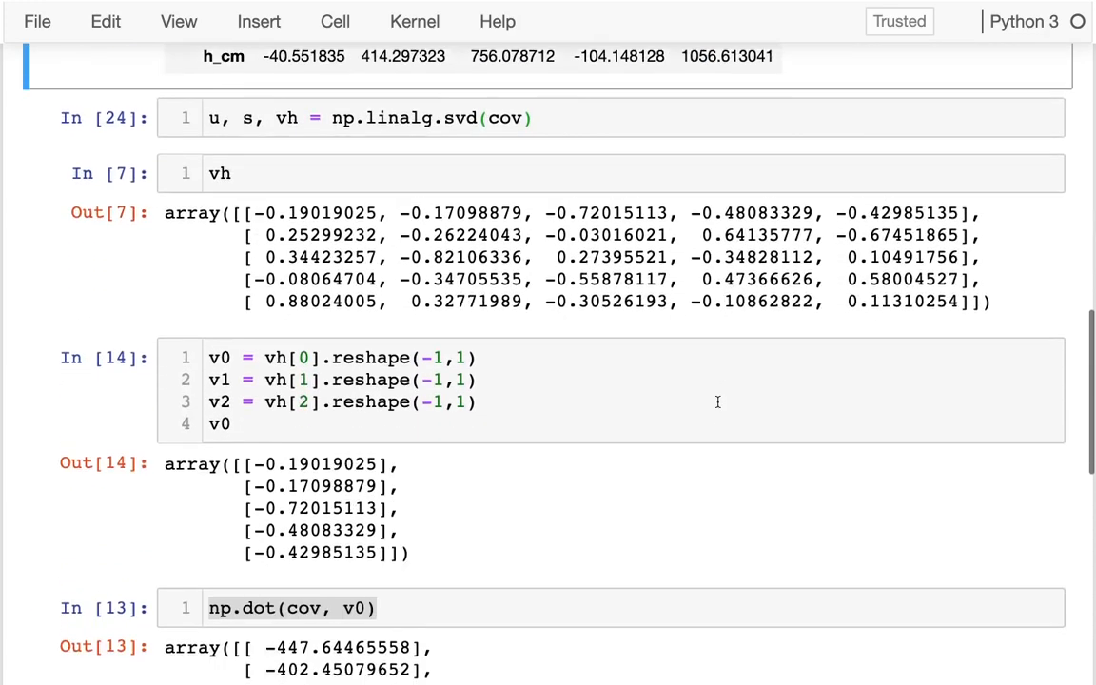
scroll("down", 3)
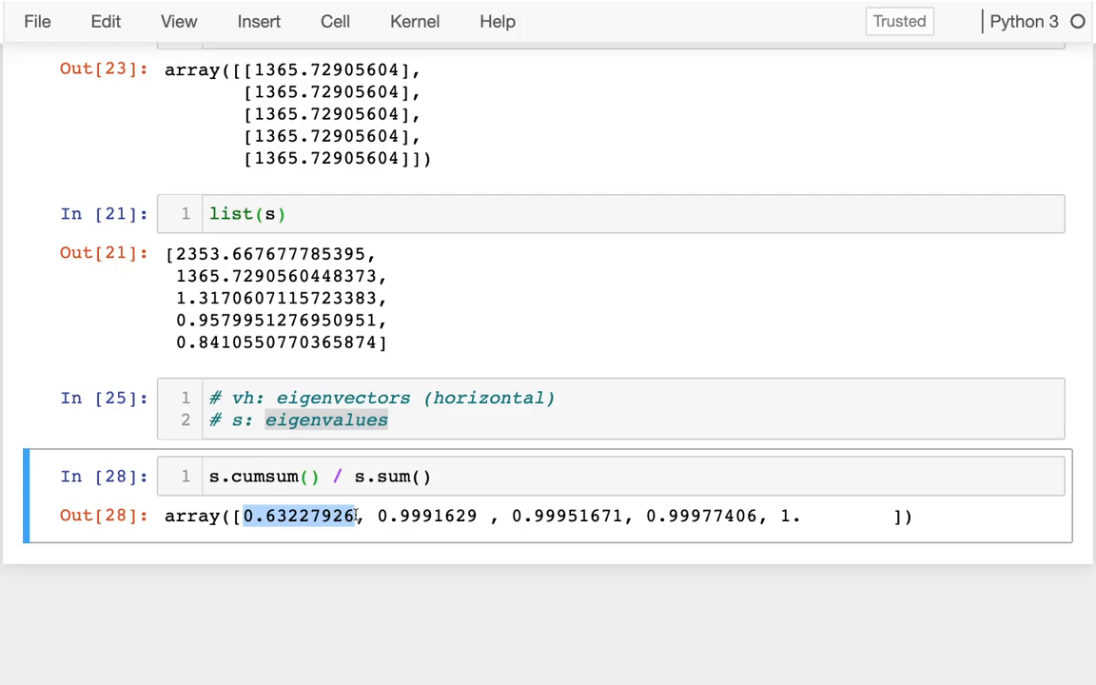
scroll("up", 3)
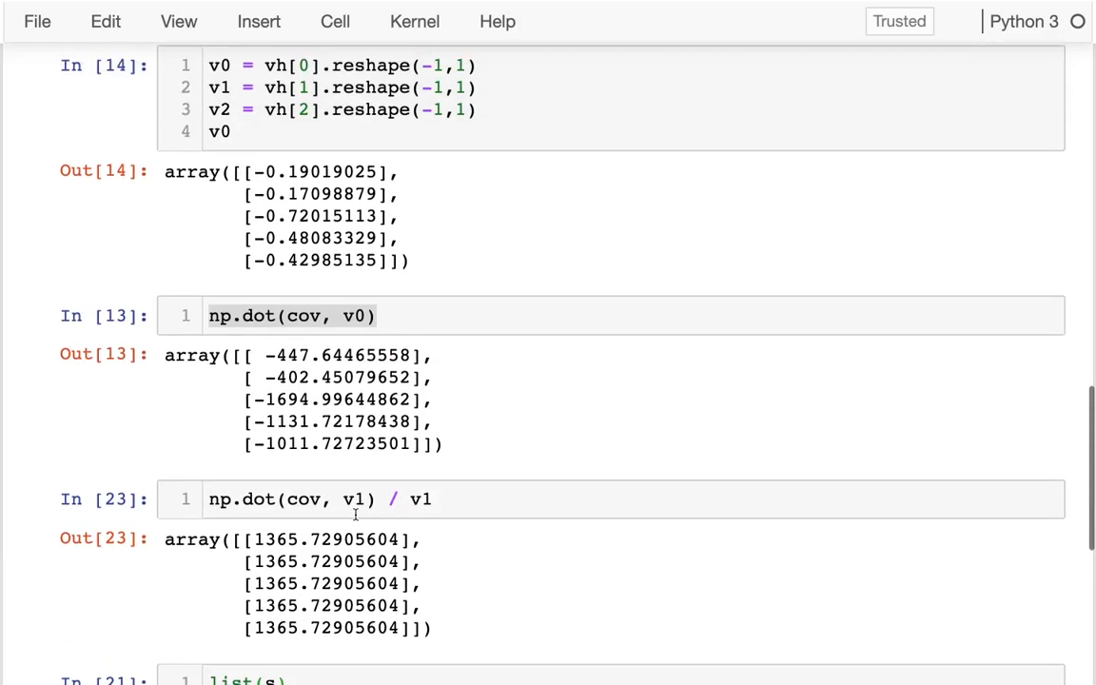
scroll("up", 3)
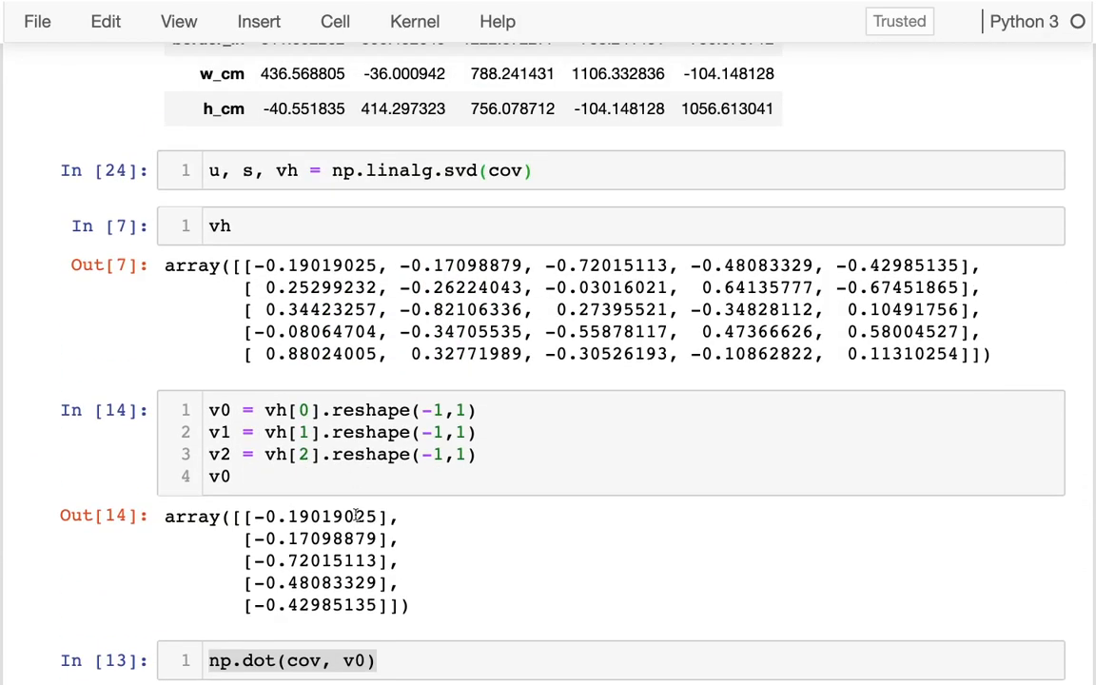
left_click(381, 172)
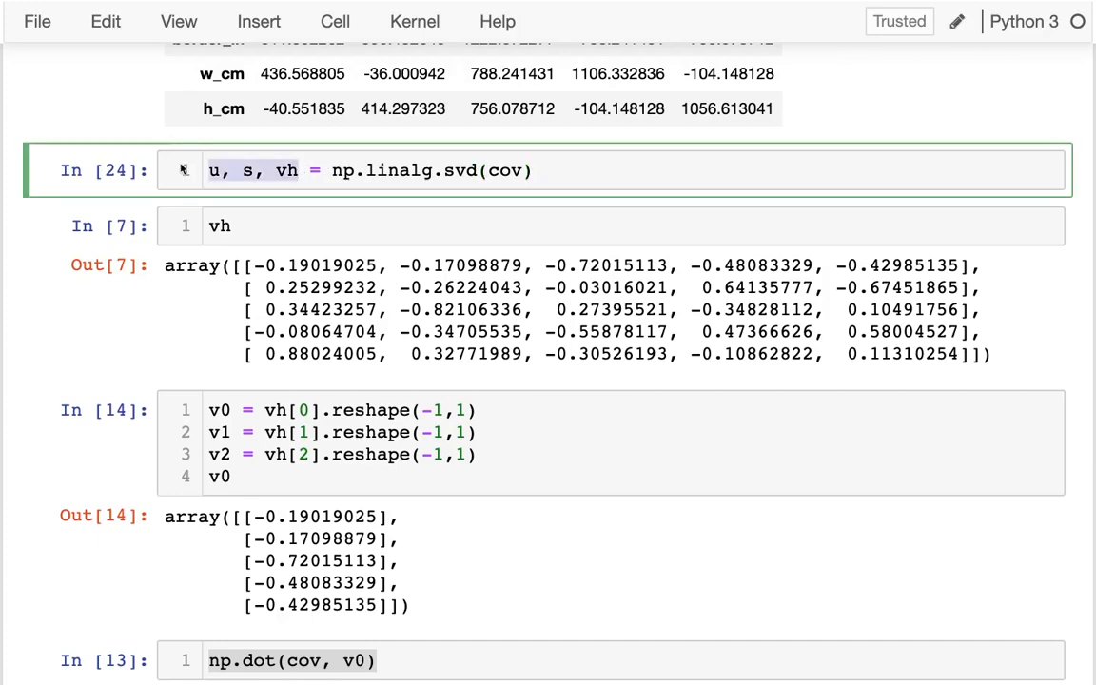
scroll("down", 3)
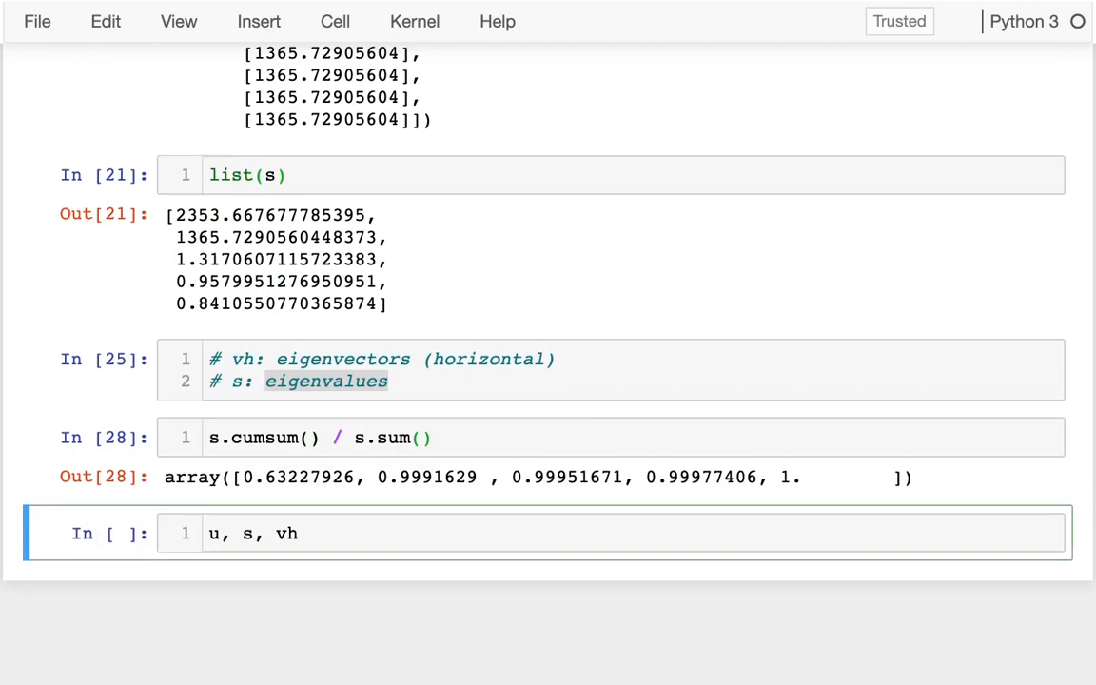
- Display cov, then write reconstruction = (u * s) @ vh in a new cell
type("c")
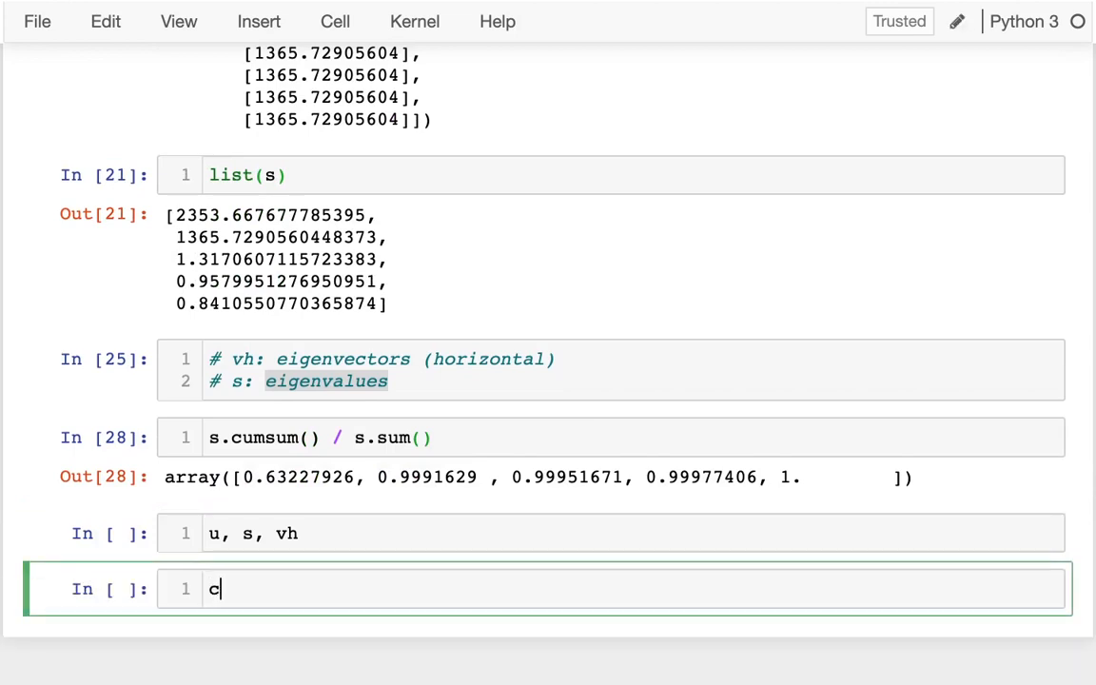
key("shift+enter")
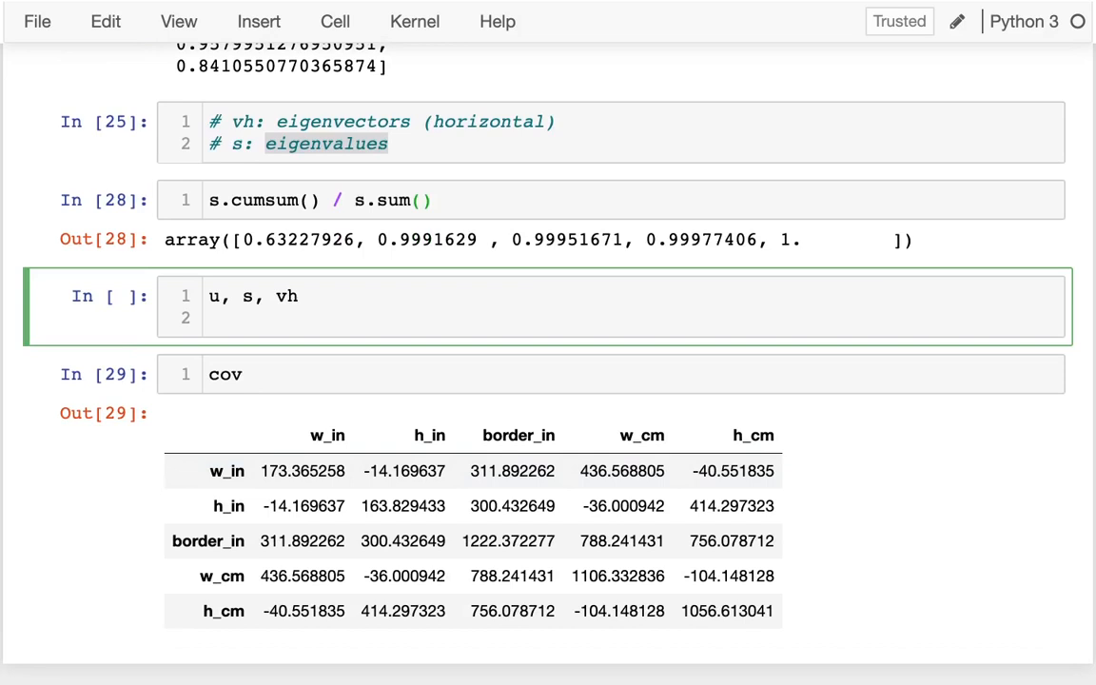
type("u *")
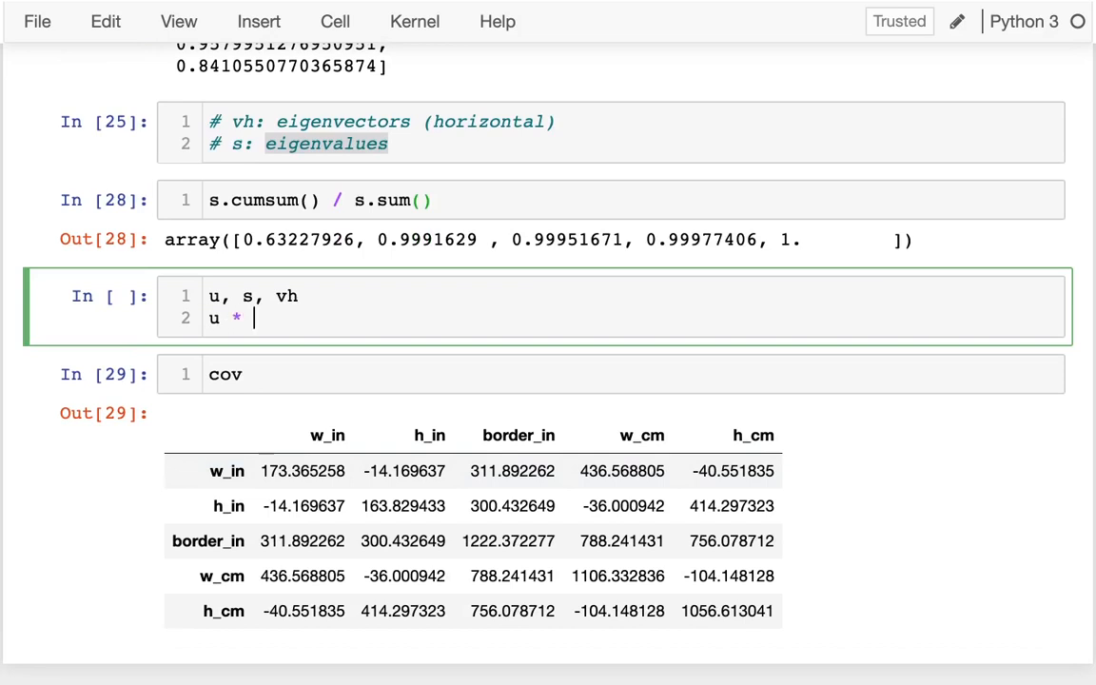
type("s @ vh")
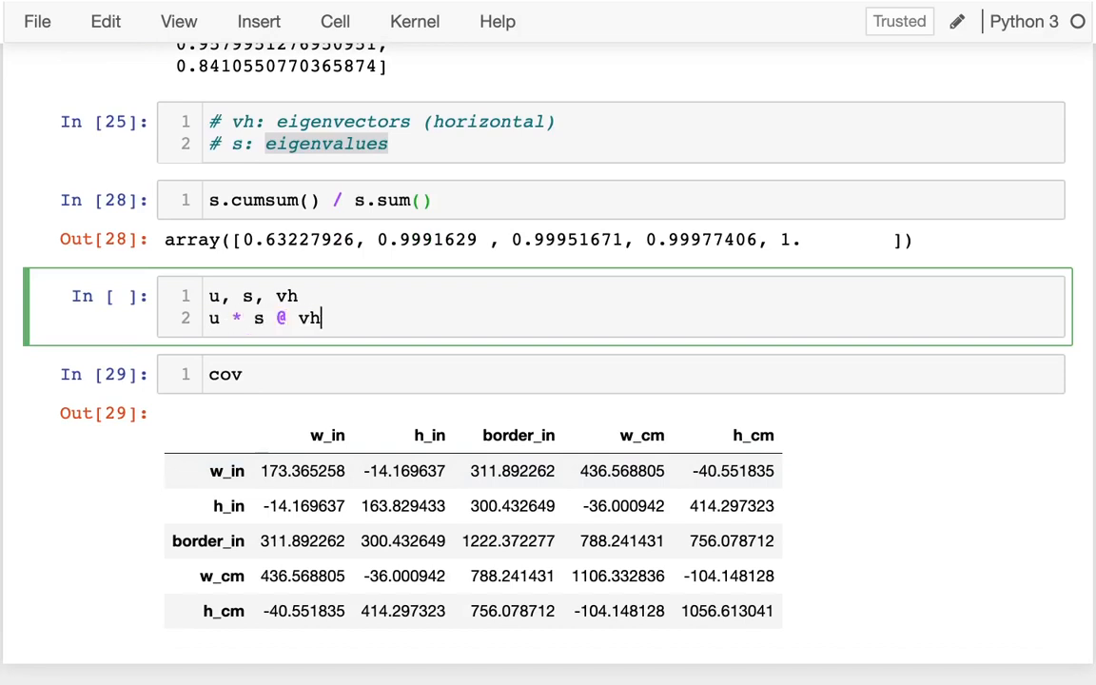
type("*")
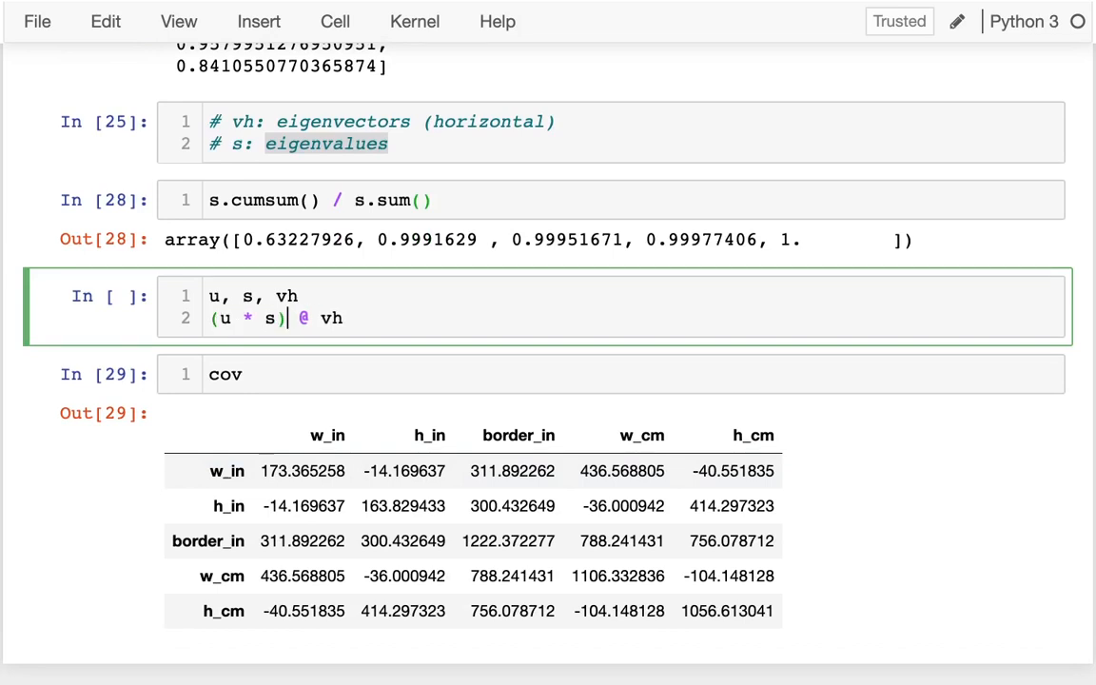
type("re")
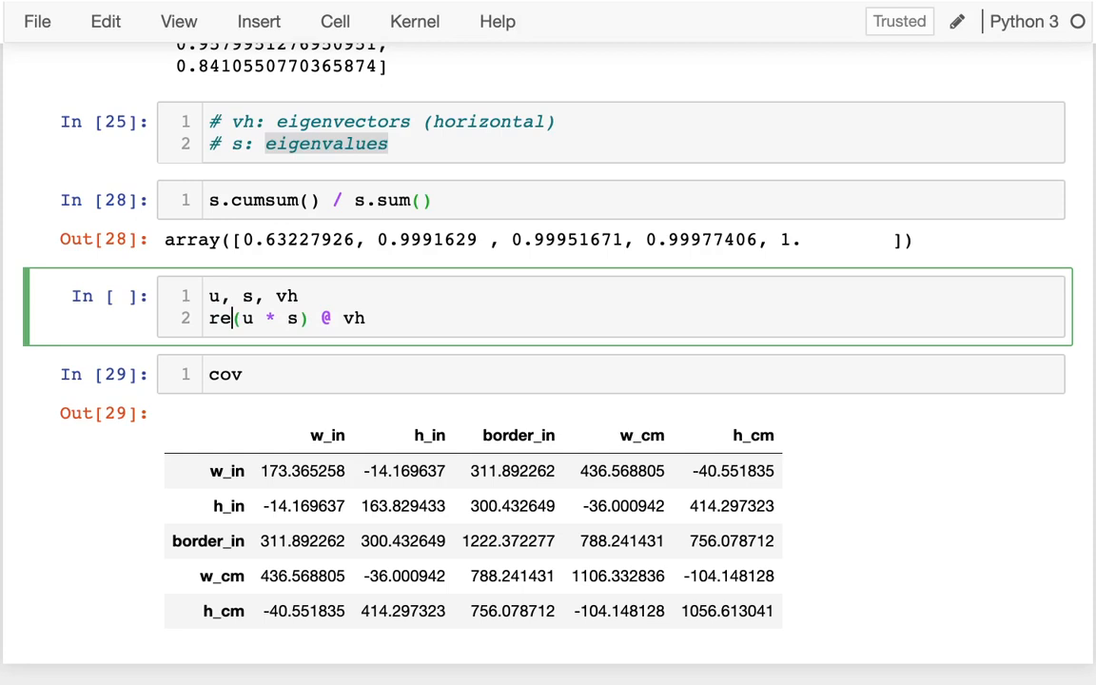
type("construction =")
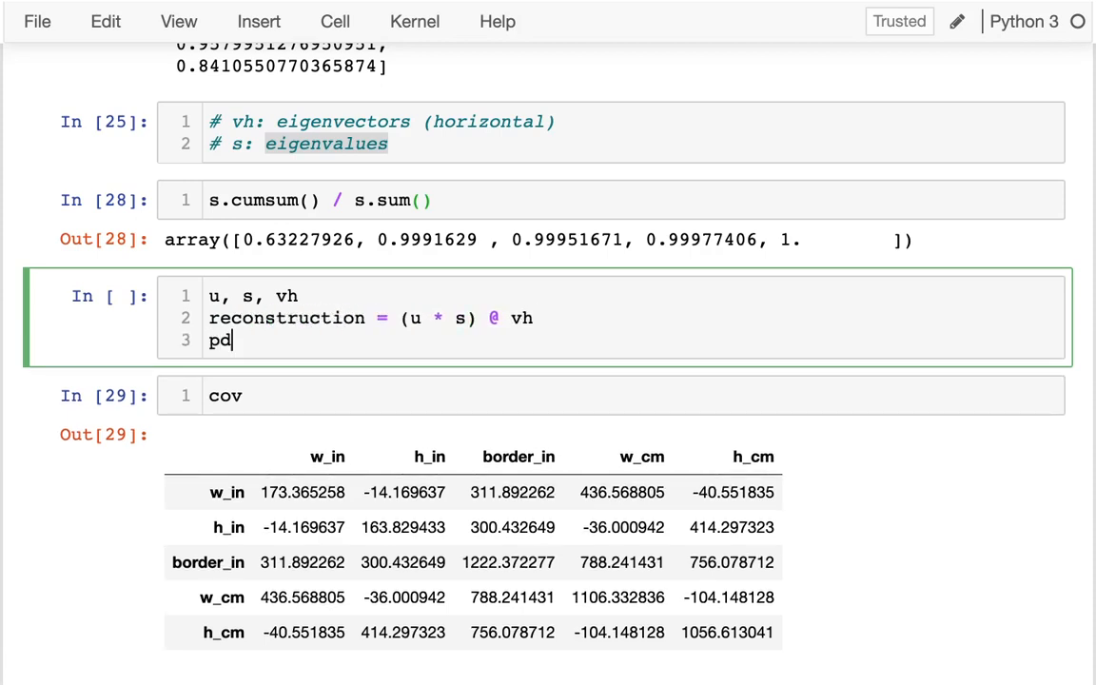
- Wrap reconstruction in pd.DataFrame with index=cov.index and columns=cov.columns
type(".DataFram")
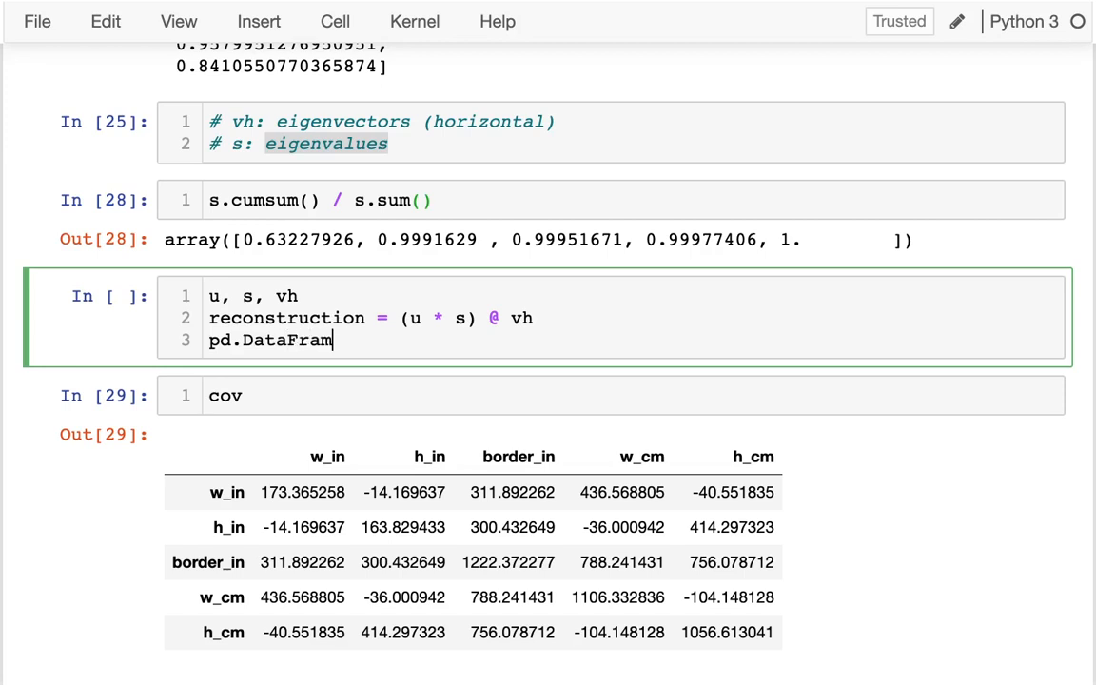
type("e()")
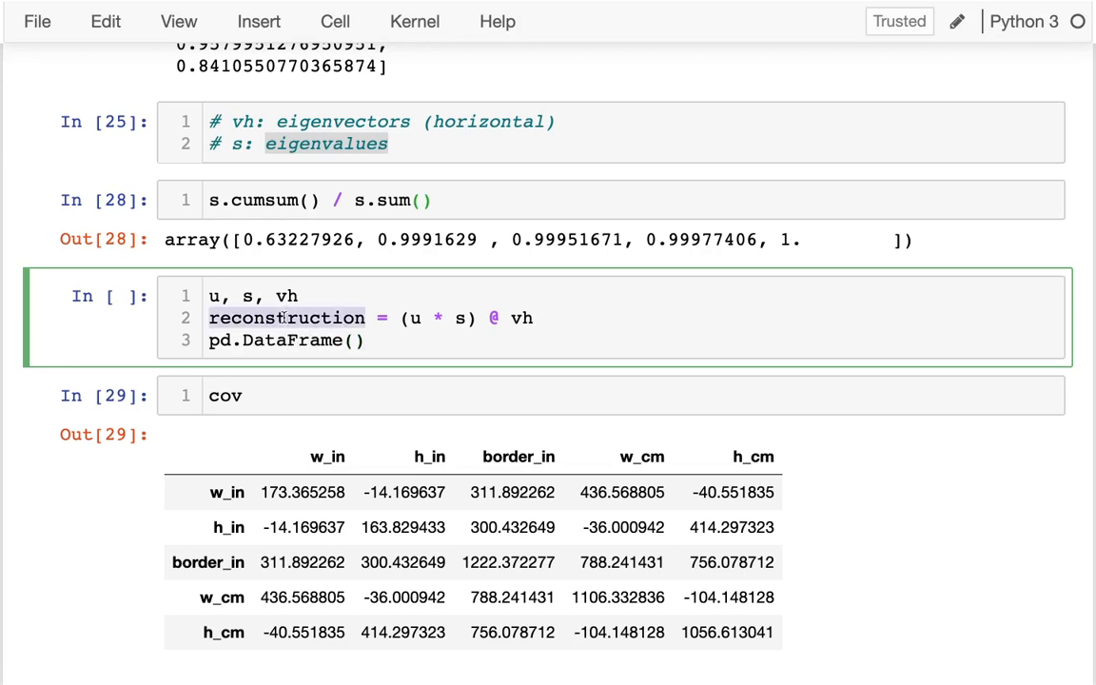
left_click(356, 341)
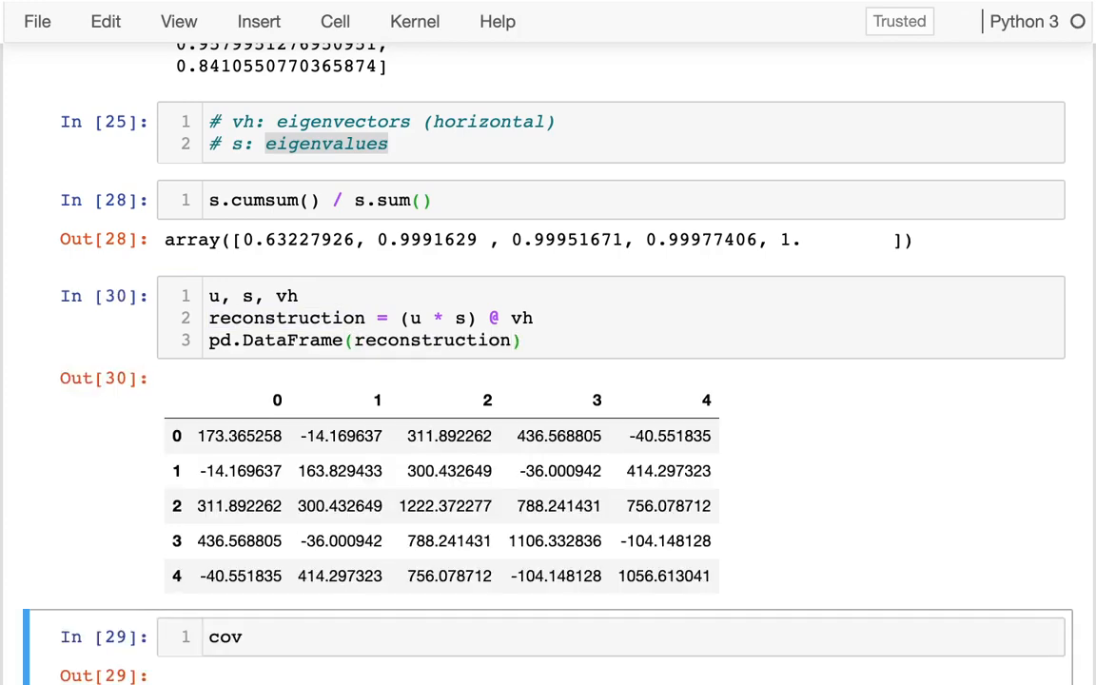
scroll("down", 3)
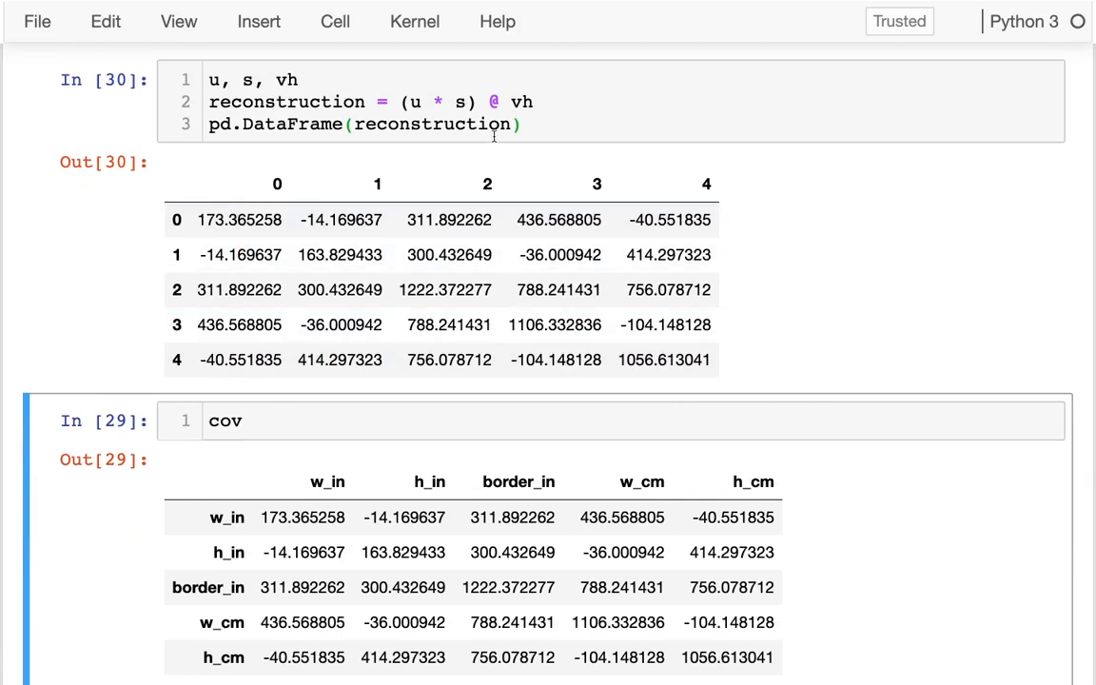
type(", index=")
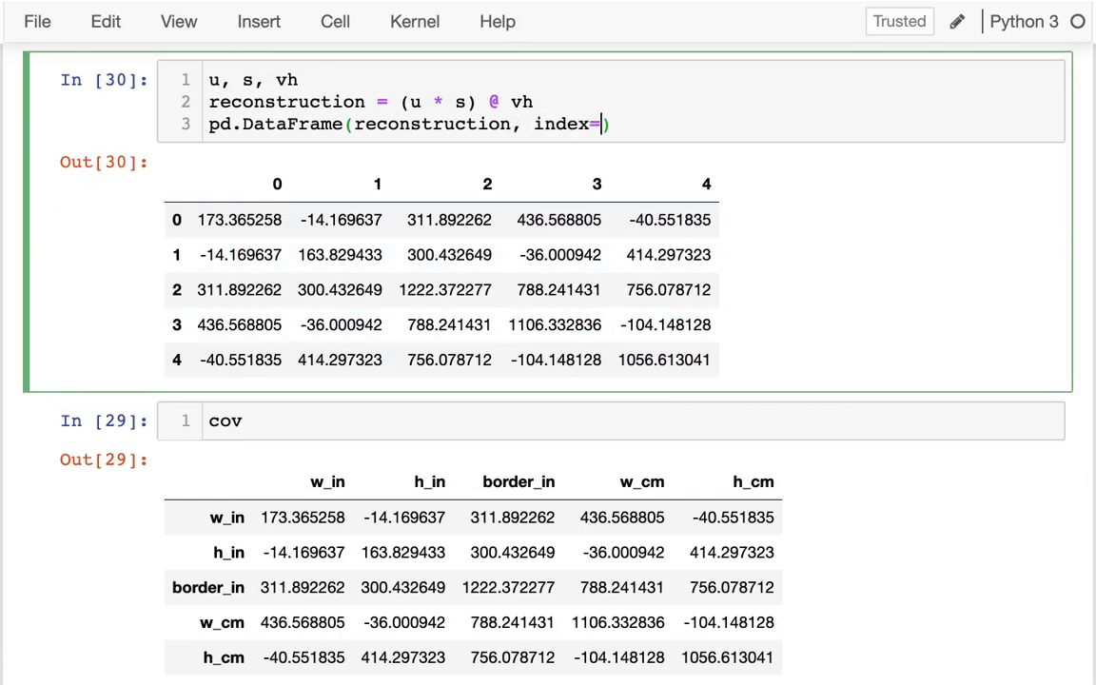
type("c")
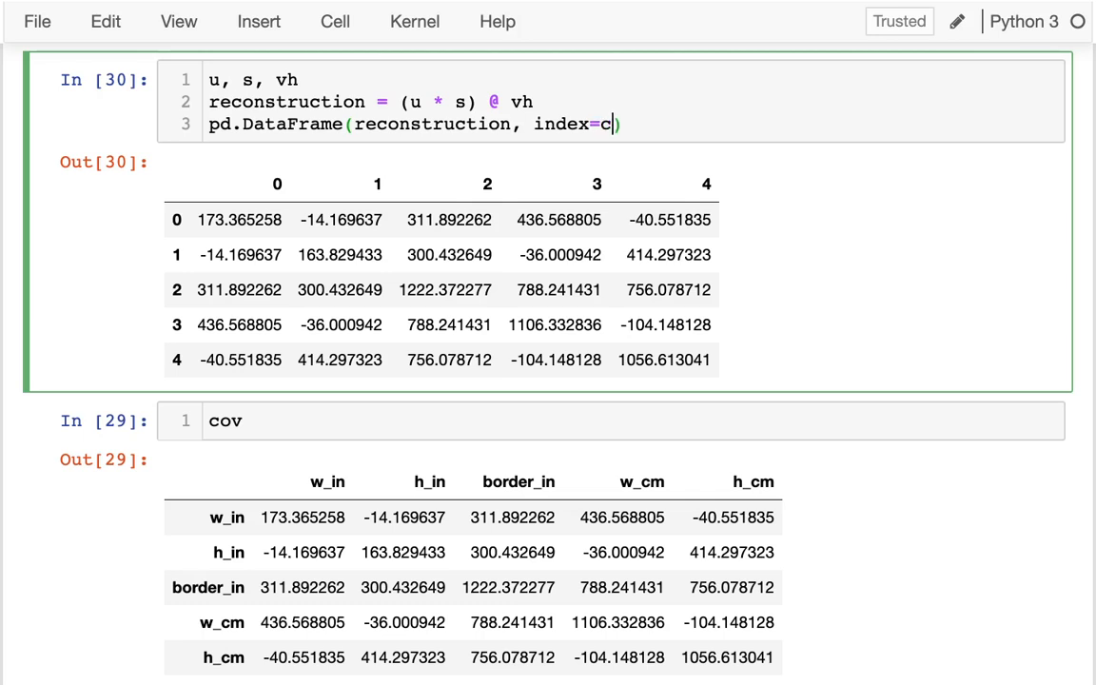
type("ov.index,")
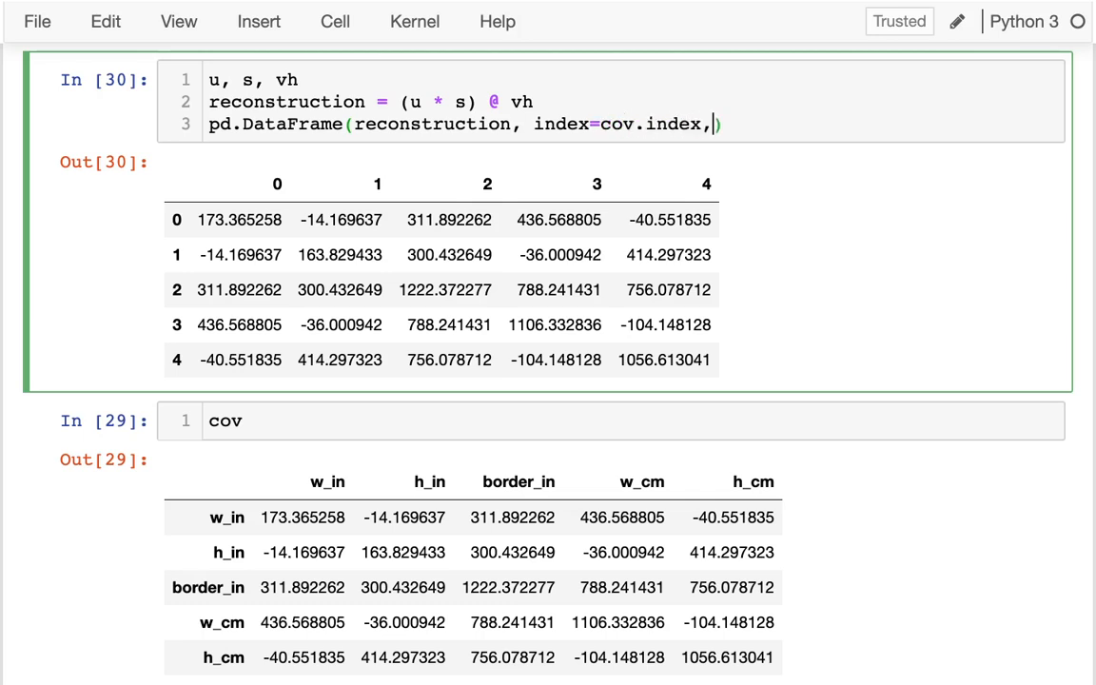
type("columns=")
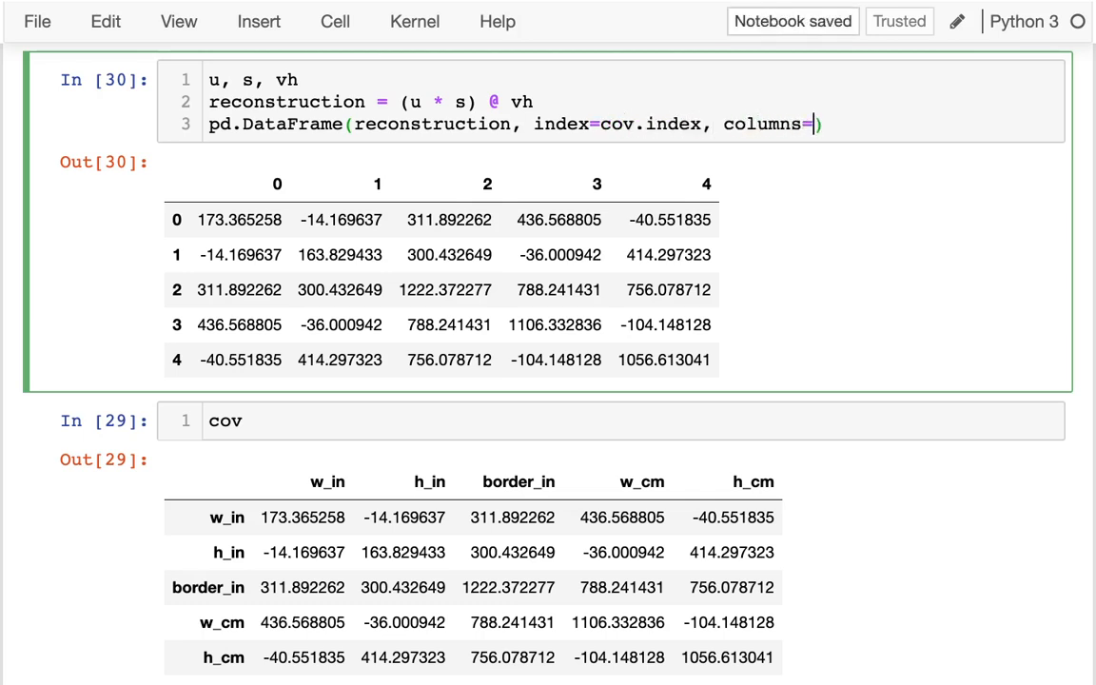
type("cov.columns")
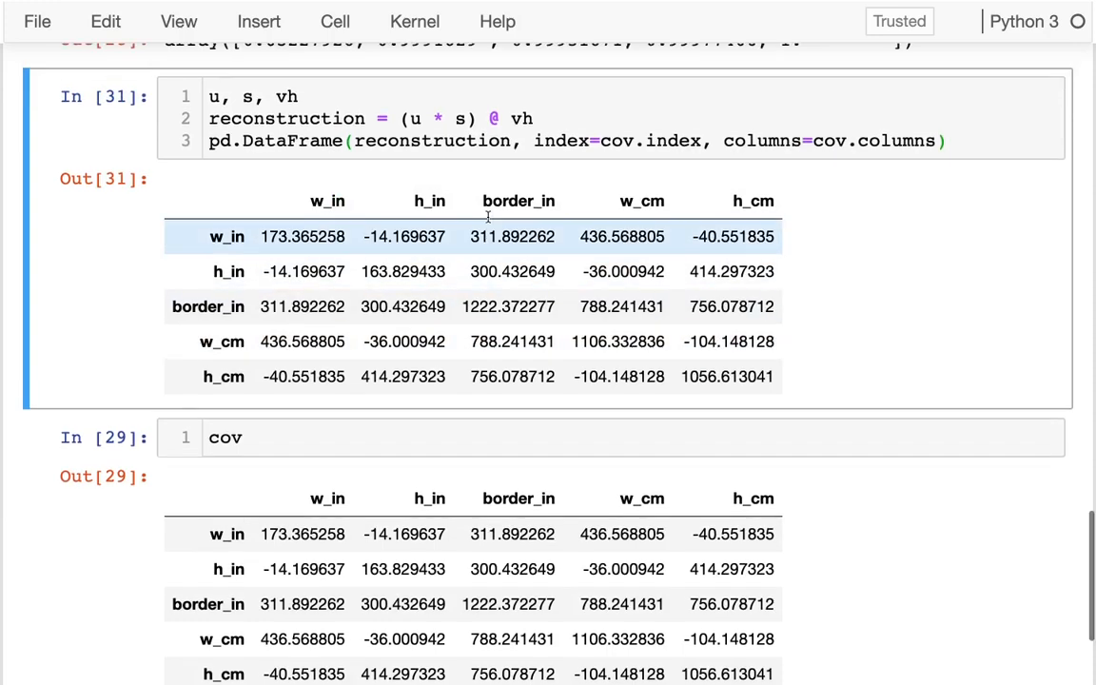
- Slice the formula to (u[:,:2] * s[:2]) @ vh[:2] and run the two-component reconstruction
scroll("up", 3)
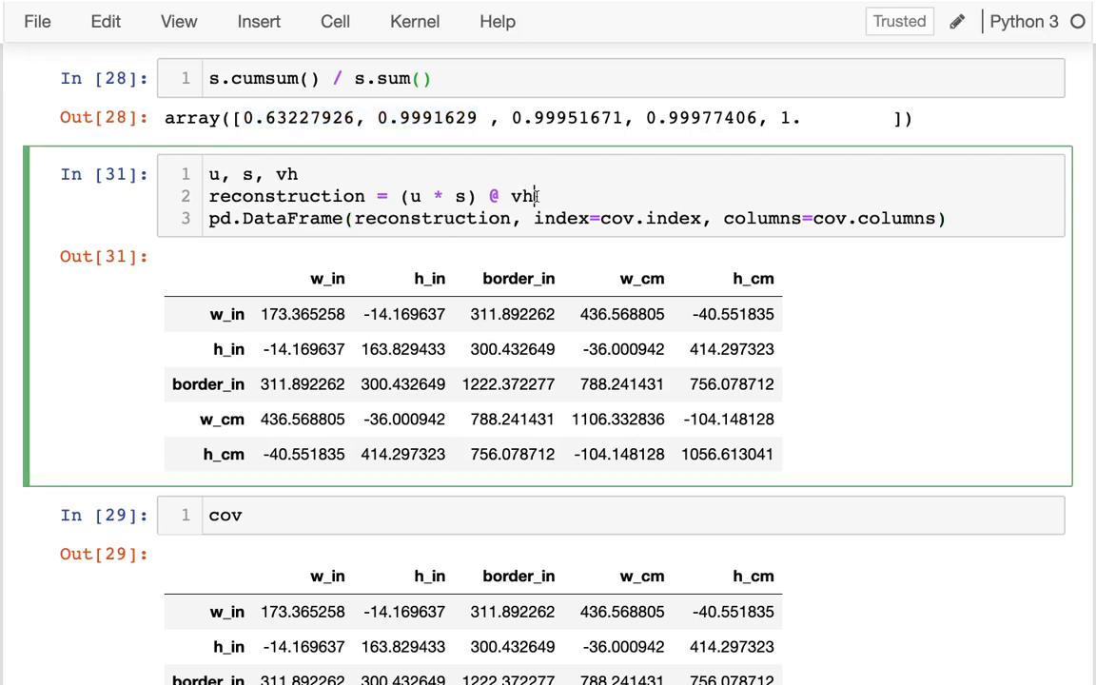
type("[]")
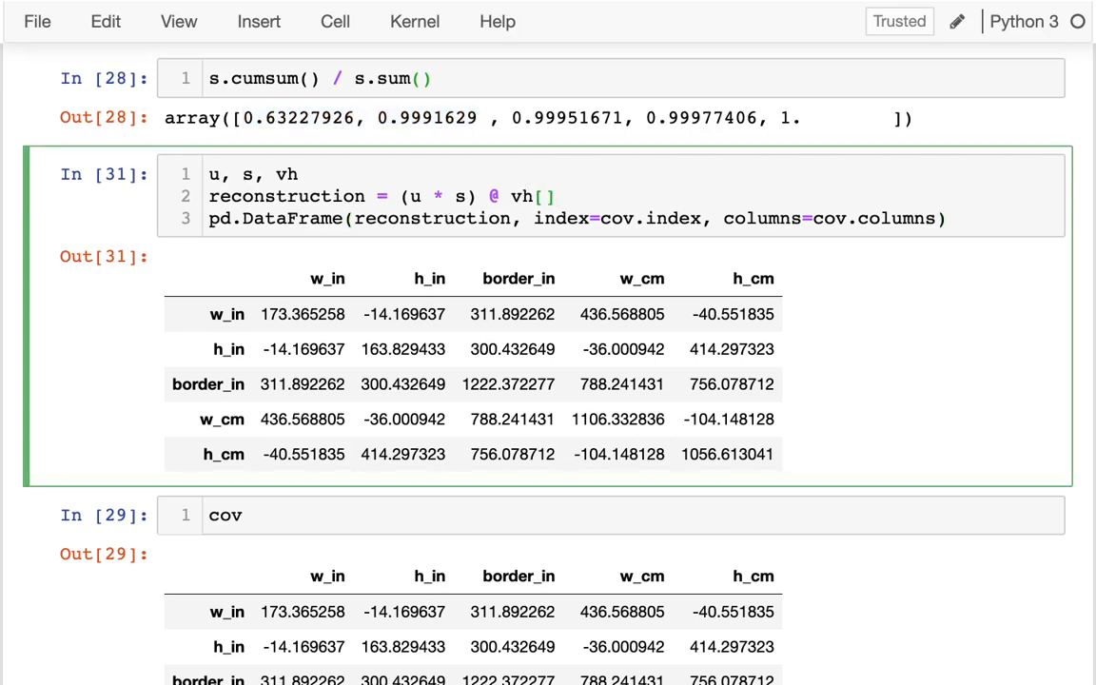
left_click(550, 196)
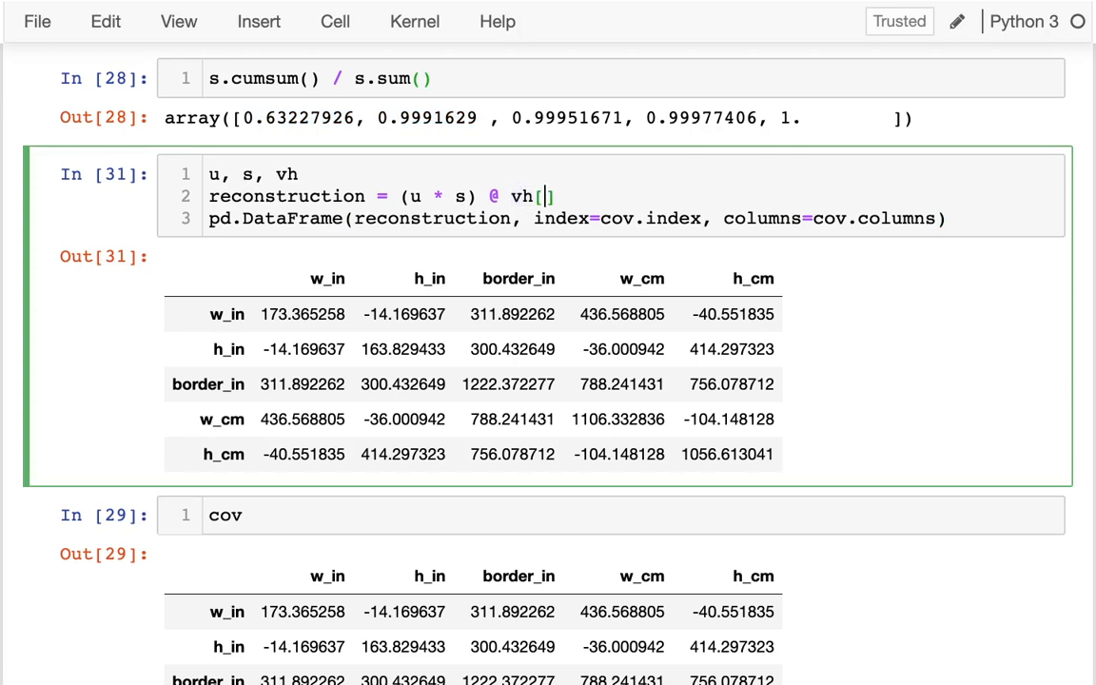
type(":2")
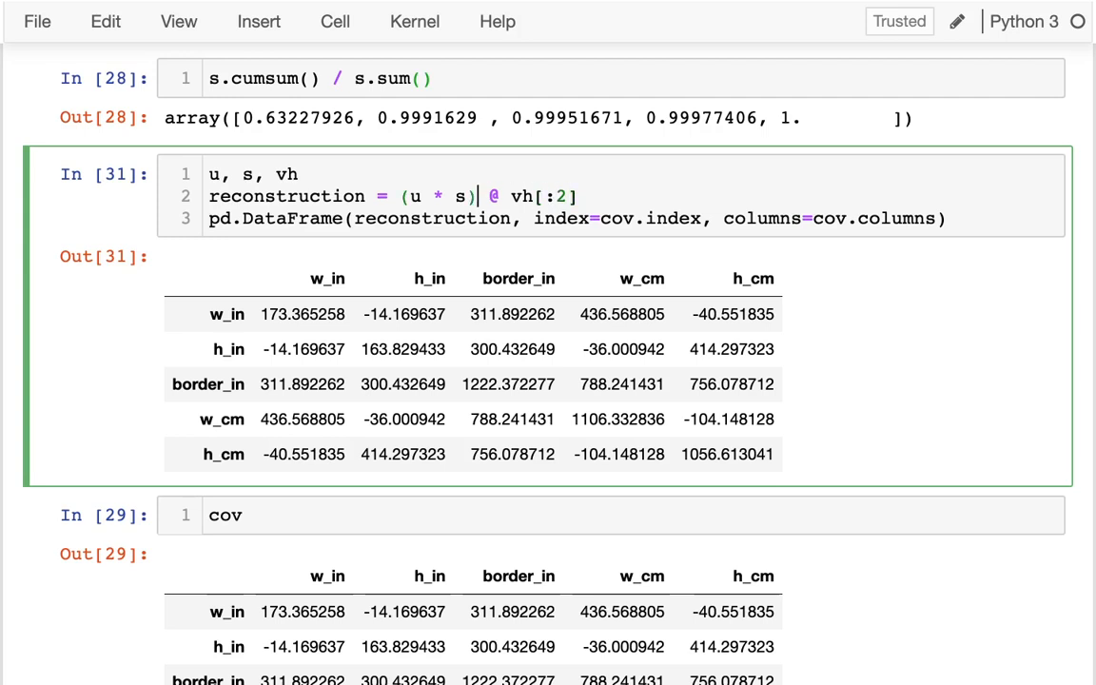
type("[")
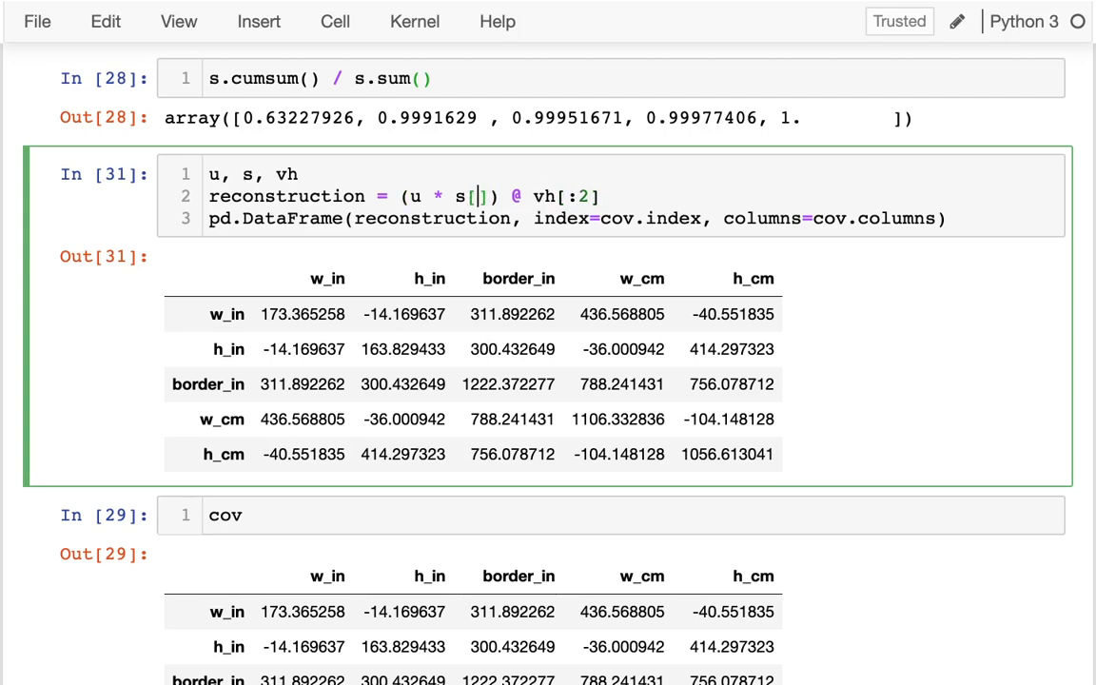
type(":2")
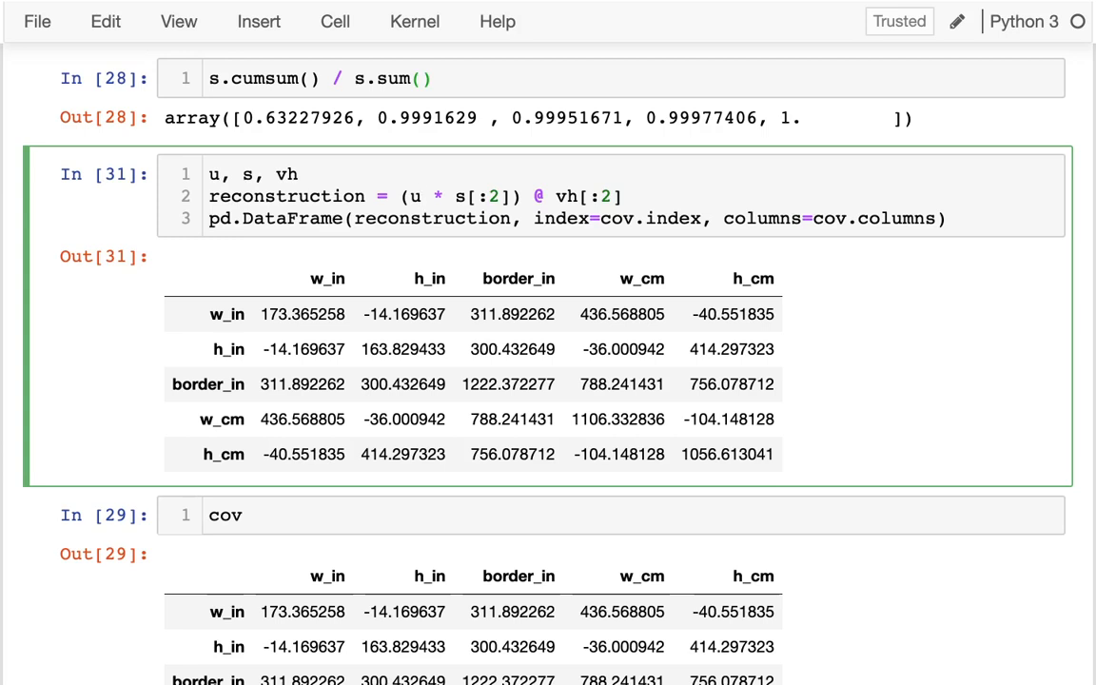
type("[:,:2")
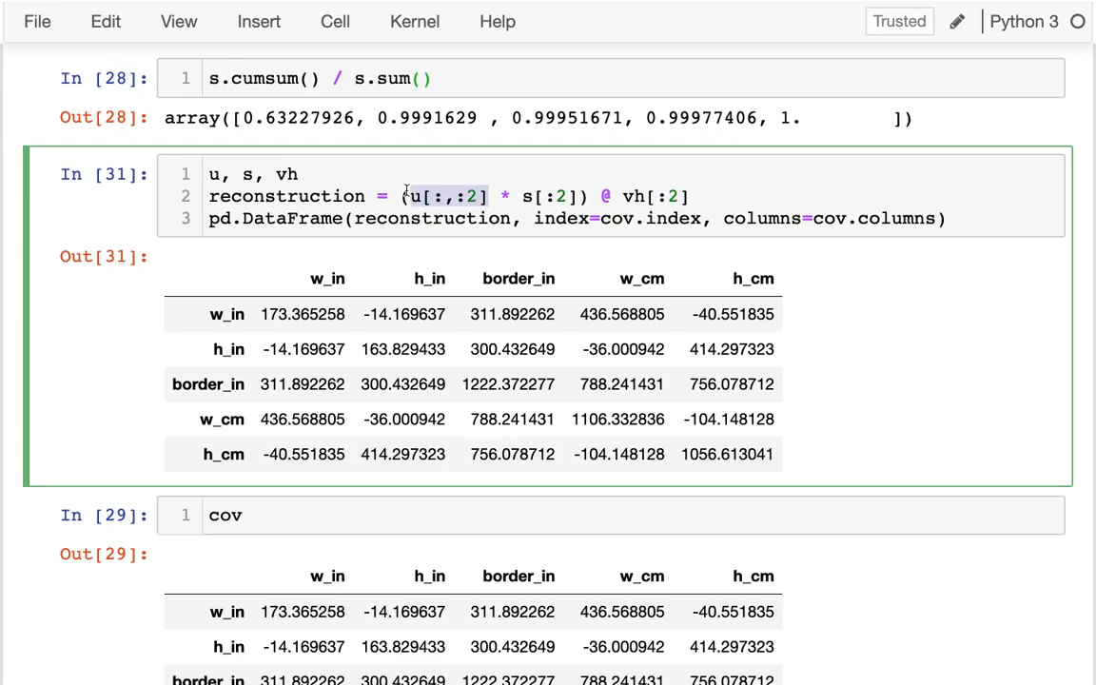
key("shift+enter")
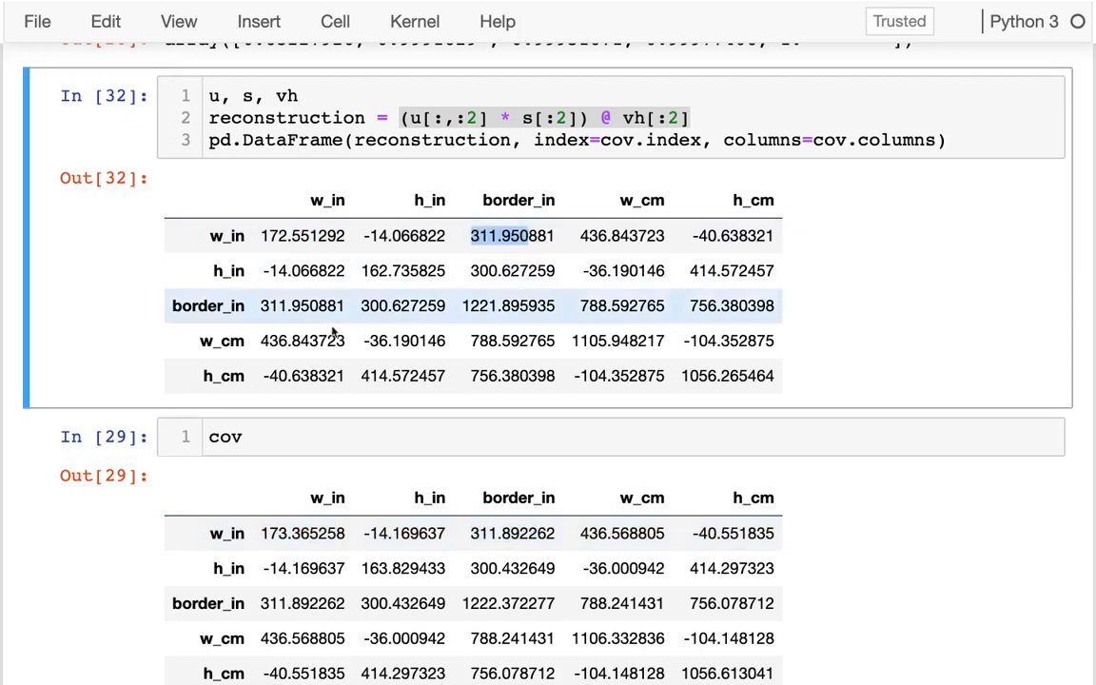
- Add an n_components line and replace each :2 slice with :n_components in the reconstruction
left_click(302, 236)
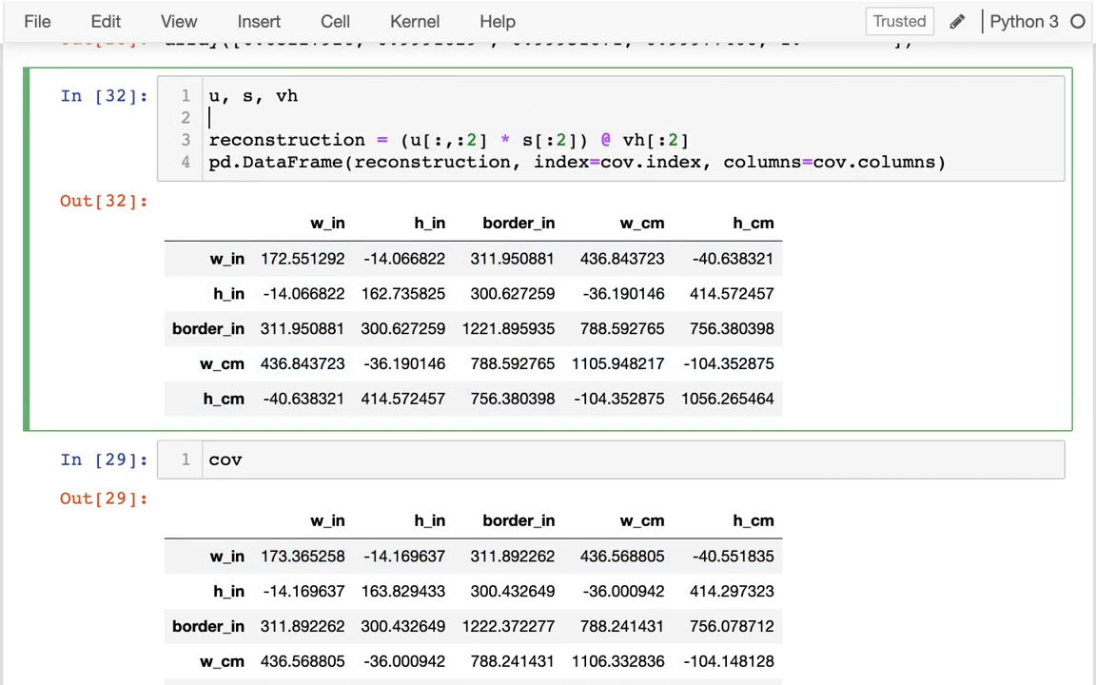
type("n_componen")
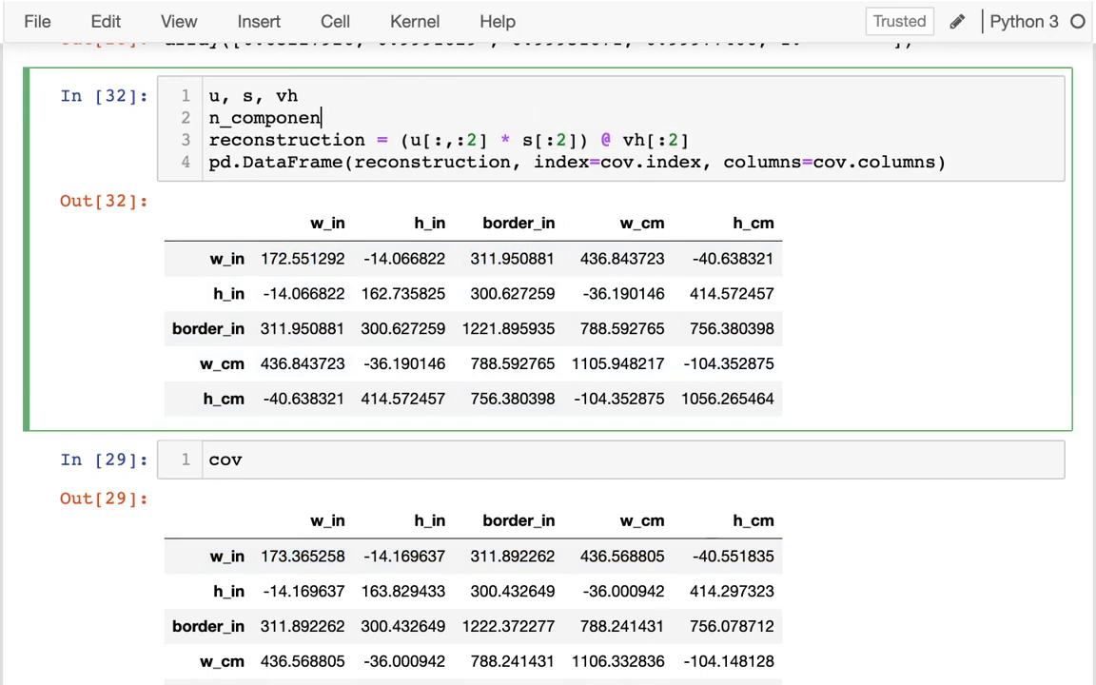
type("ts = 2")
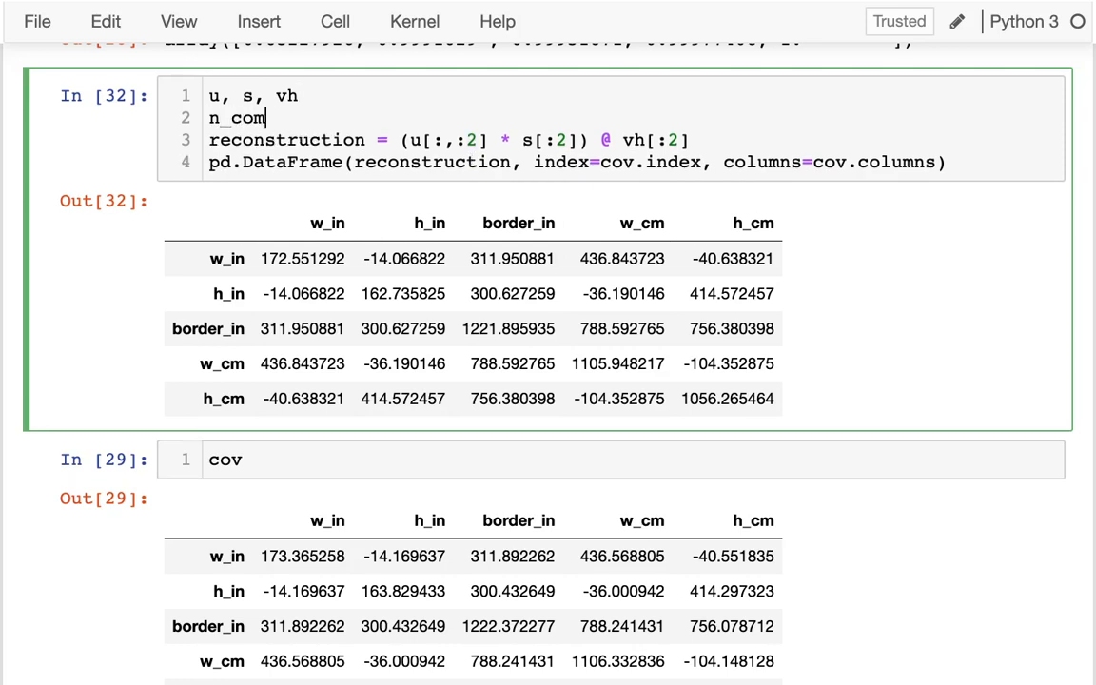
type("ponents=2")
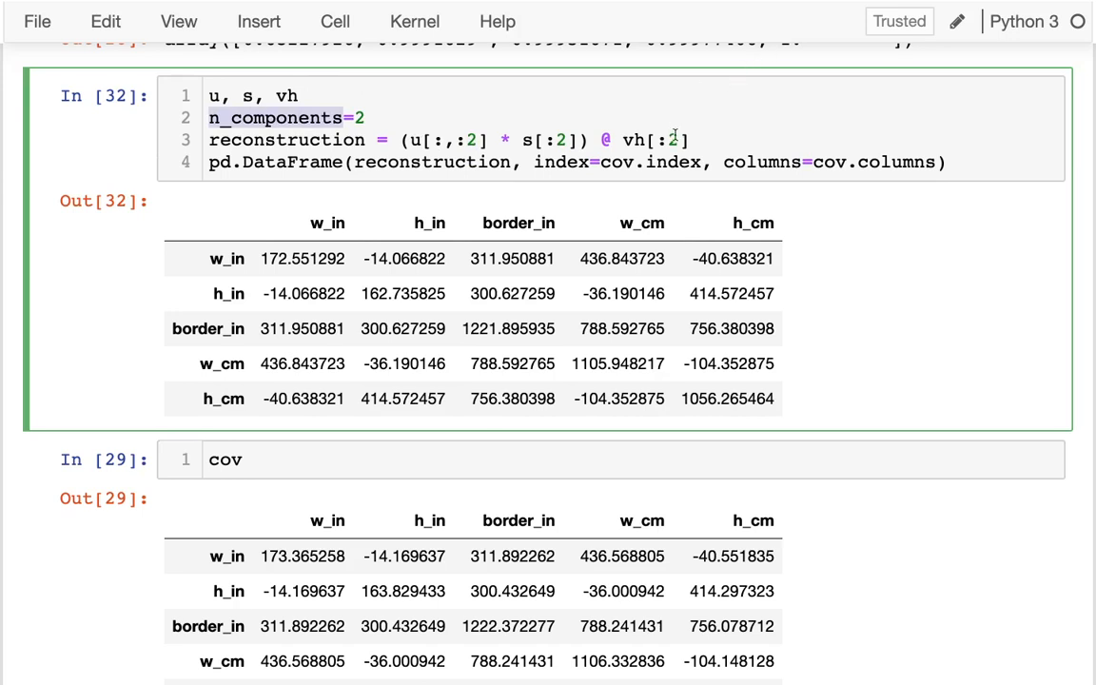
type("n_components")
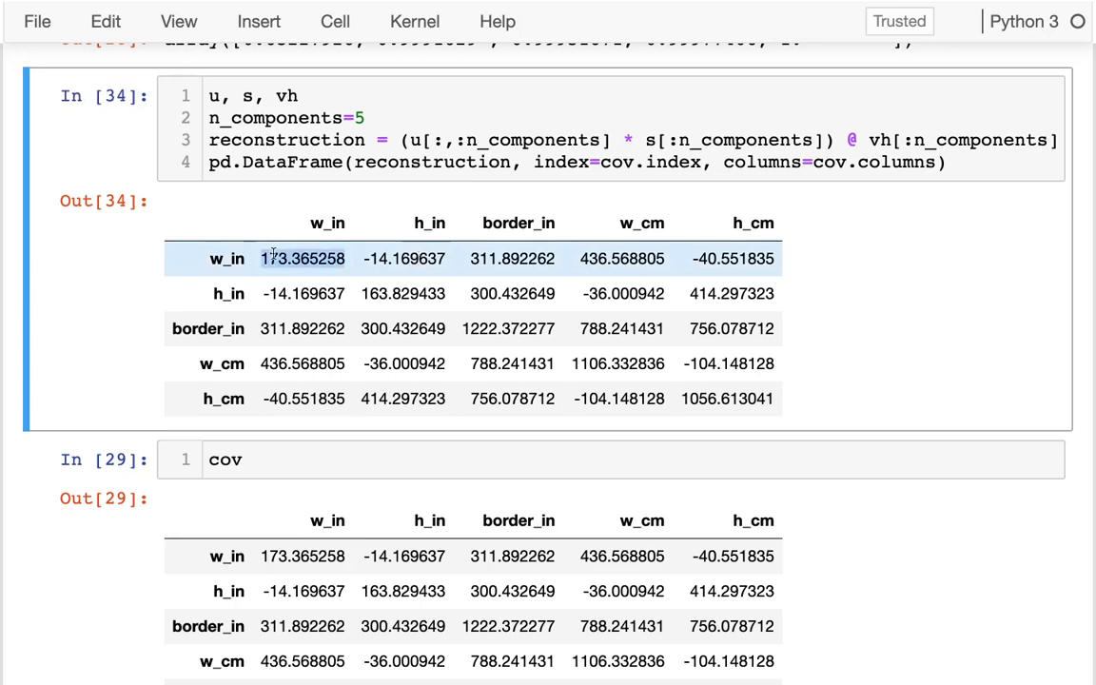
- Set n_components back to 2, rerun, and review the cumulative shares above
left_click(303, 556)
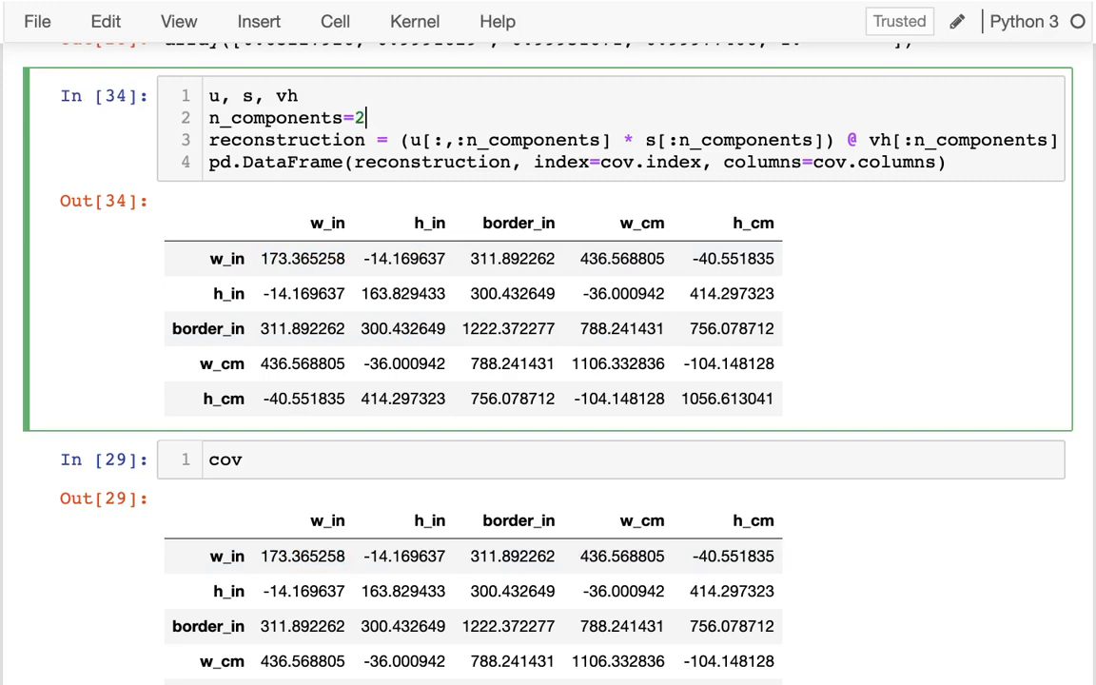
scroll("up", 3)
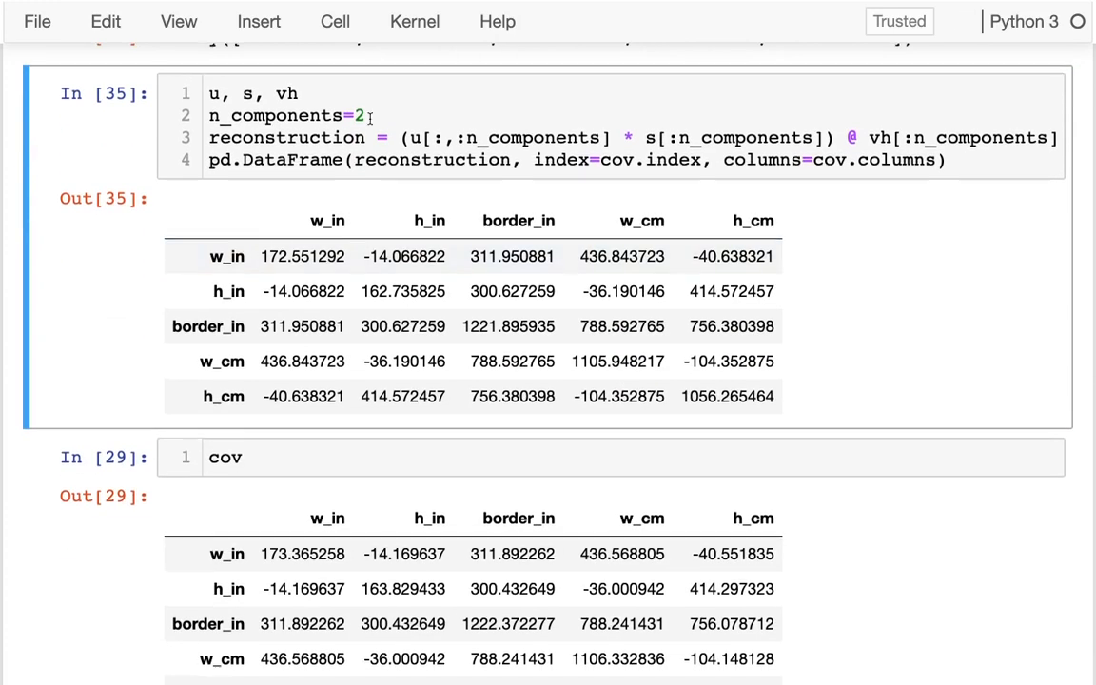
scroll("up", 3)
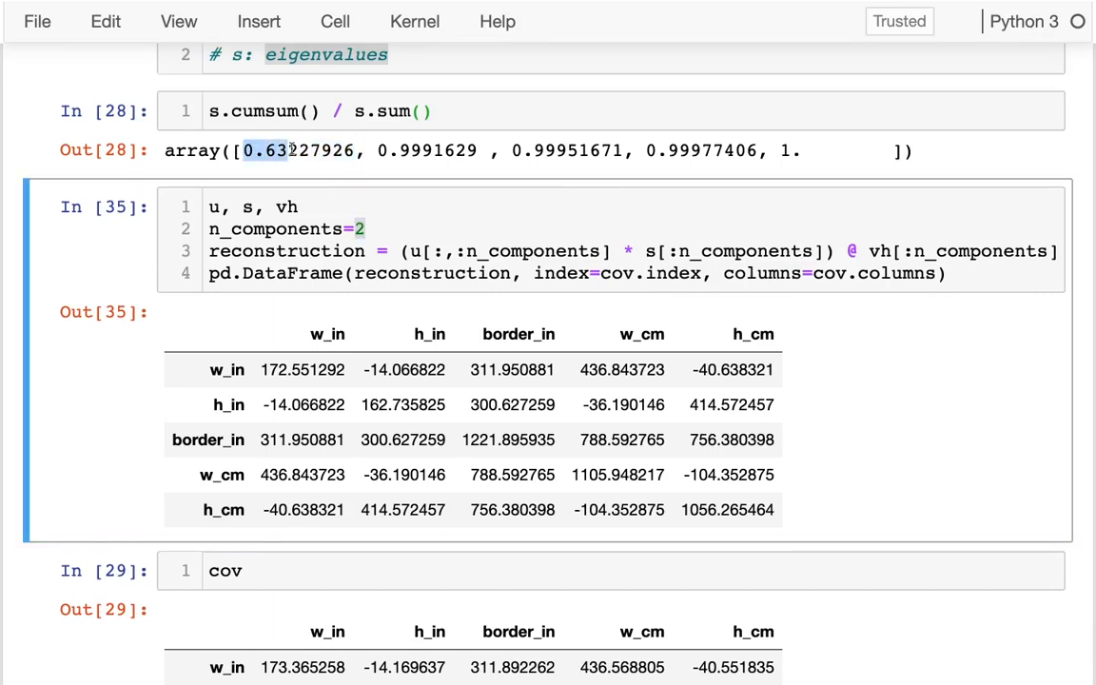
- Rerun with n_components = 1 and compare its rank-one table (w_in 85.14) with cov
type("1")
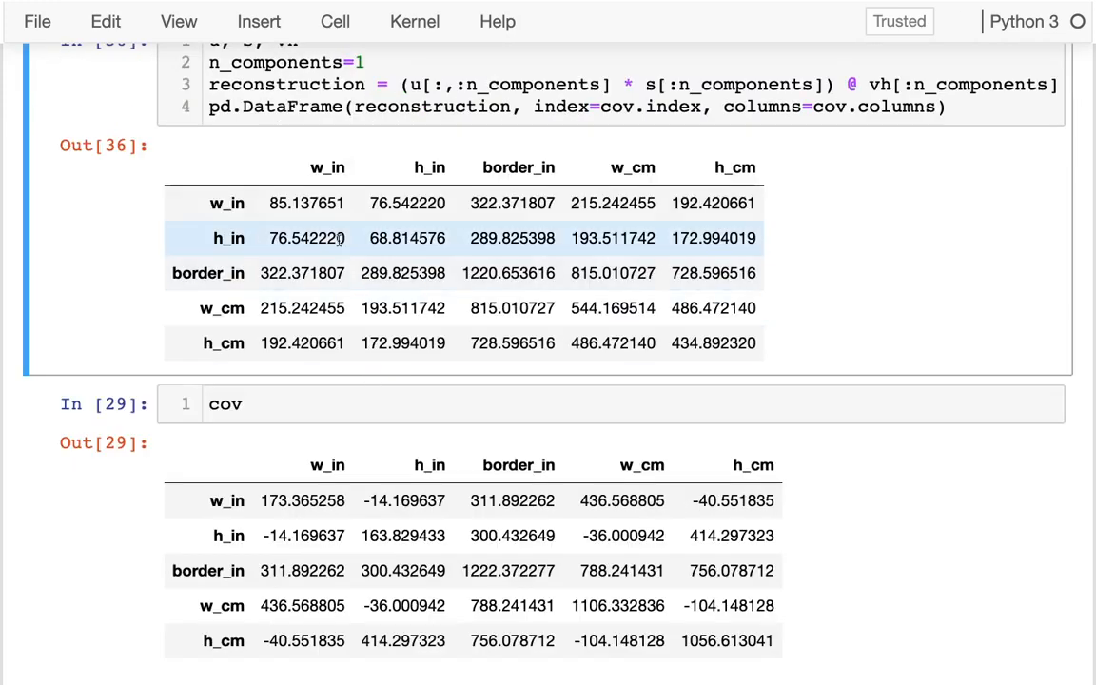
double_click(307, 202)
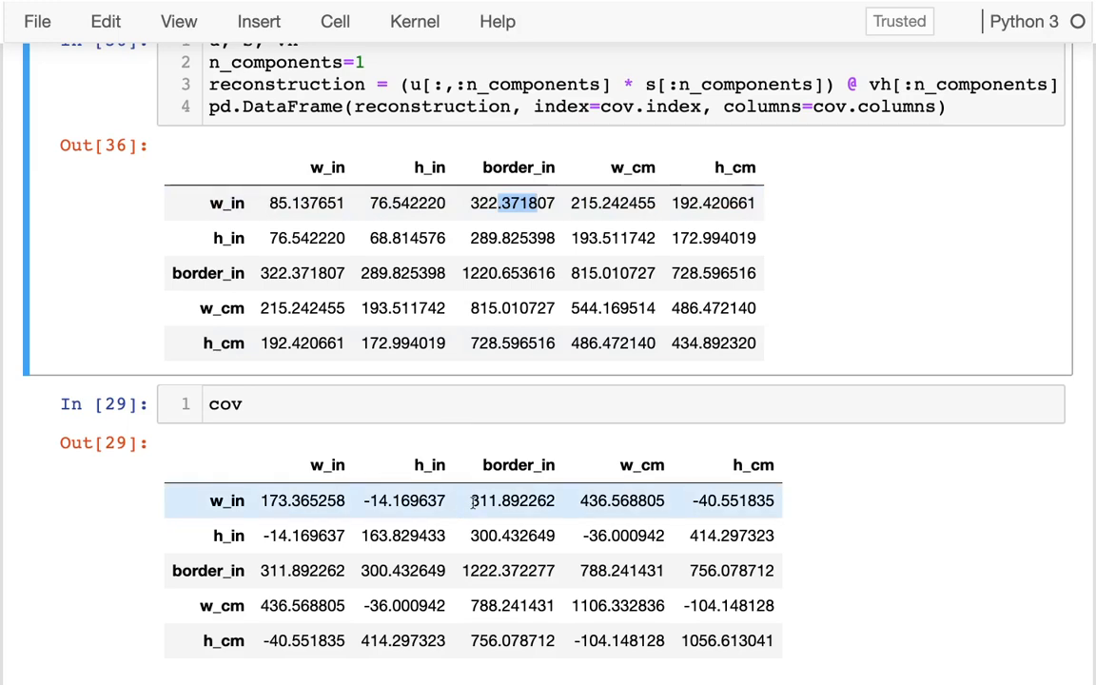
scroll("up", 3)
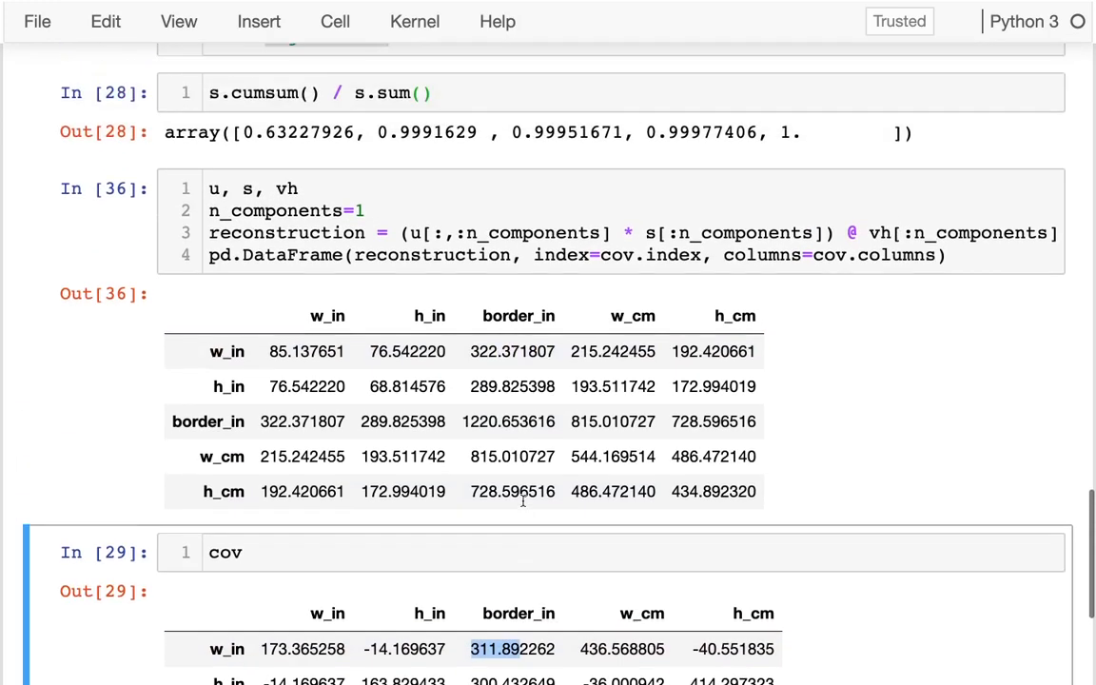
scroll("up", 3)
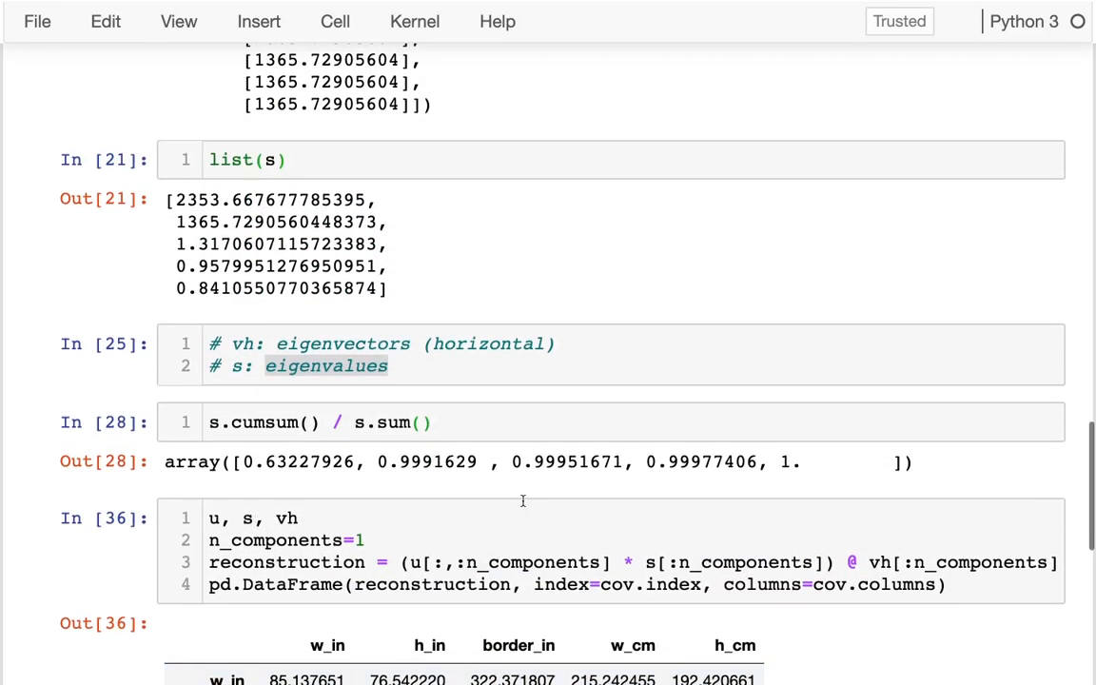
mouse_move(438, 396)
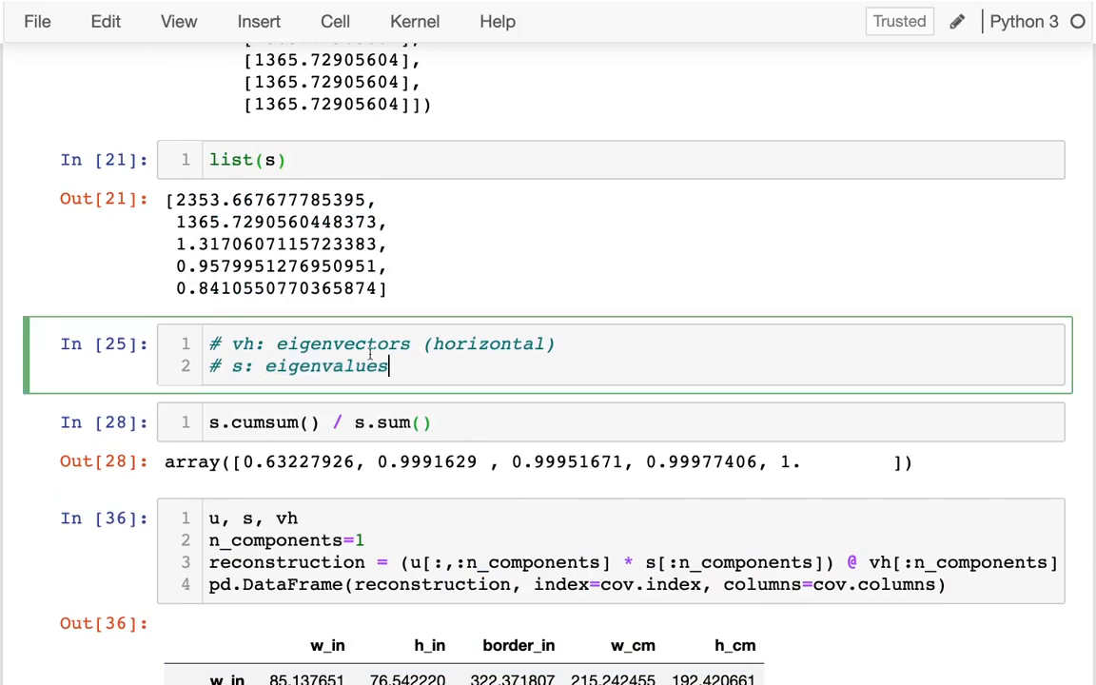
scroll("up", 3)
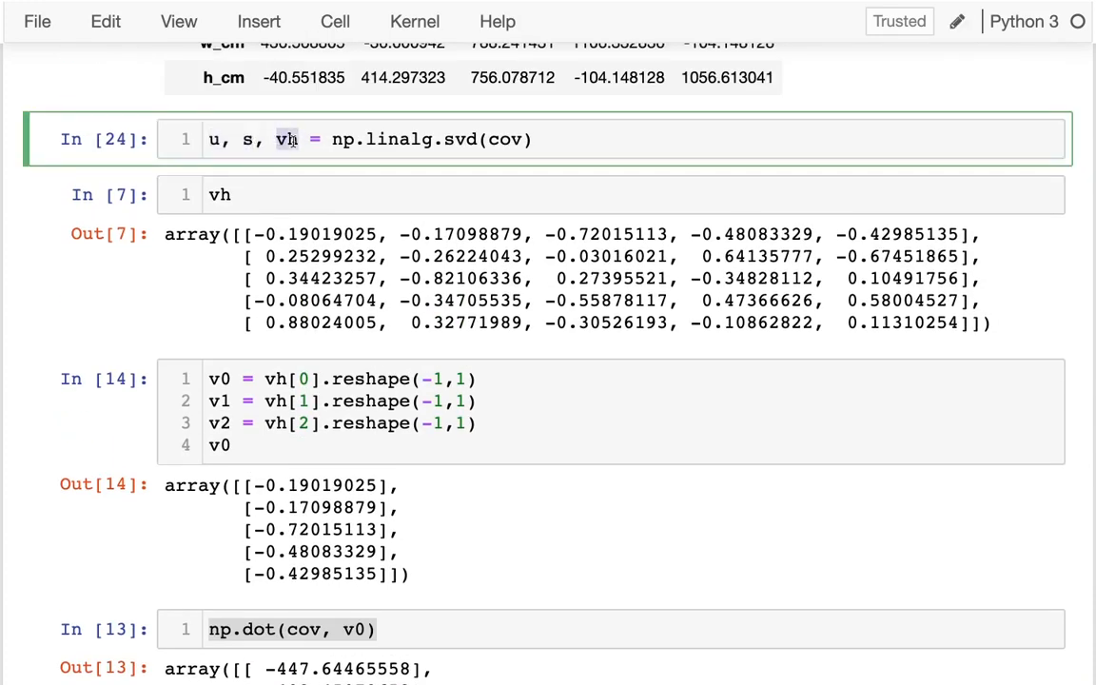
scroll("down", 3)
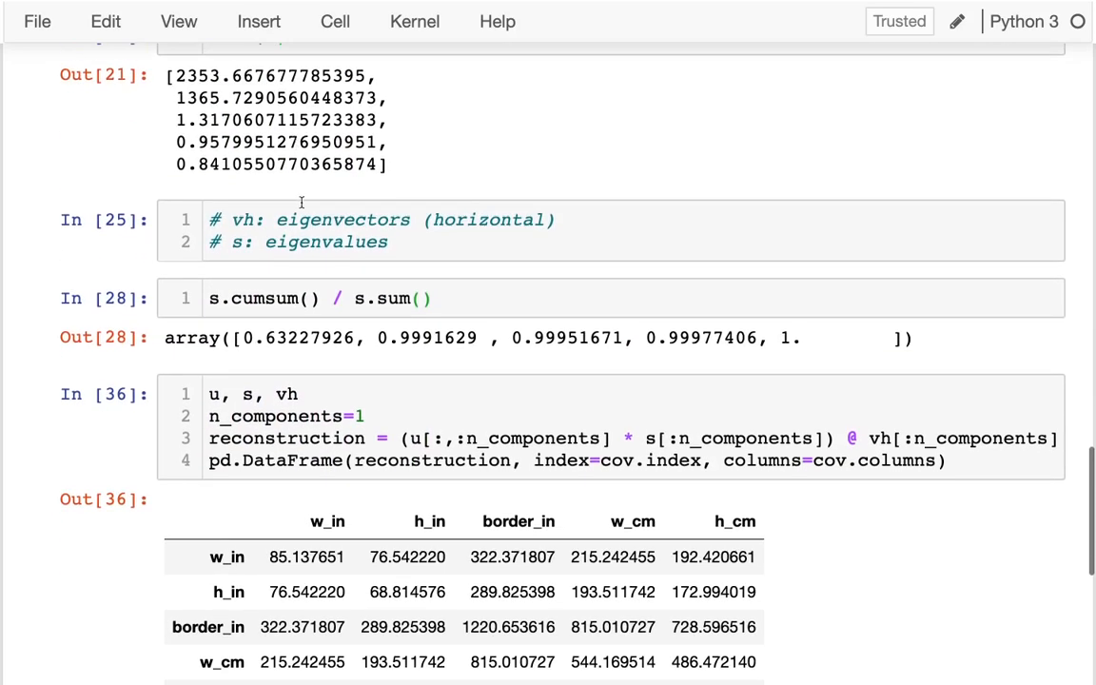
scroll("down", 3)
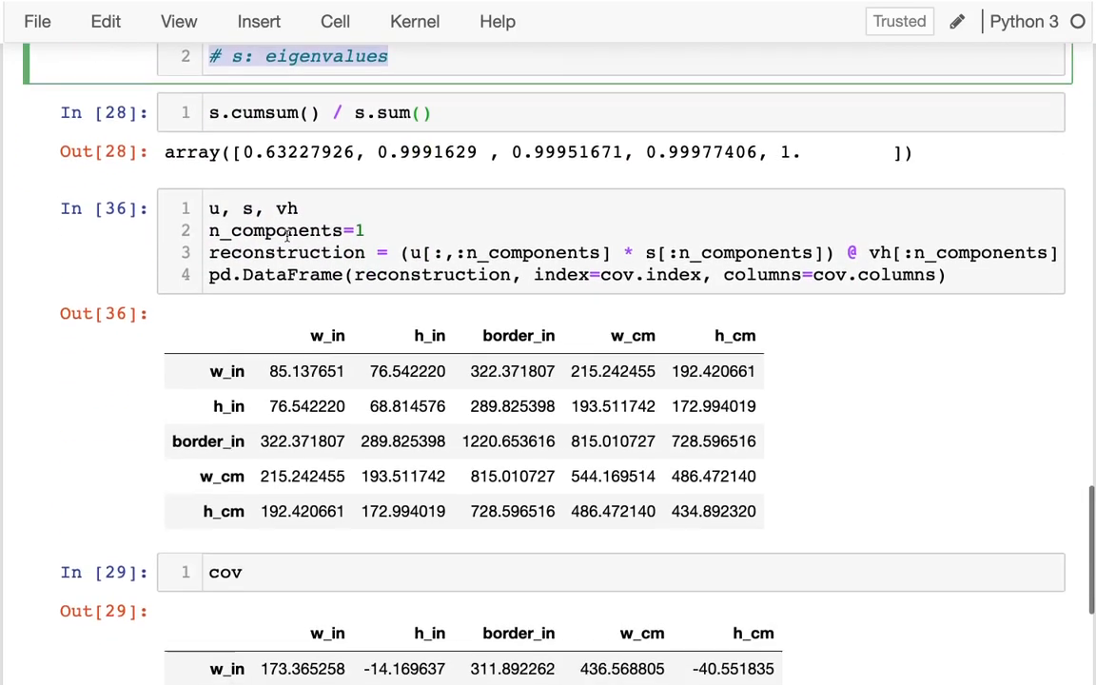
scroll("down", 3)
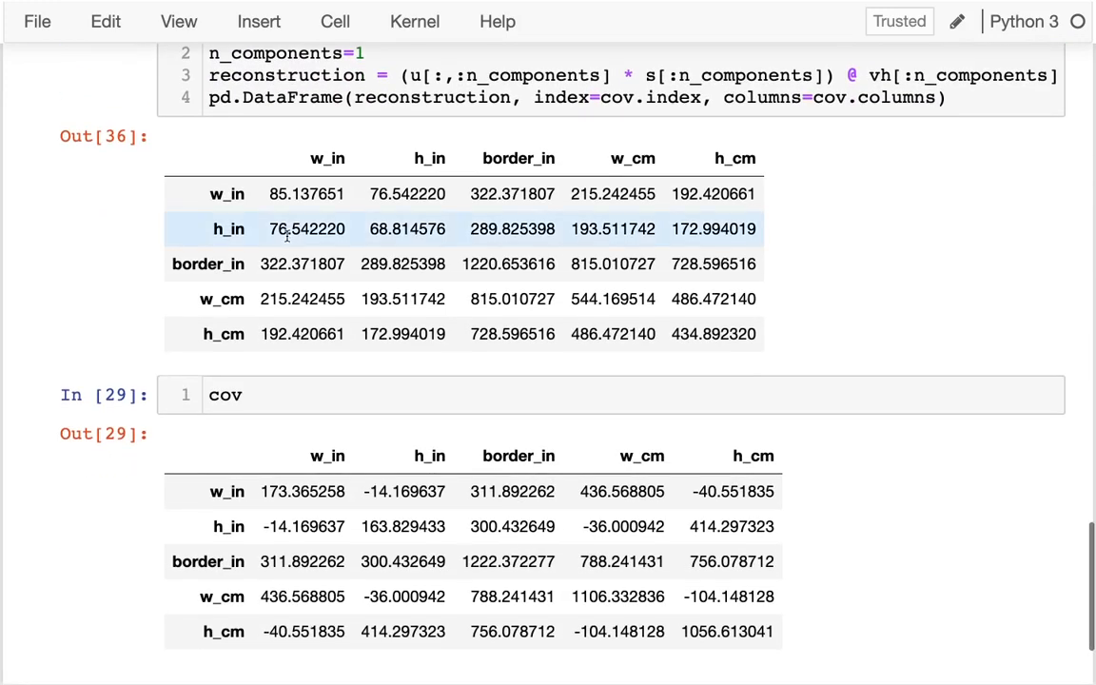
scroll("up", 3)
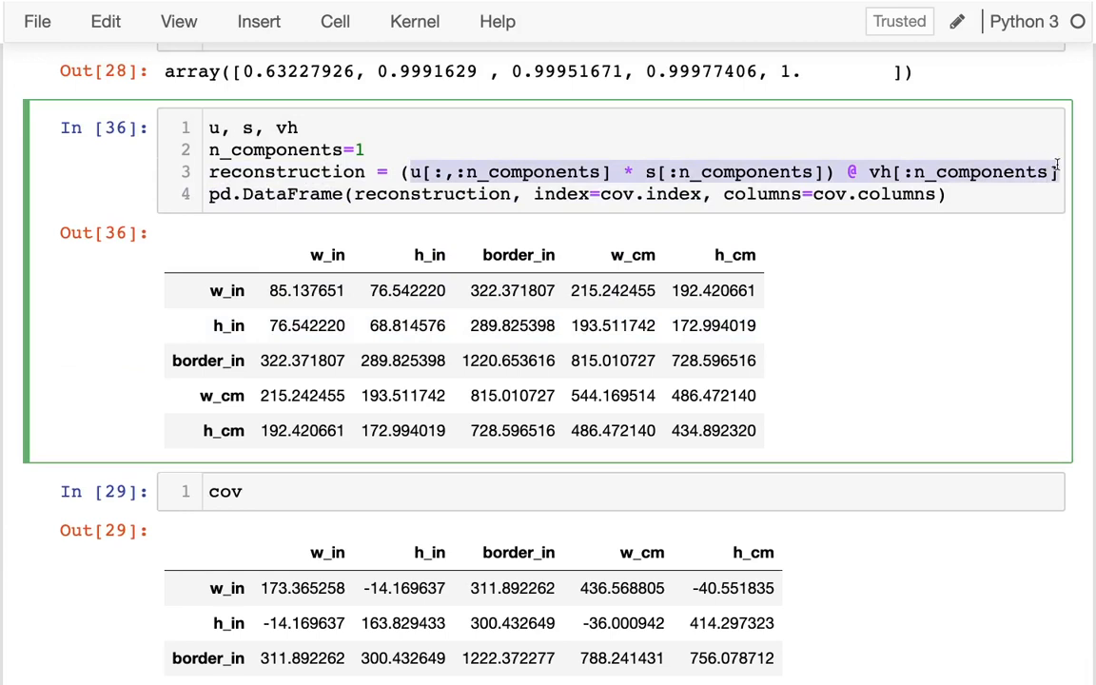
mouse_move(959, 175)
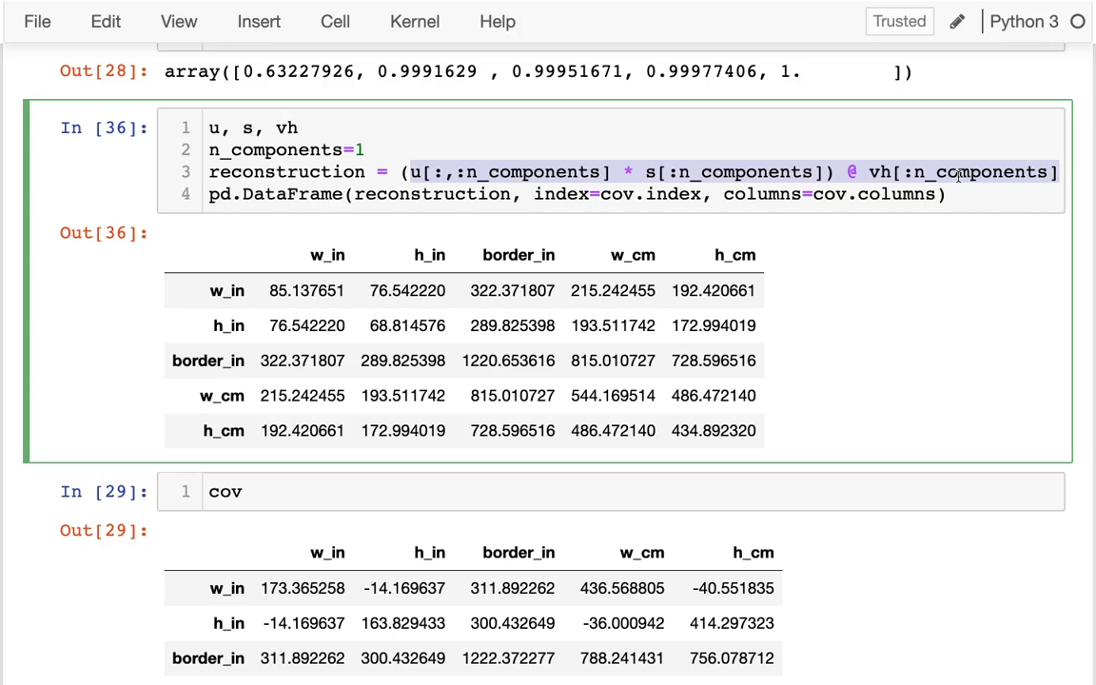
mouse_move(804, 95)
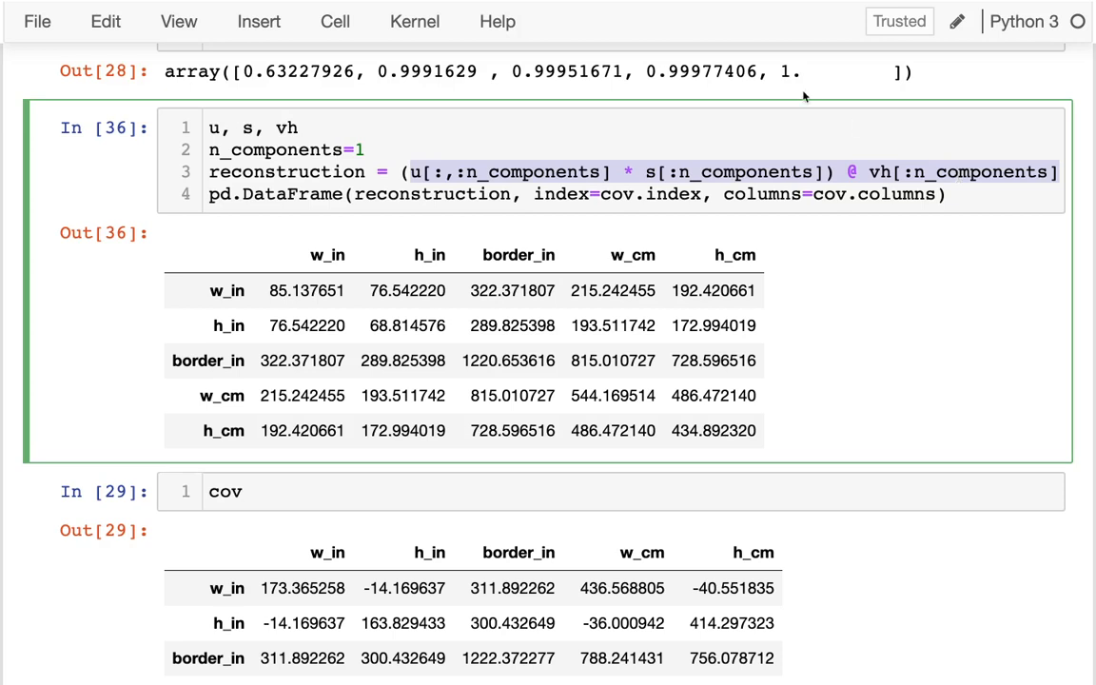